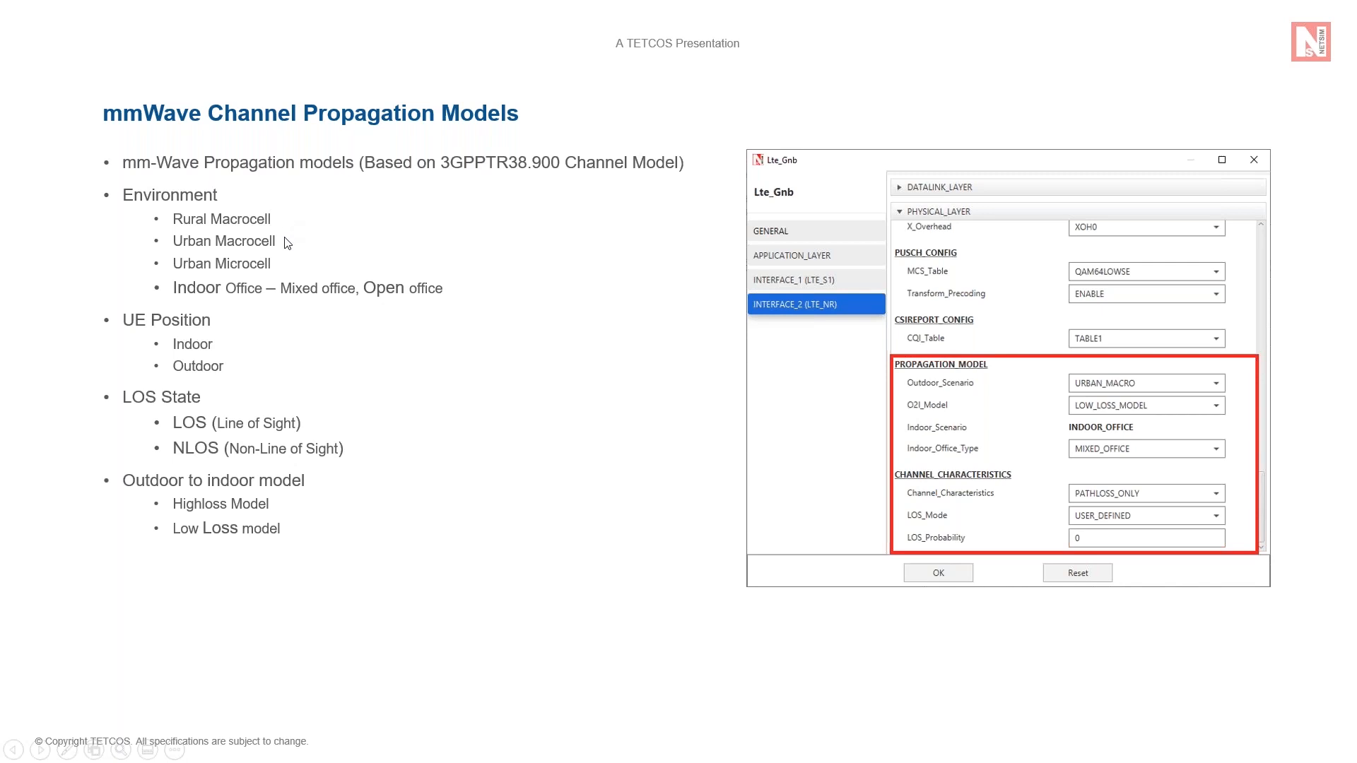
mouse_move(280, 265)
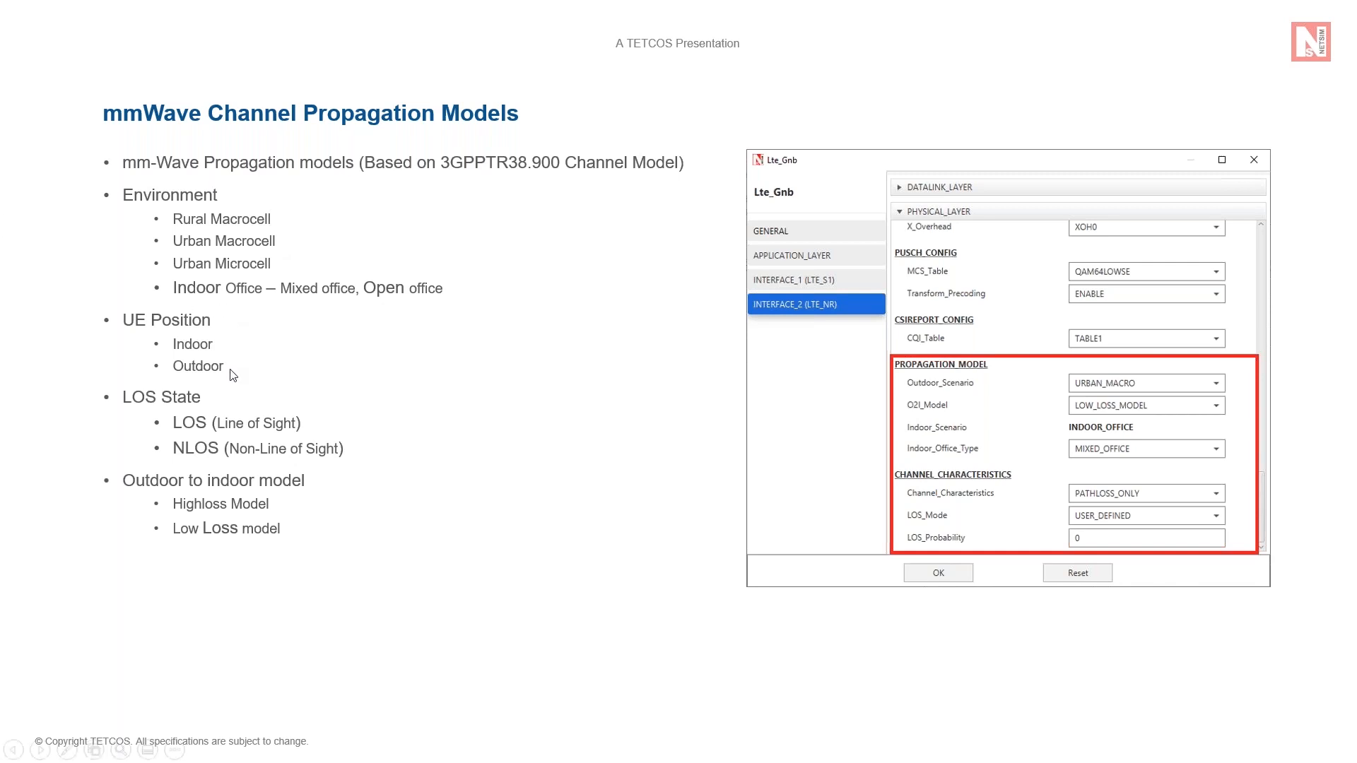
mouse_move(273, 369)
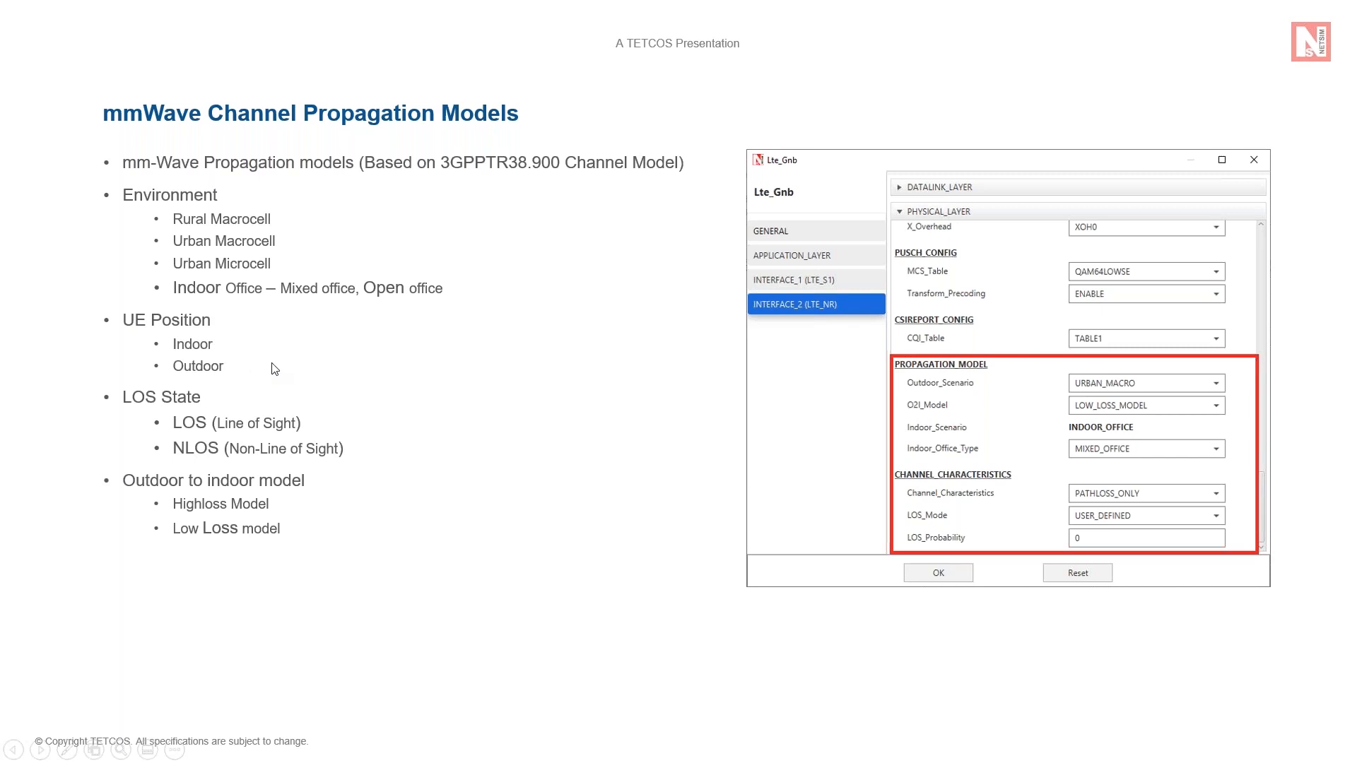
mouse_move(322, 422)
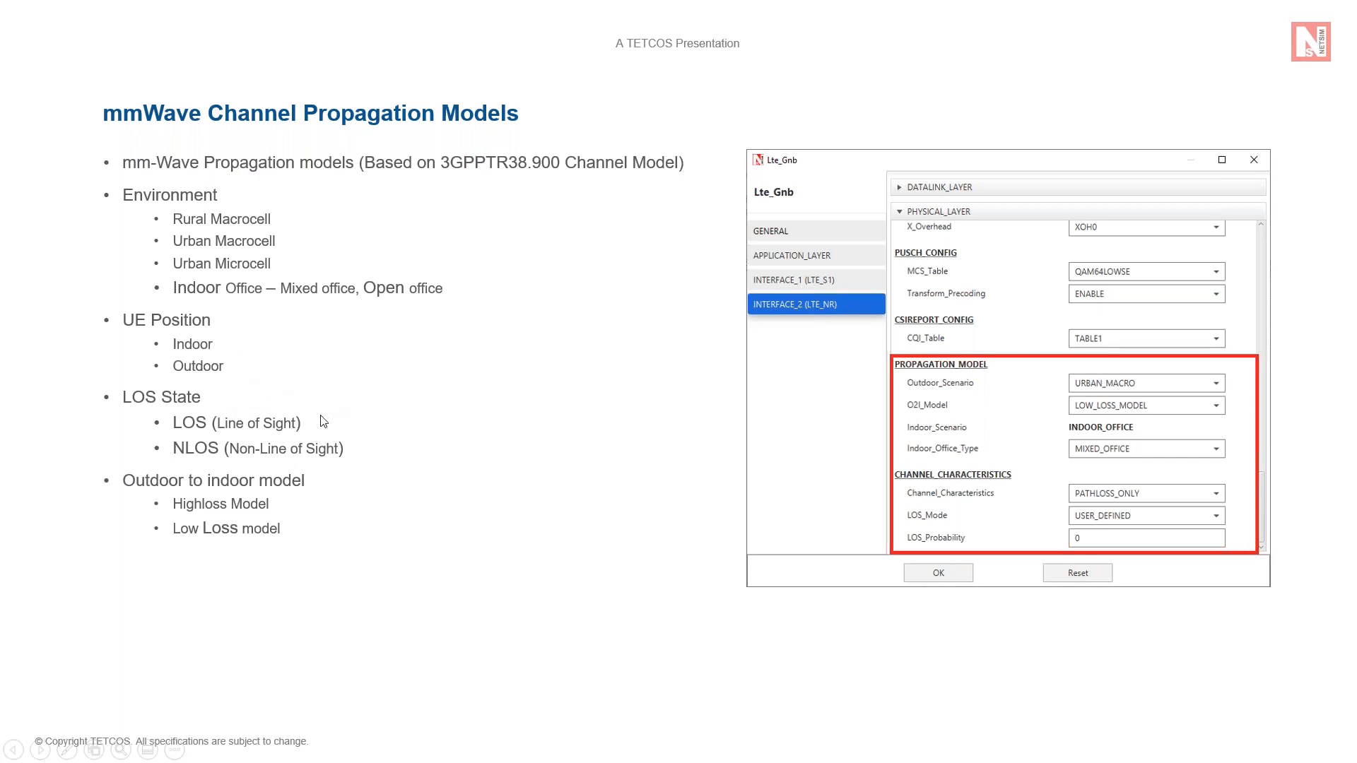
mouse_move(310, 510)
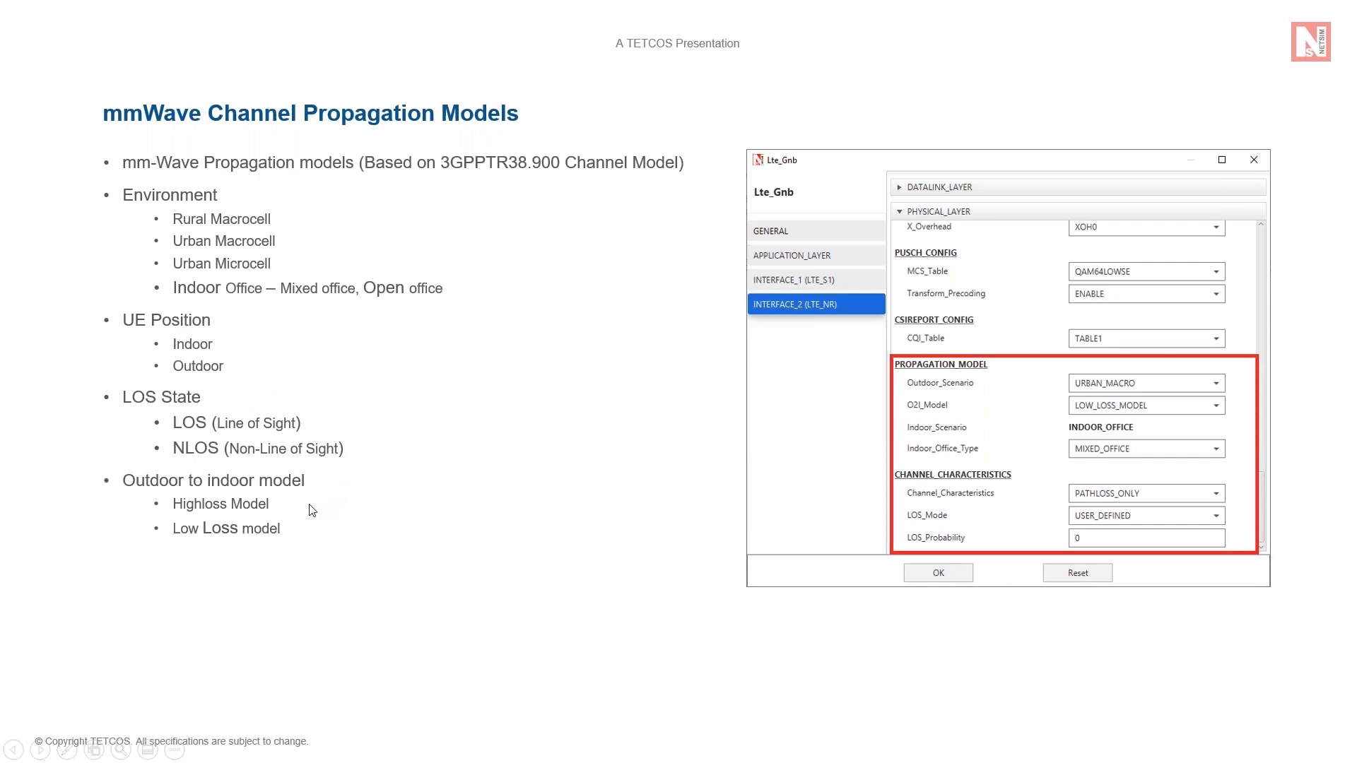
mouse_move(315, 530)
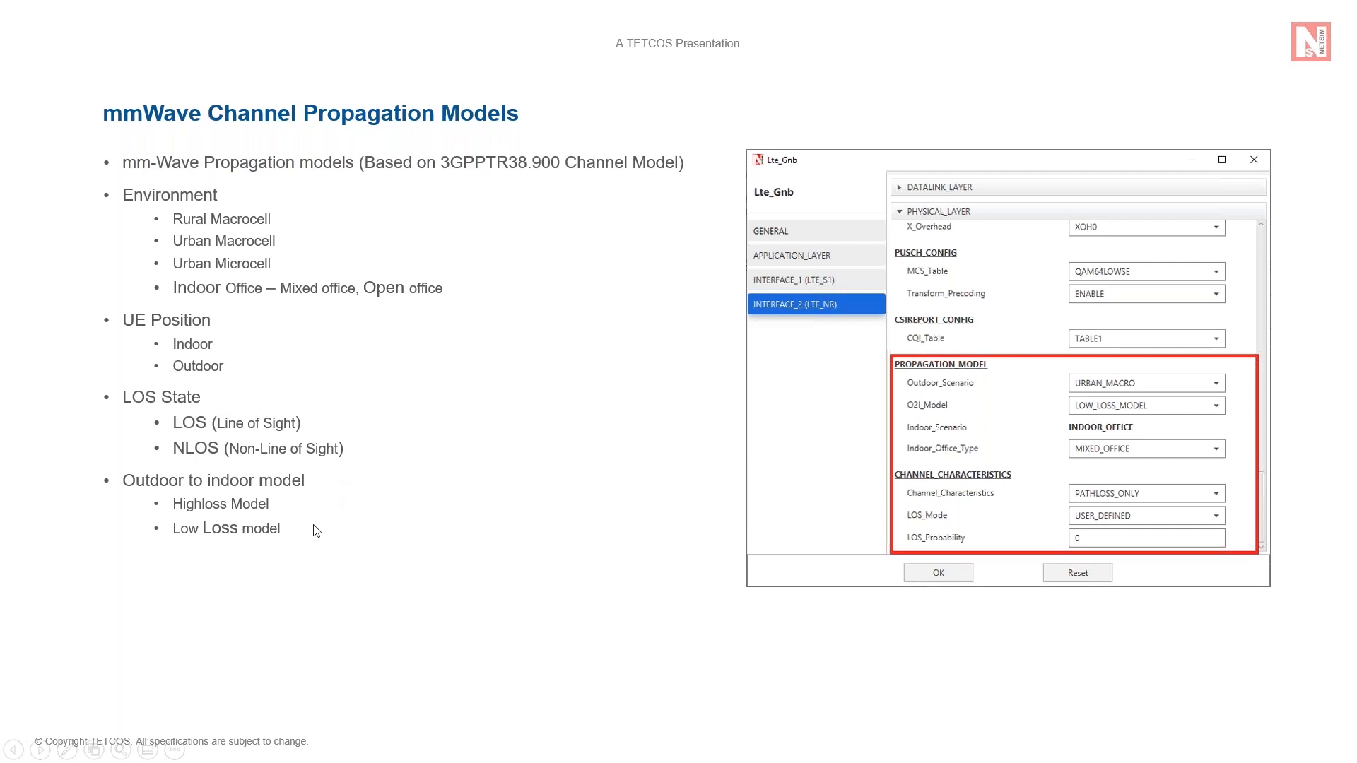
mouse_move(326, 515)
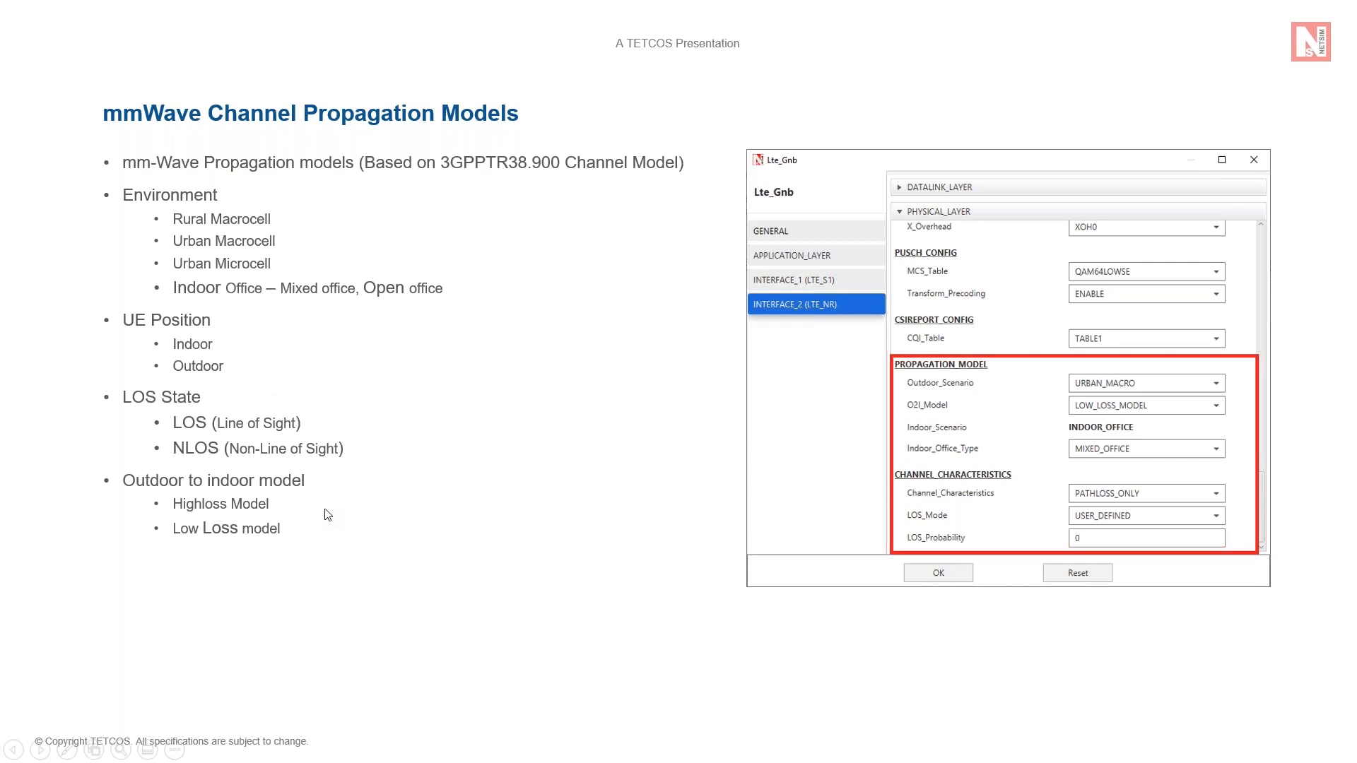
mouse_move(369, 528)
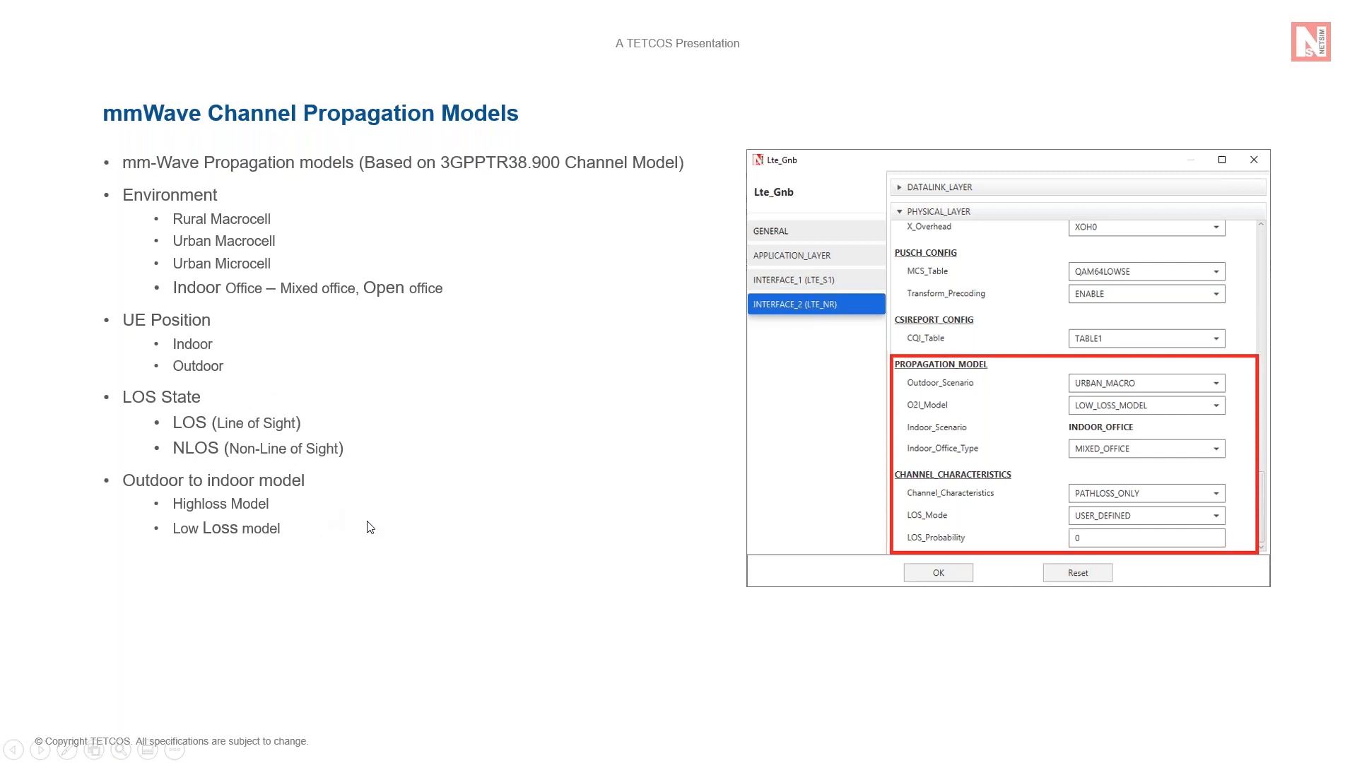
mouse_move(748, 534)
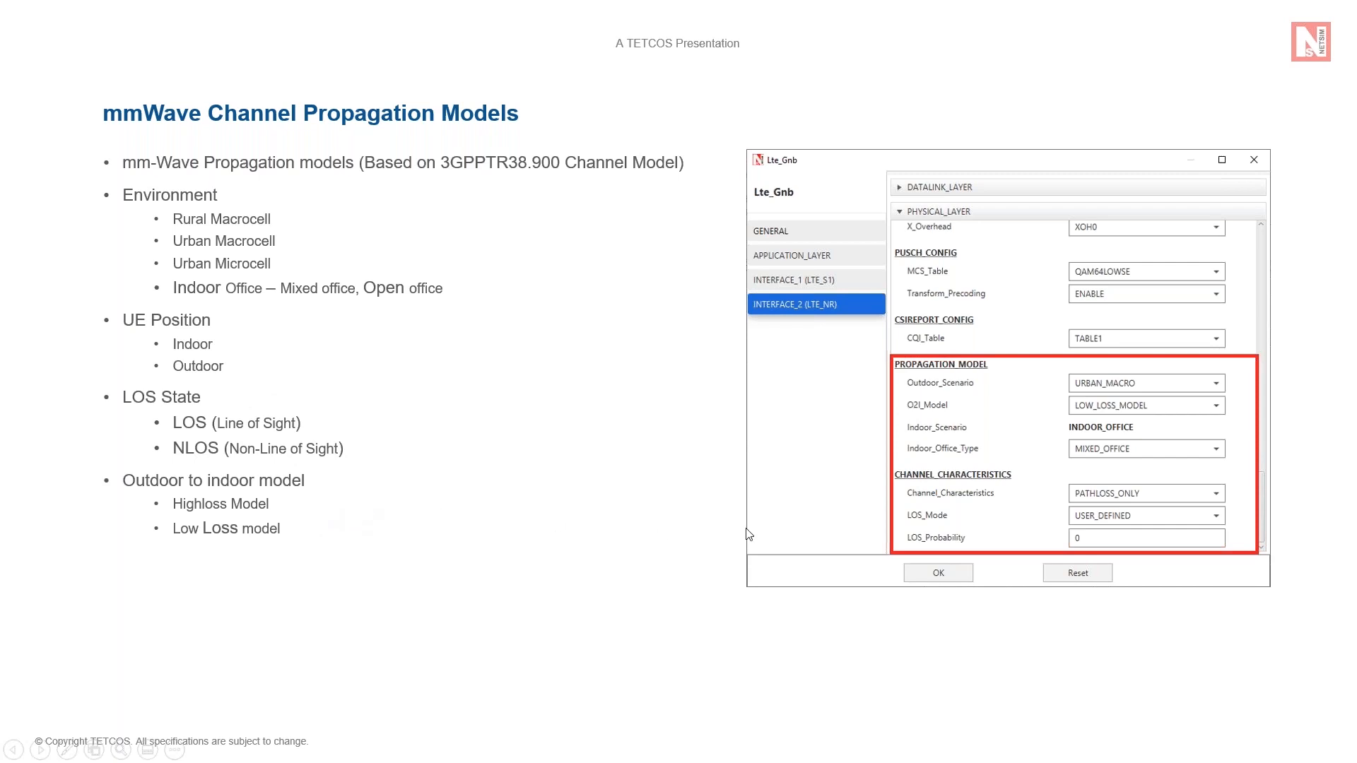
mouse_move(1017, 540)
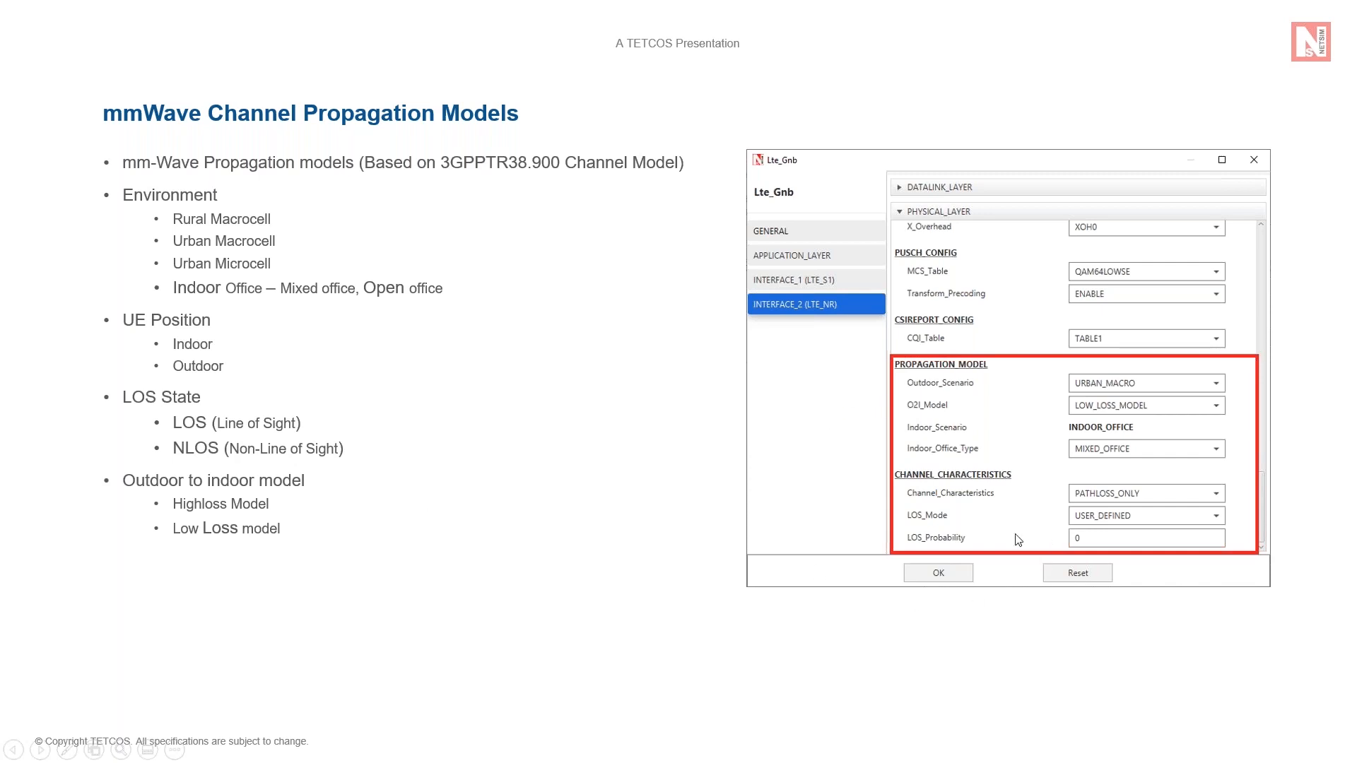
mouse_move(1152, 58)
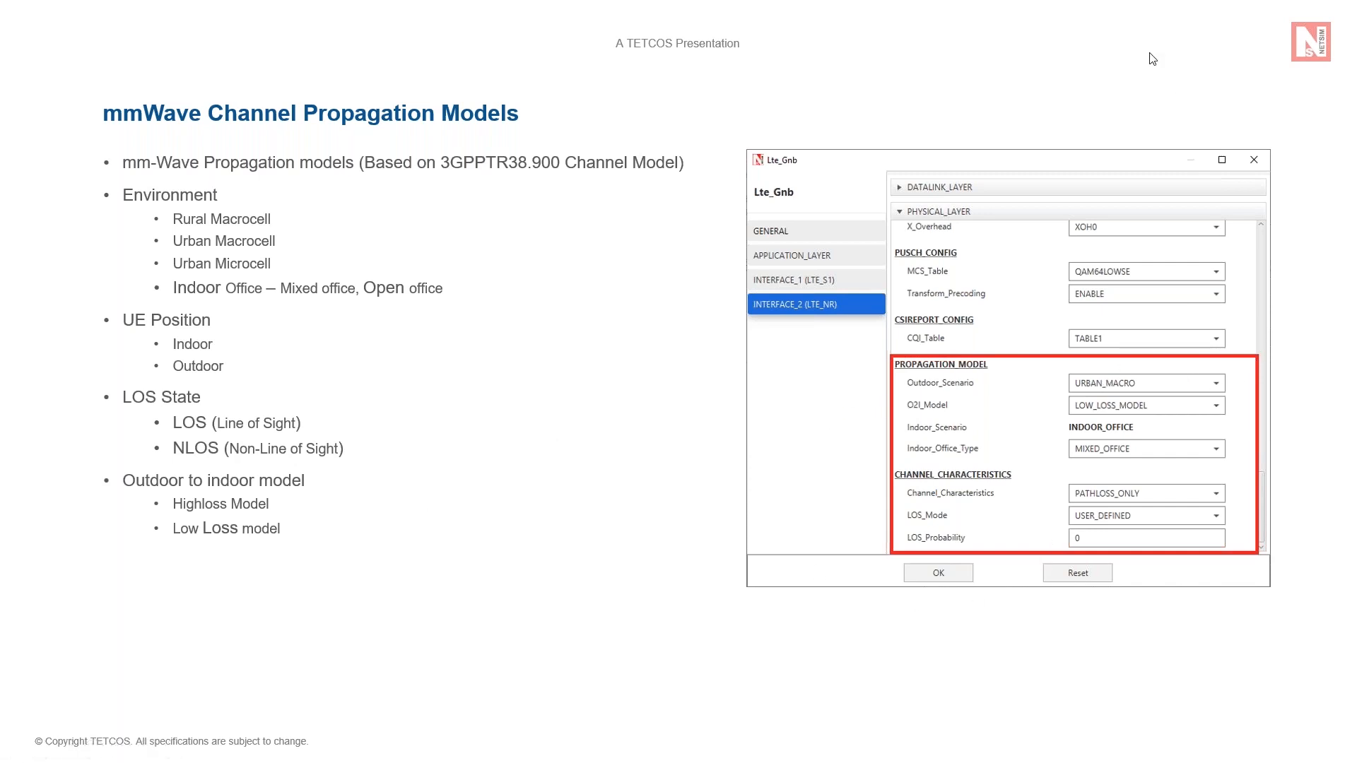
mouse_move(1039, 358)
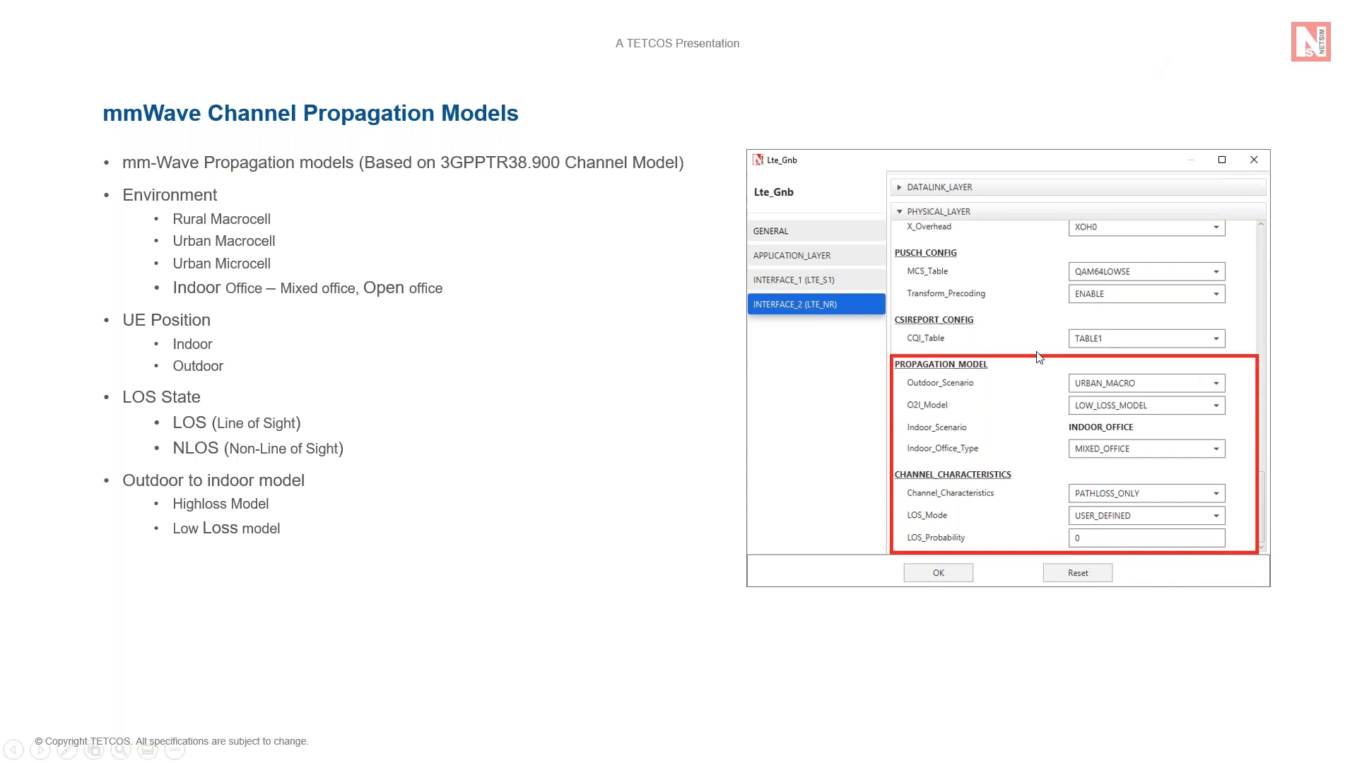
mouse_move(1035, 486)
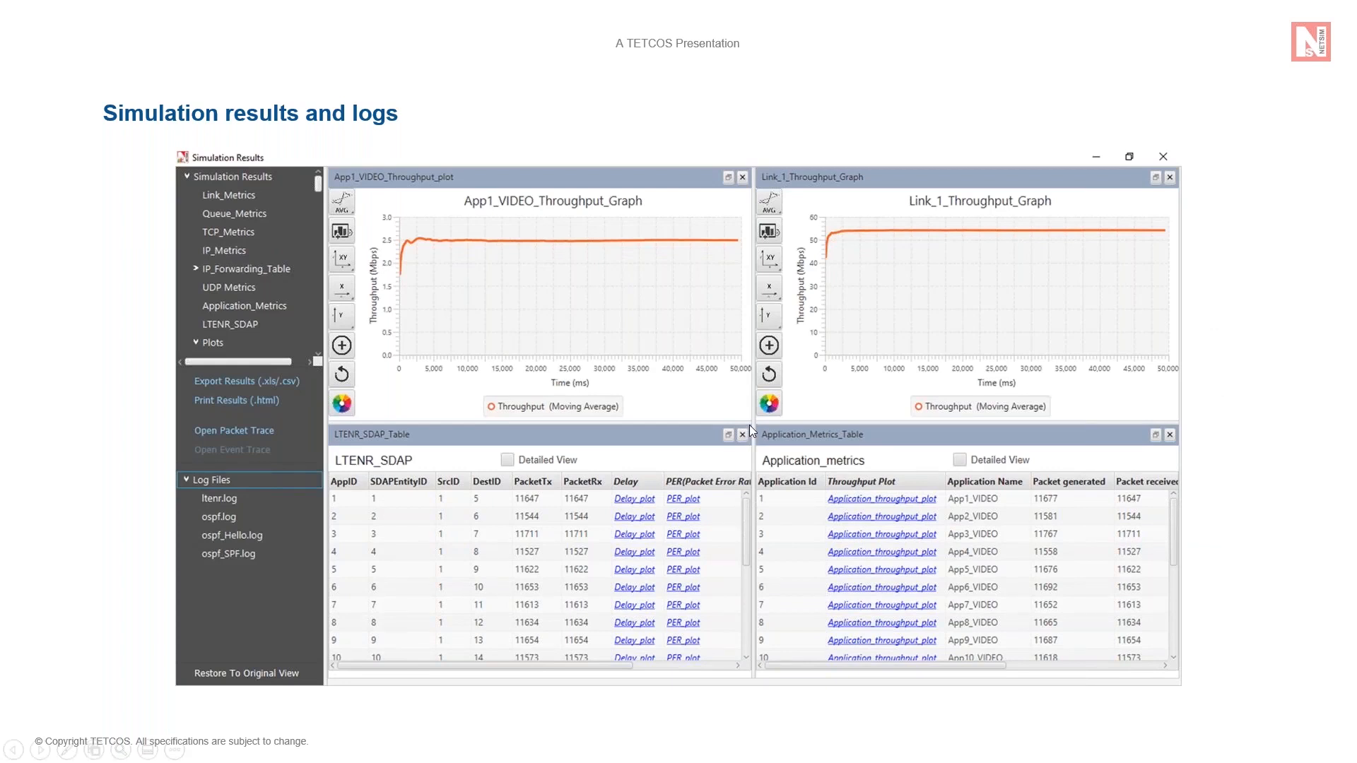
mouse_move(749, 433)
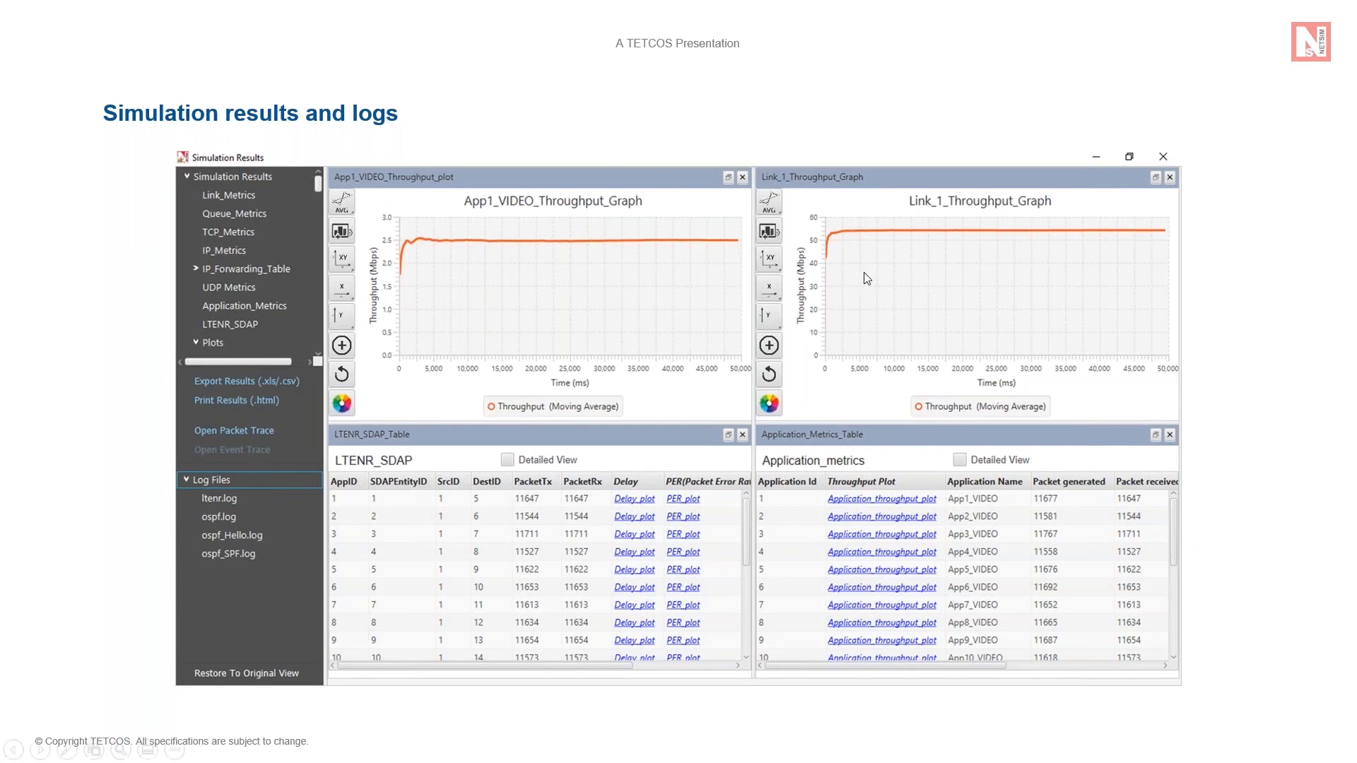
mouse_move(811, 291)
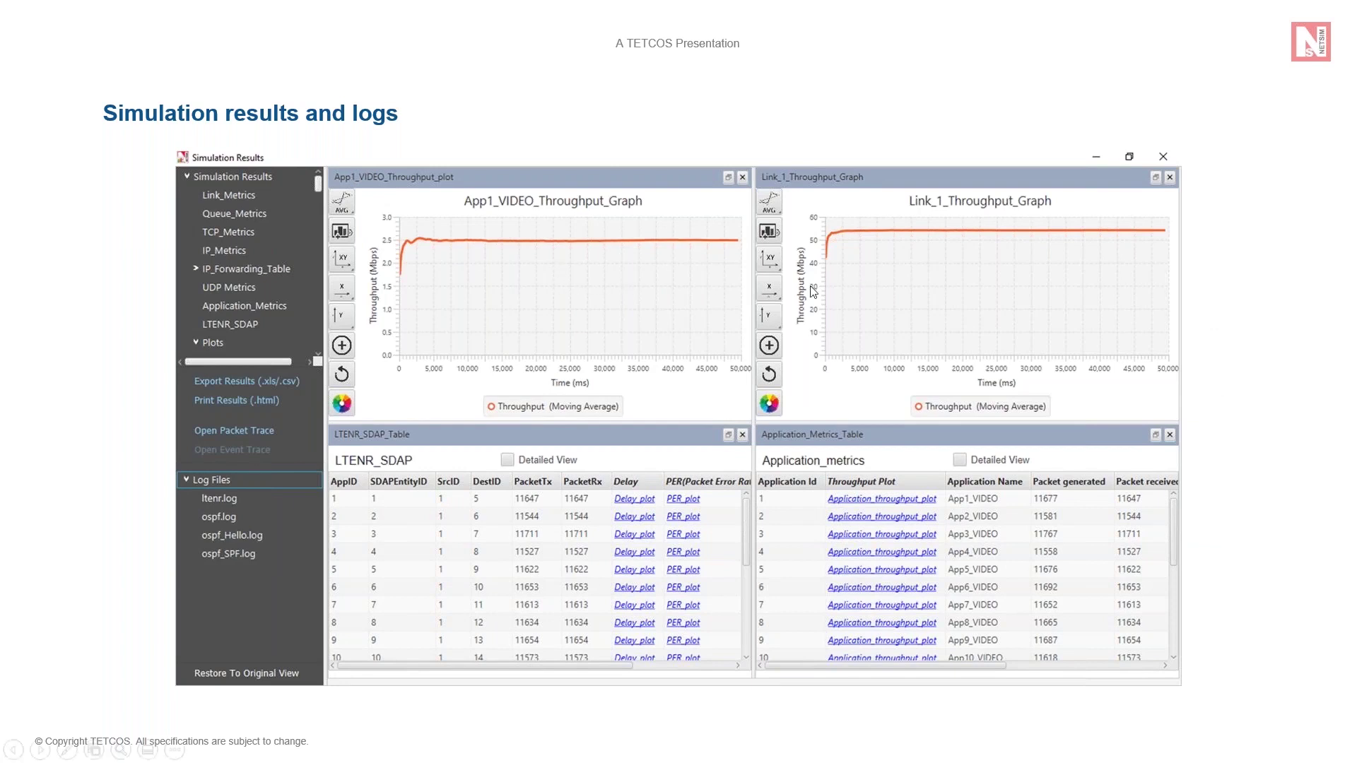
mouse_move(829, 273)
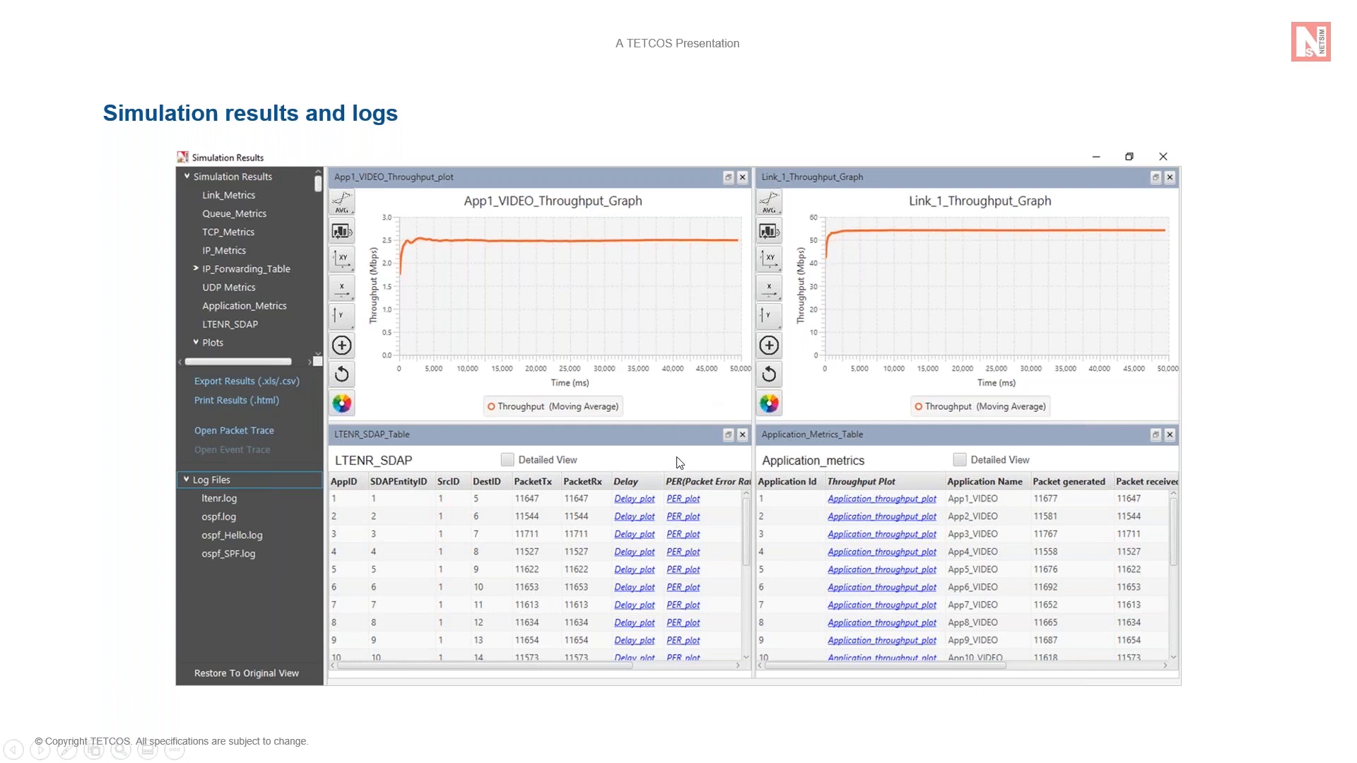
mouse_move(914, 492)
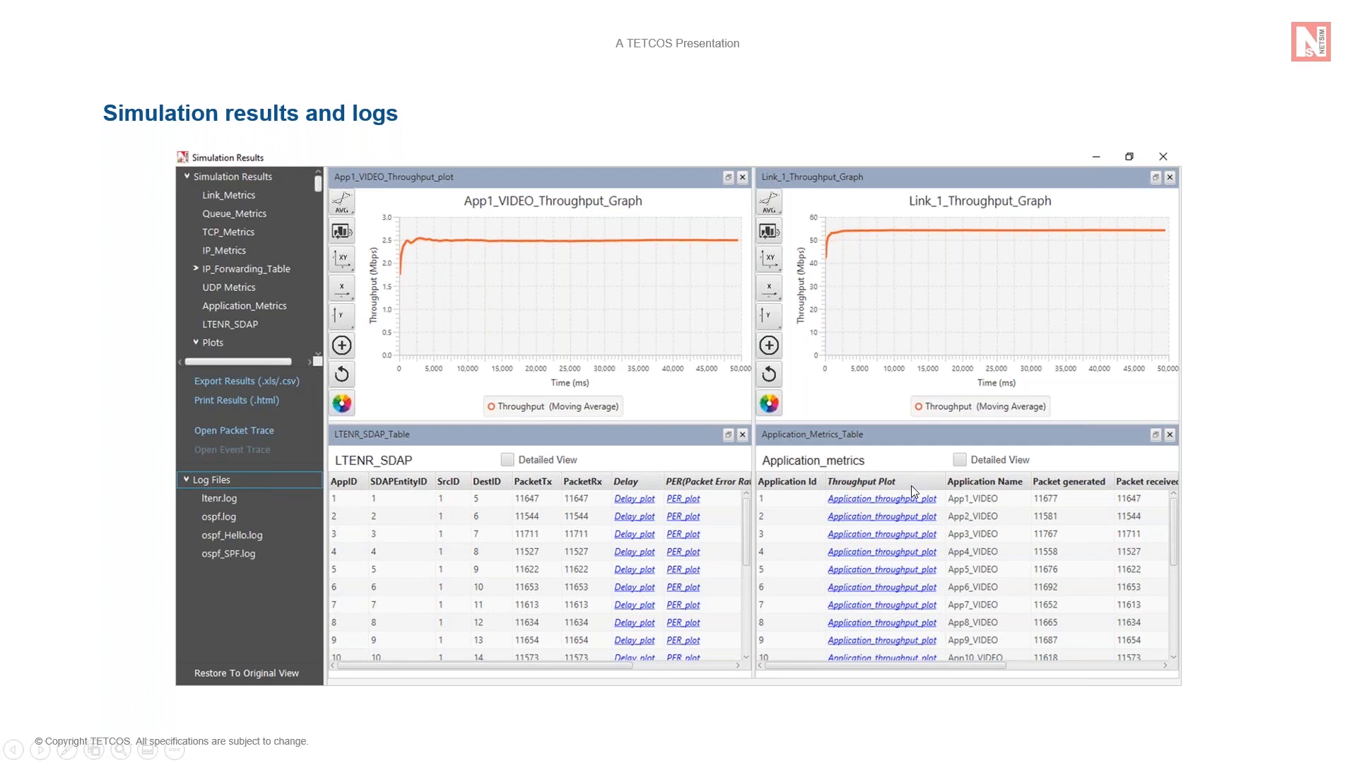
mouse_move(861, 463)
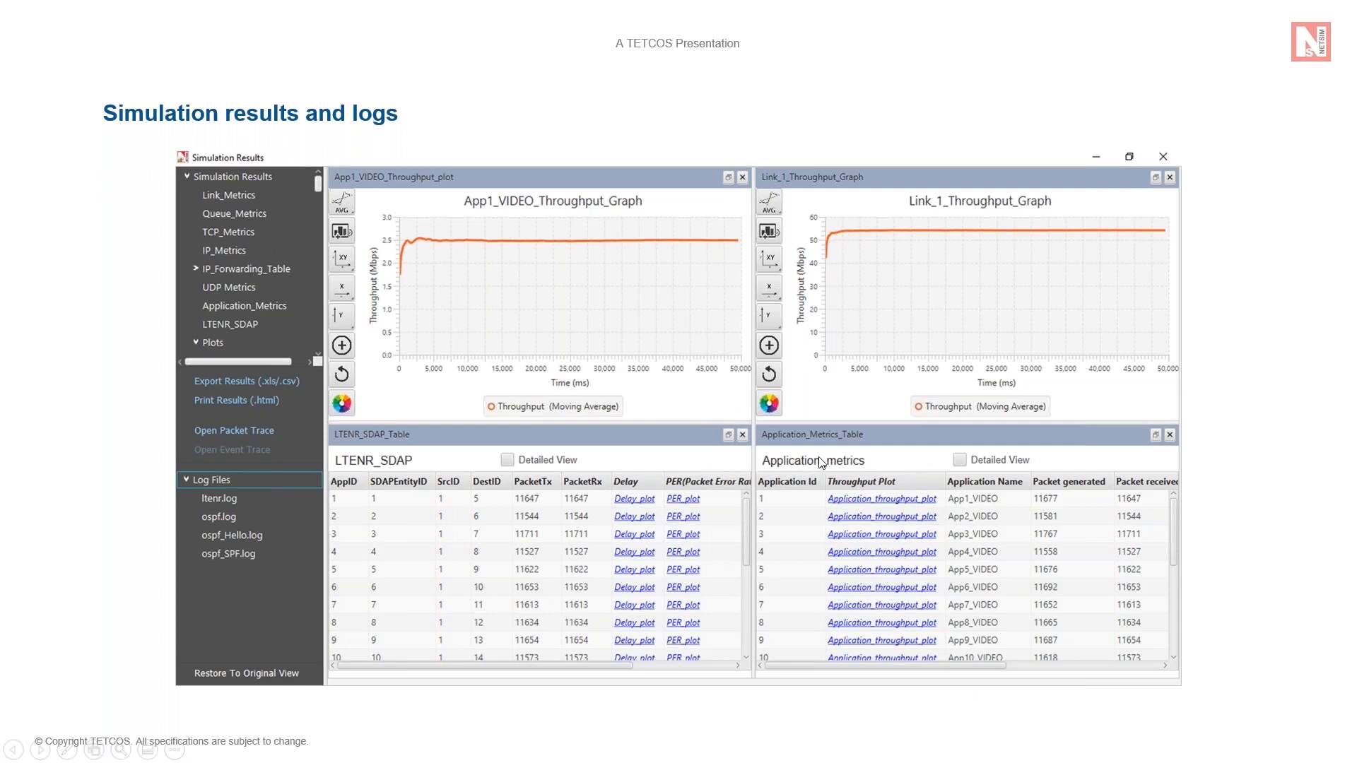
mouse_move(853, 463)
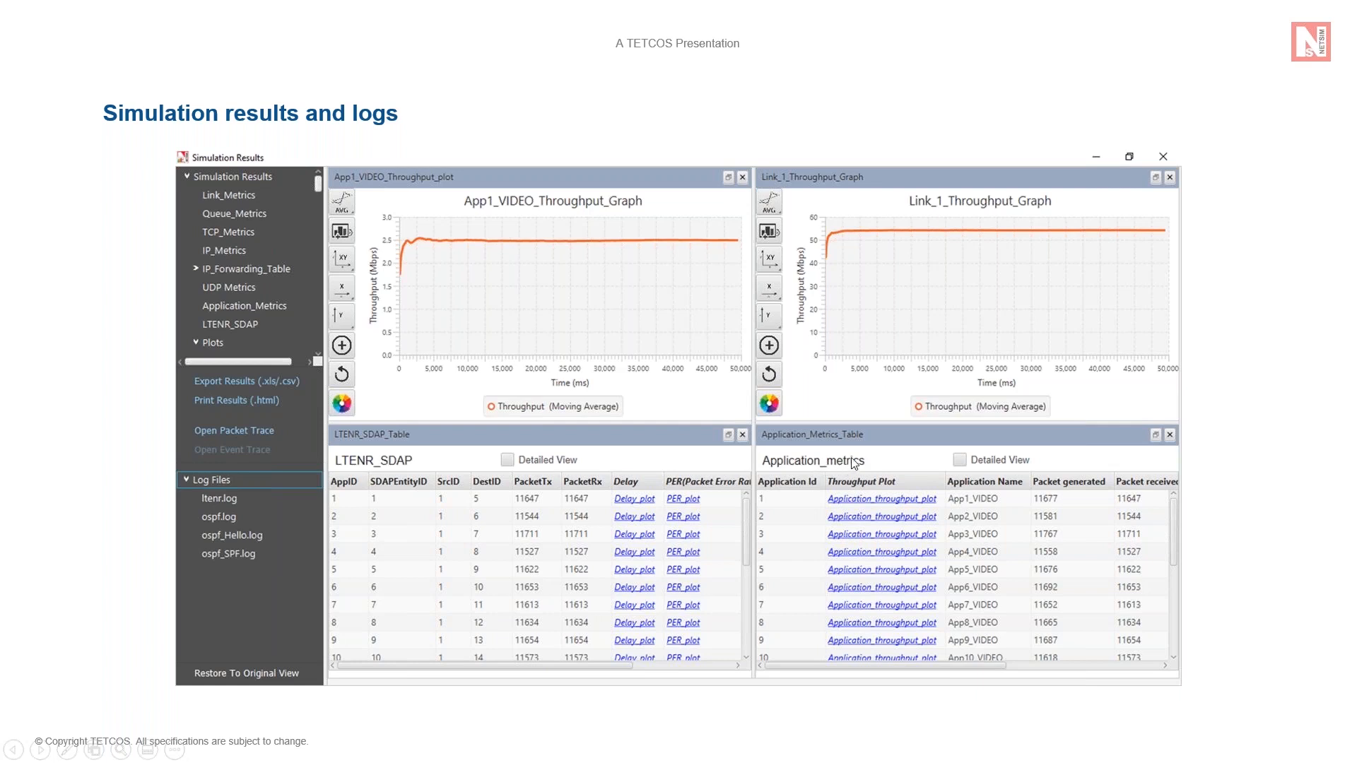
mouse_move(437, 336)
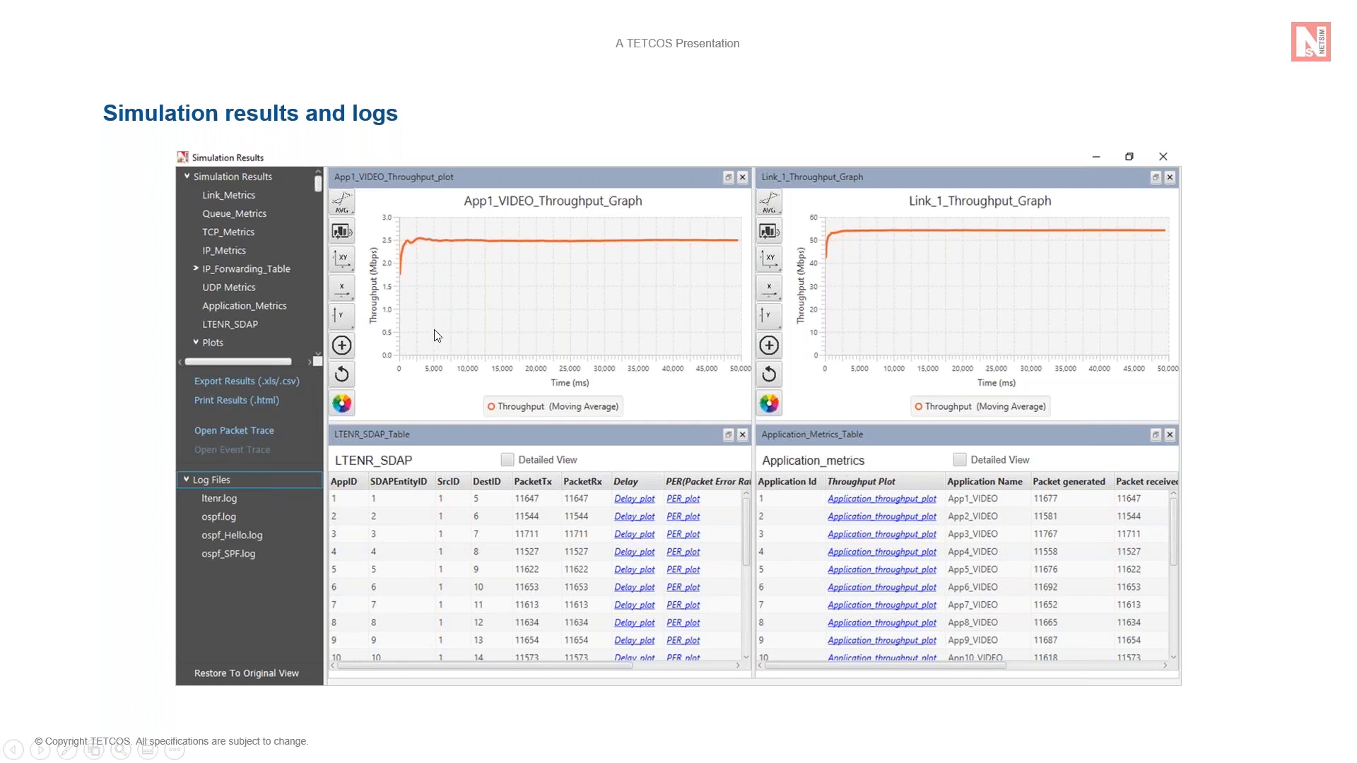
mouse_move(238, 238)
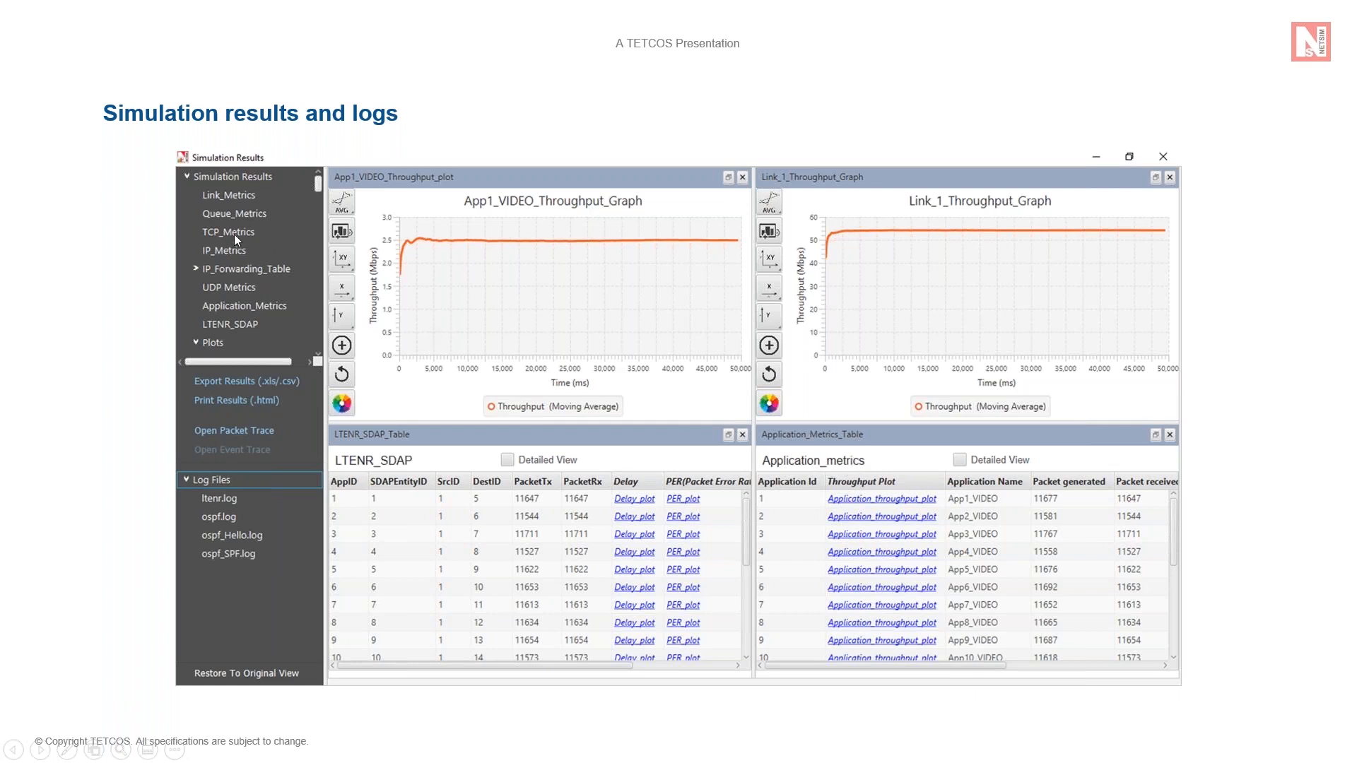
mouse_move(321, 338)
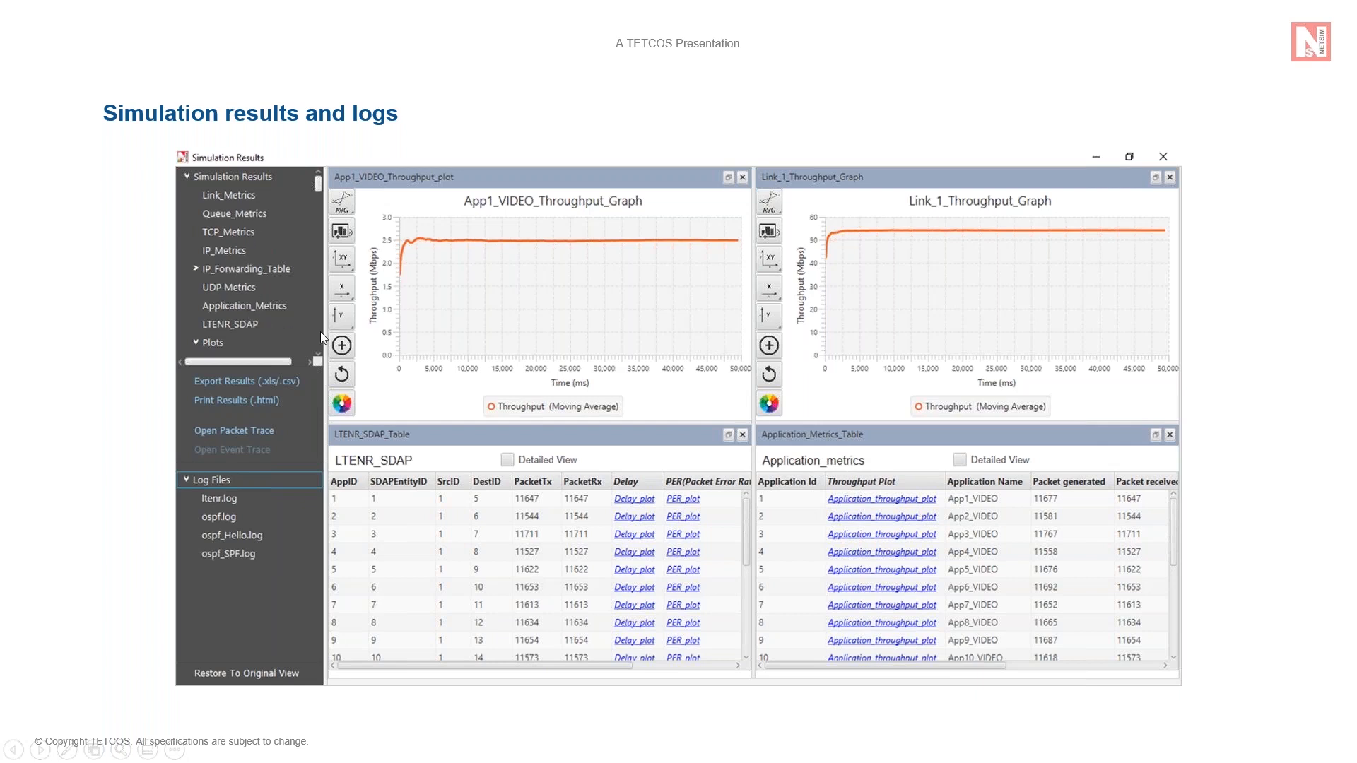
mouse_move(449, 389)
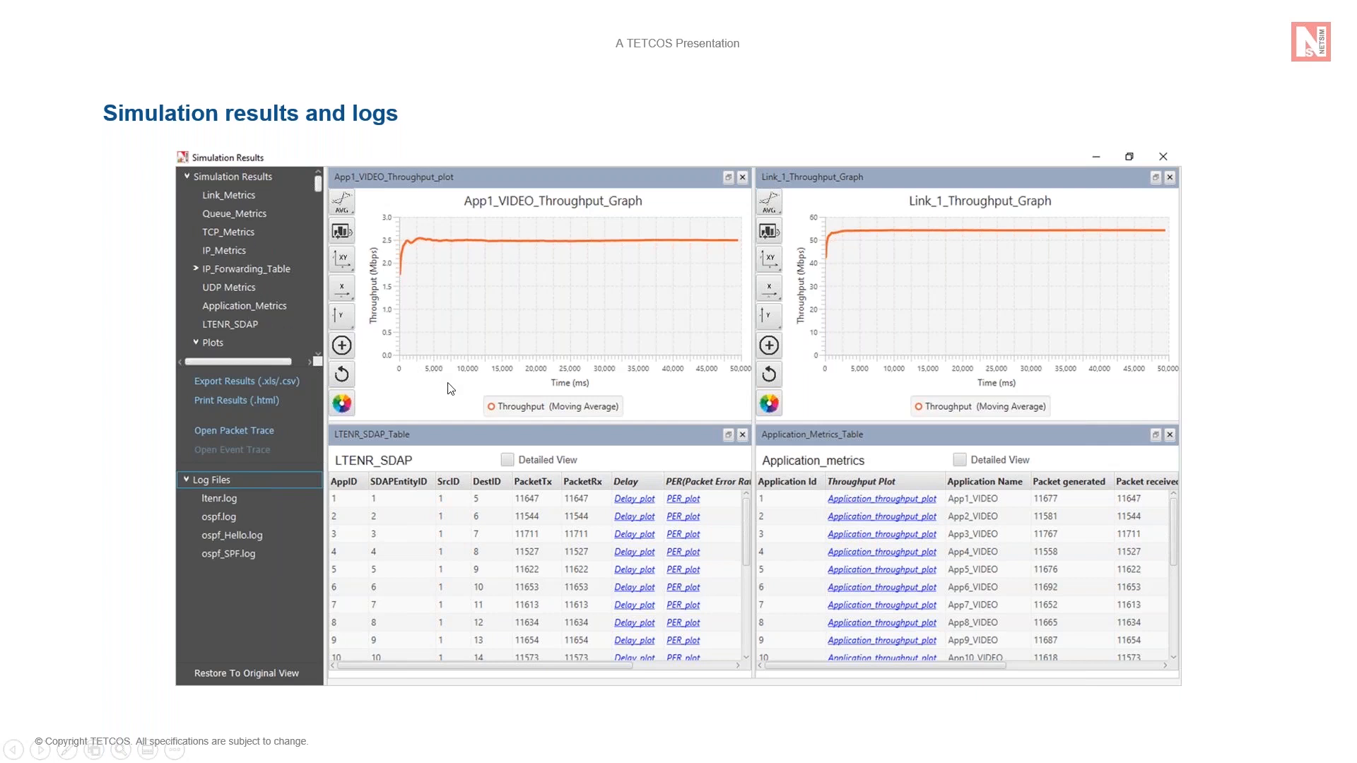
mouse_move(410, 399)
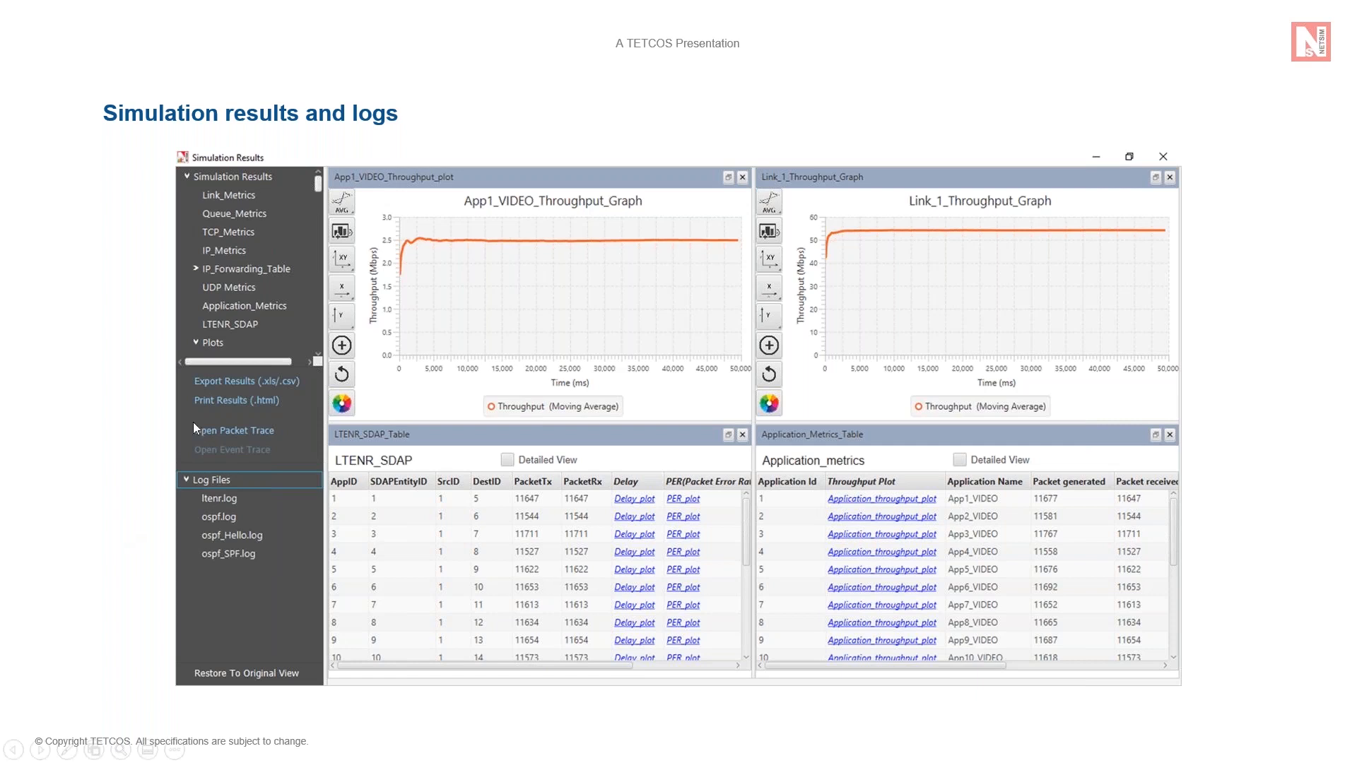
mouse_move(277, 442)
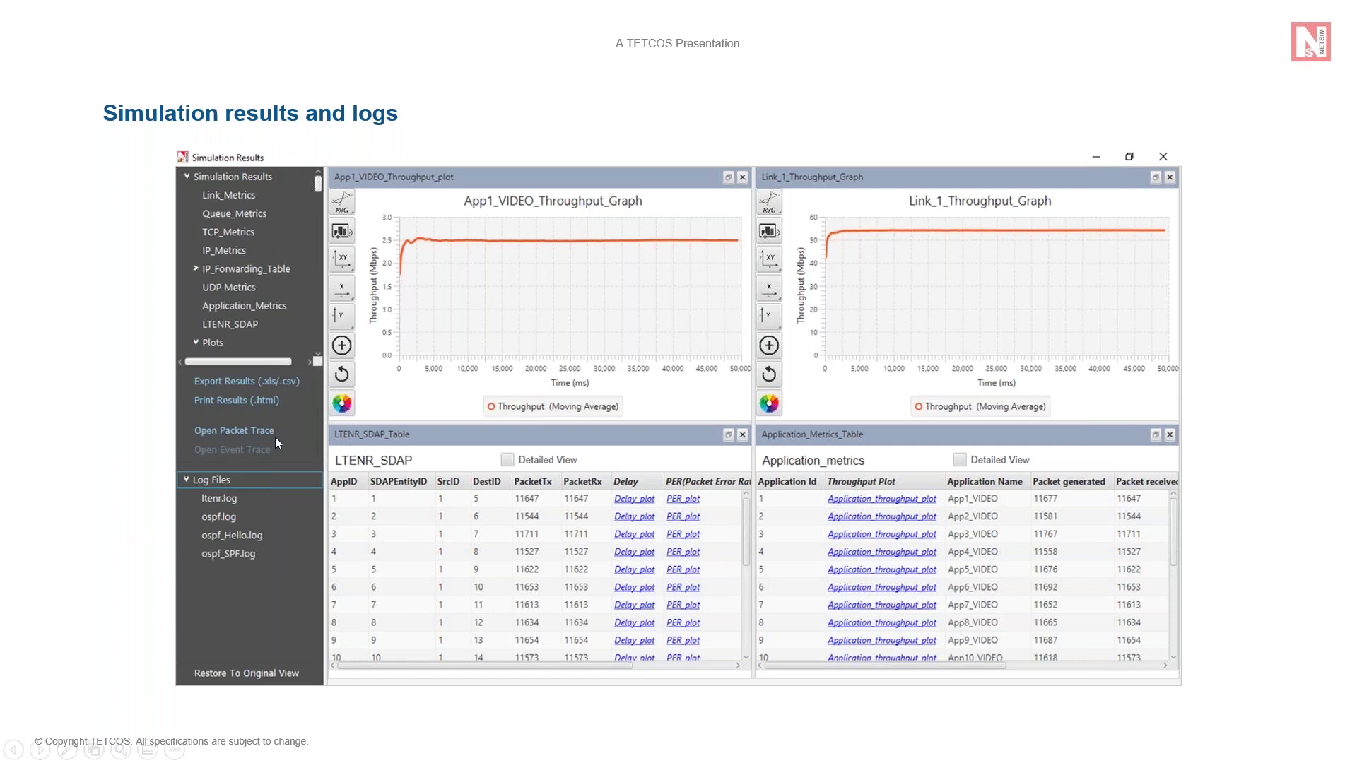
mouse_move(232, 509)
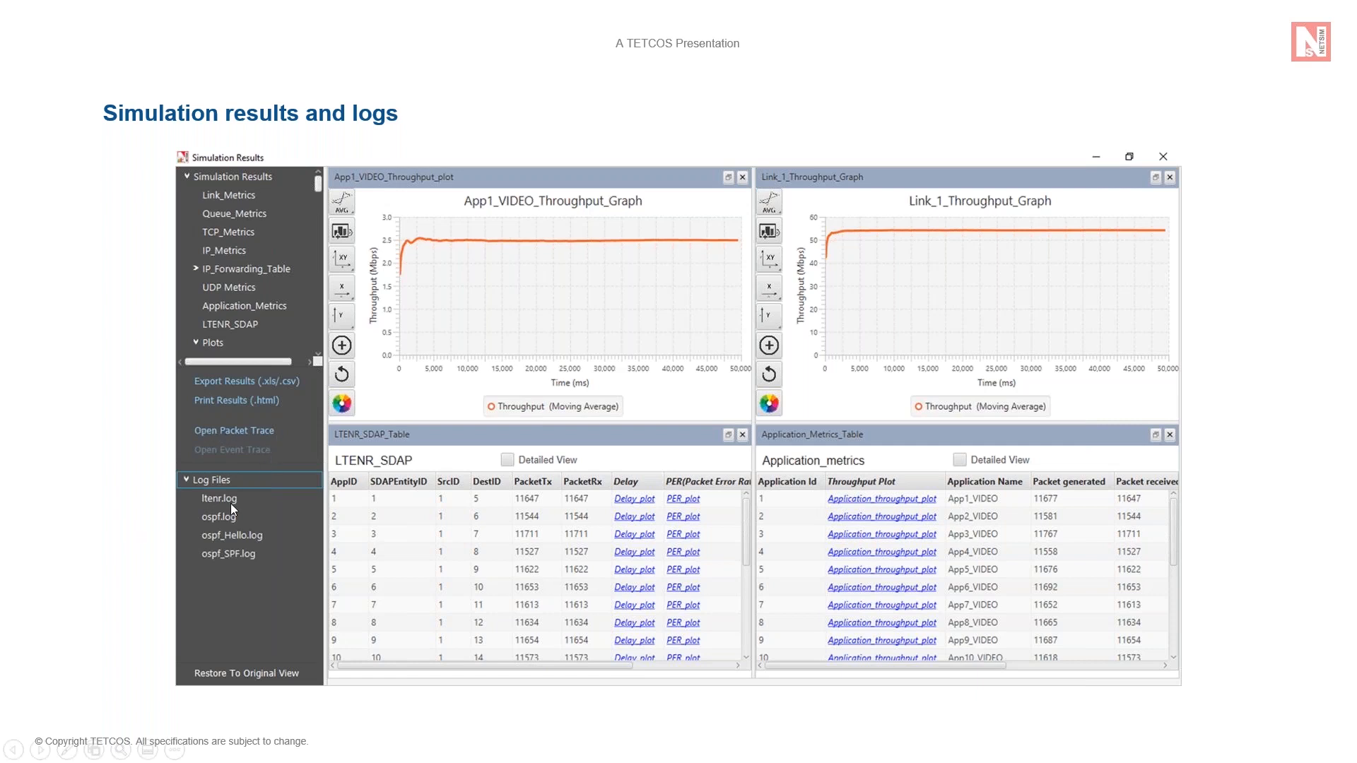
mouse_move(267, 558)
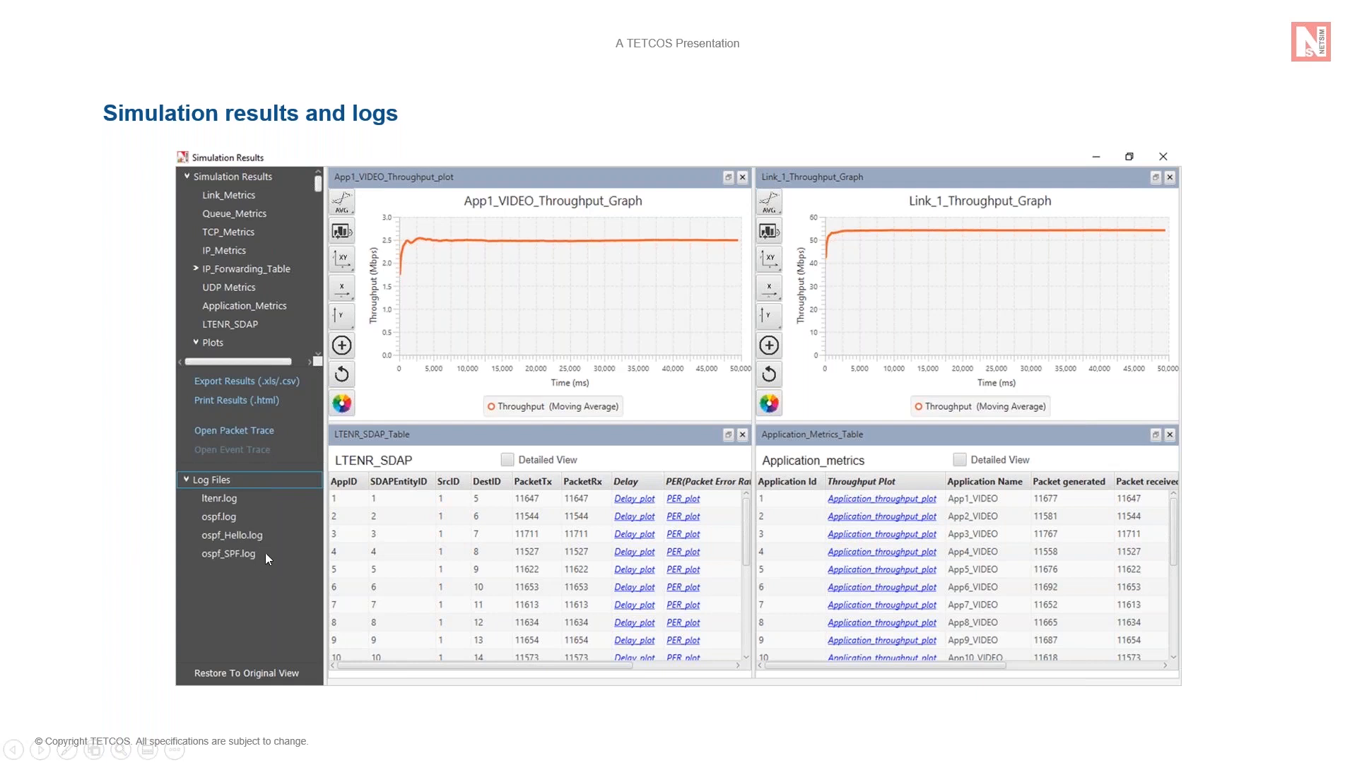
mouse_move(240, 505)
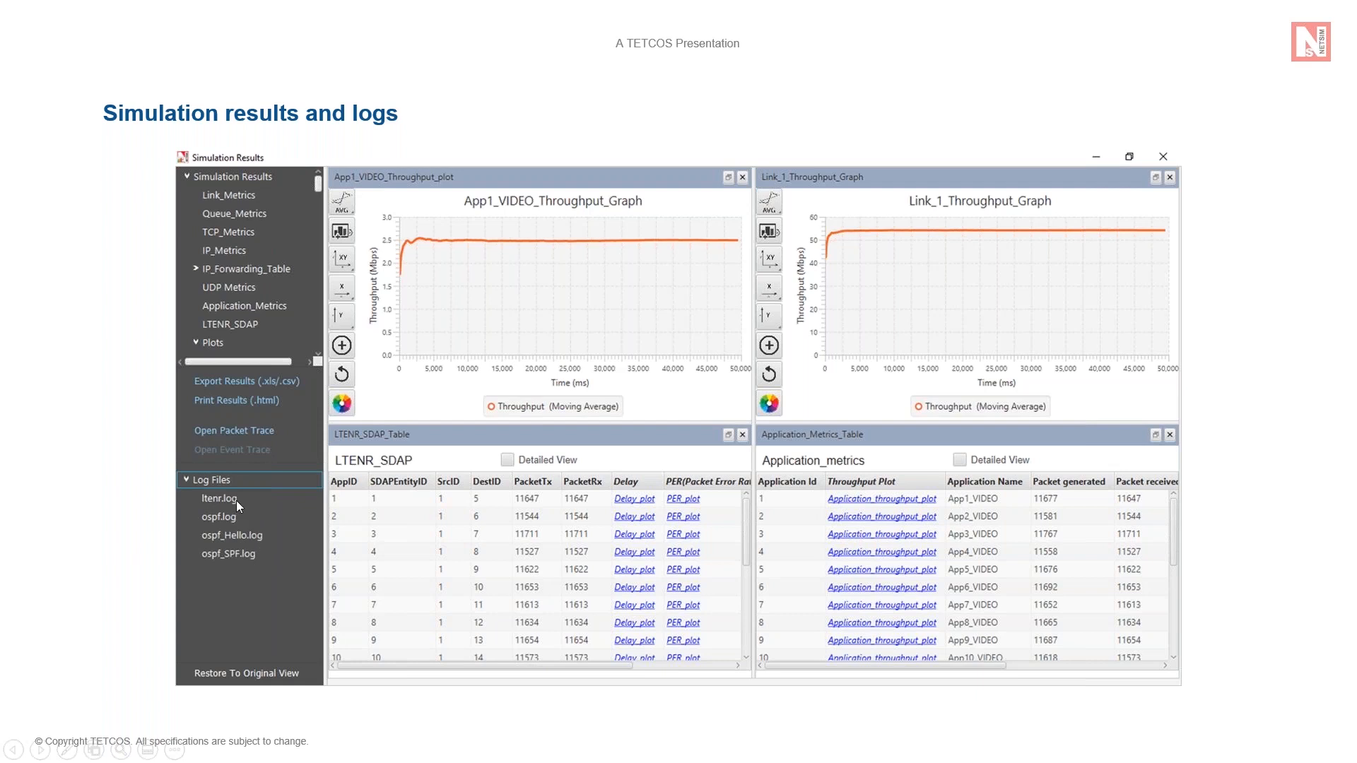
mouse_move(239, 506)
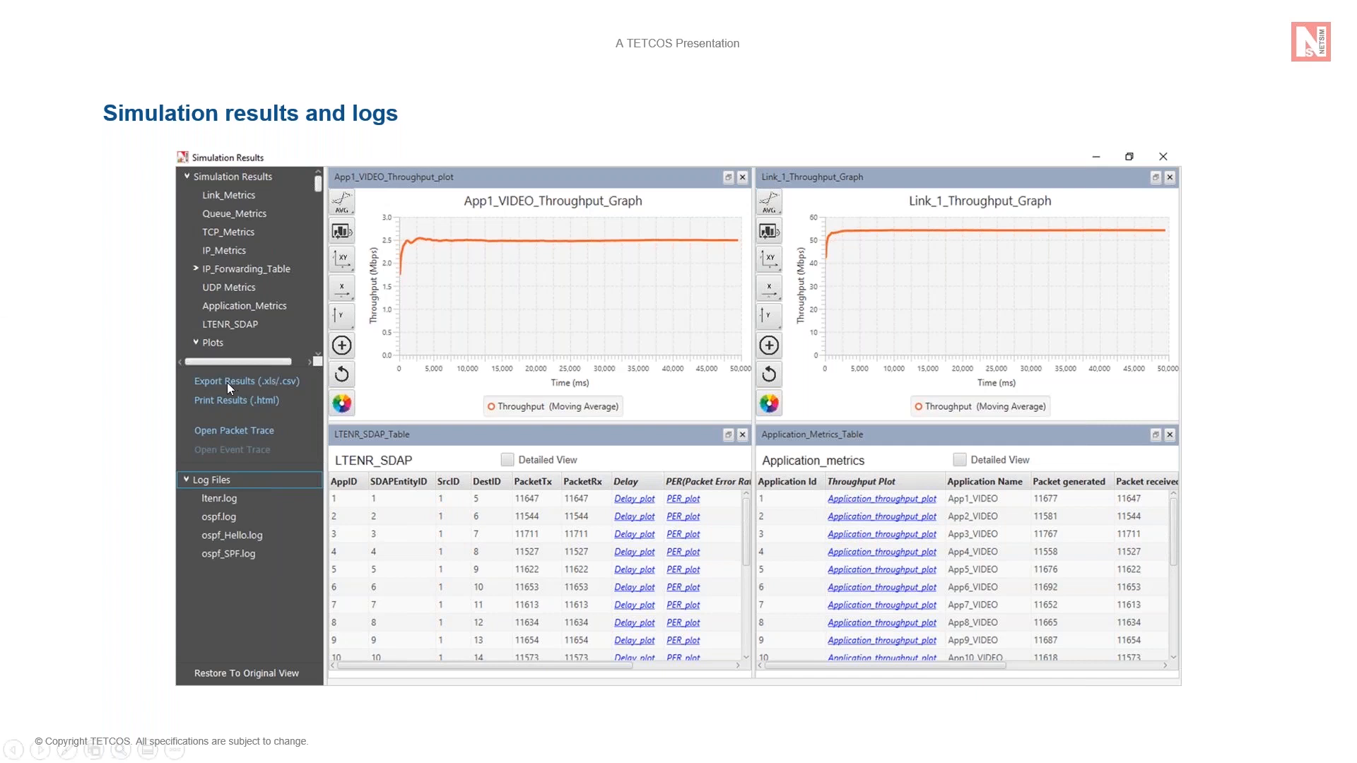
mouse_move(219, 394)
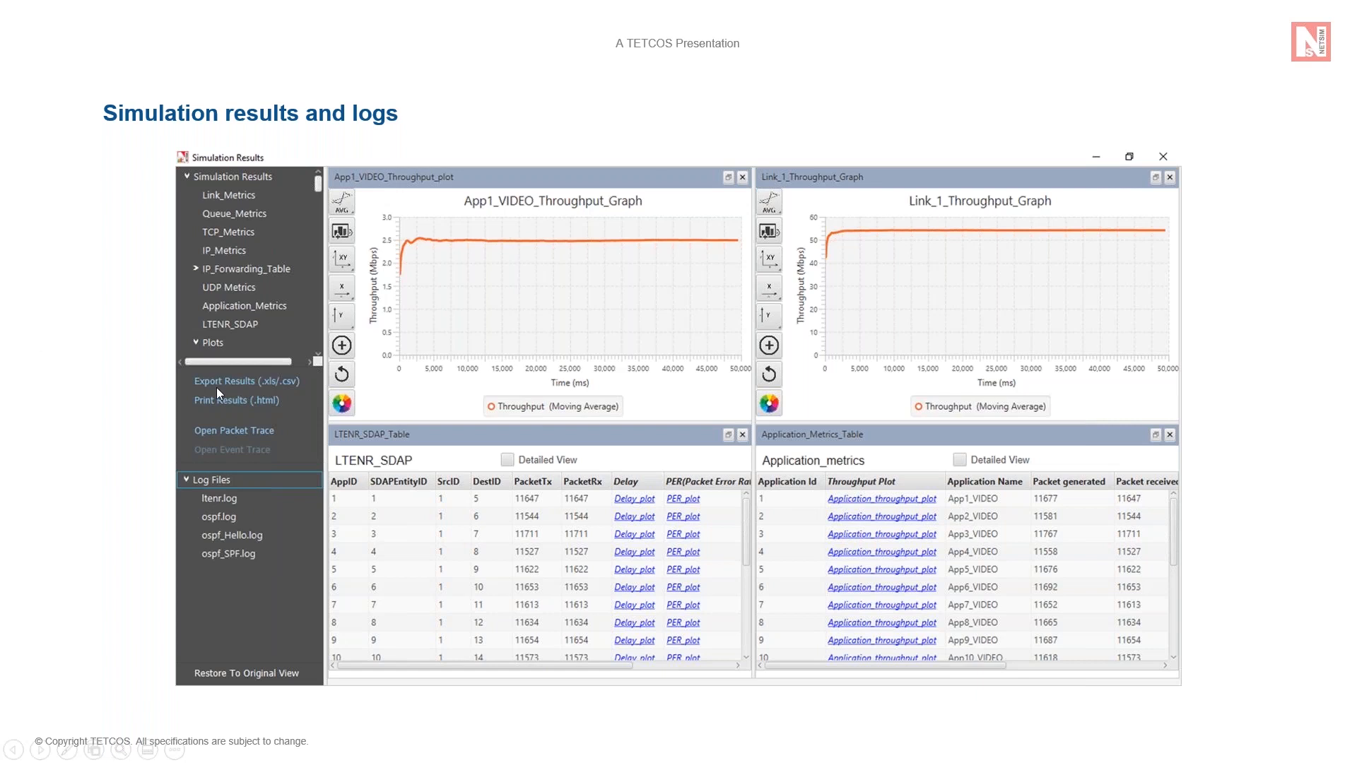
mouse_move(288, 413)
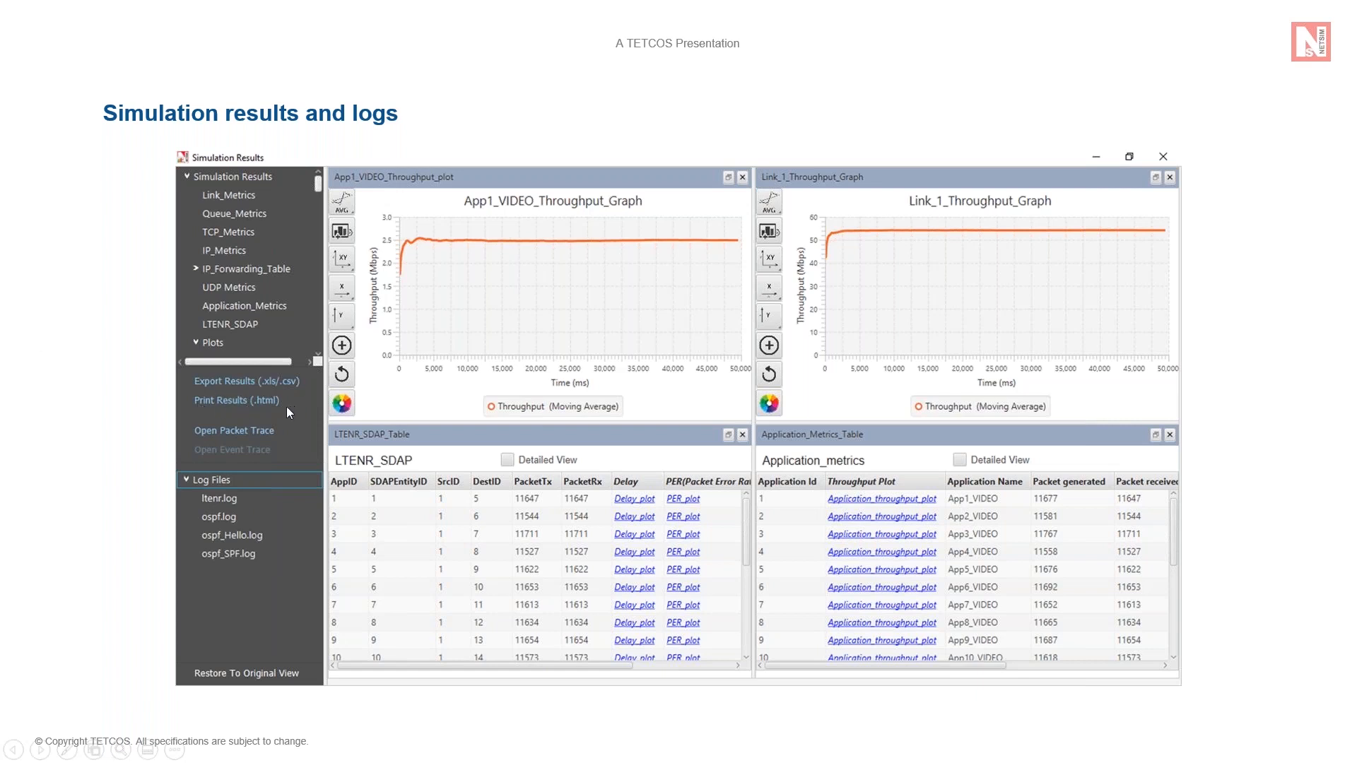
Advance the slideshow to the '5G NR featured examples in NetSim' slide
key(Right)
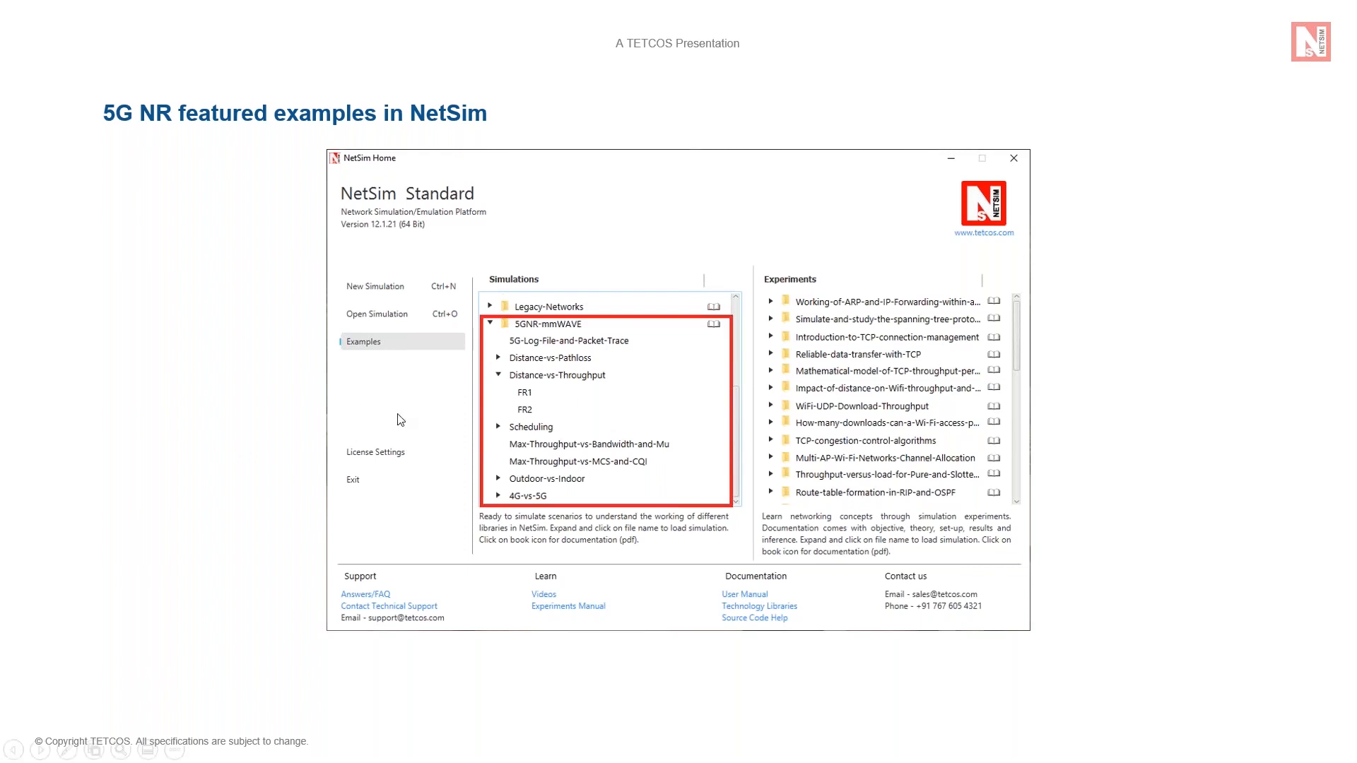
mouse_move(543, 400)
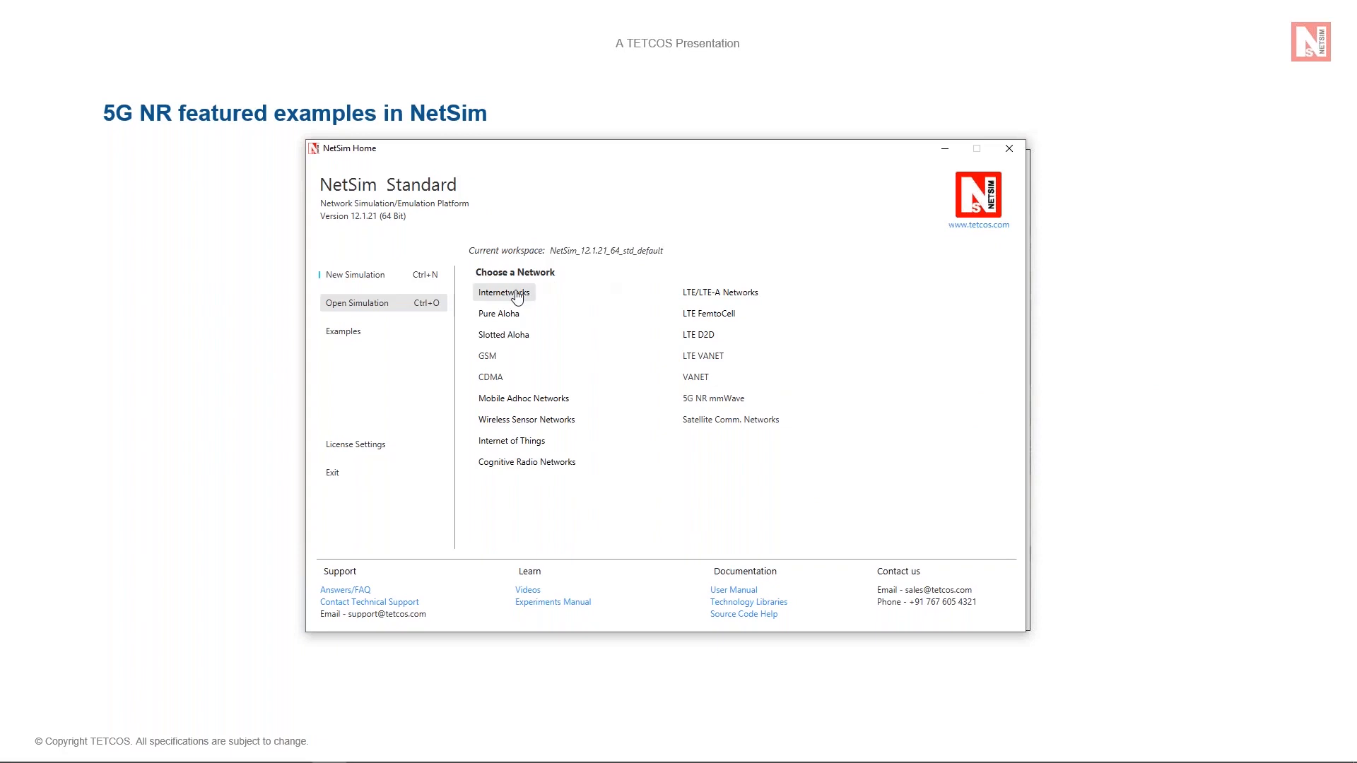
mouse_move(490, 378)
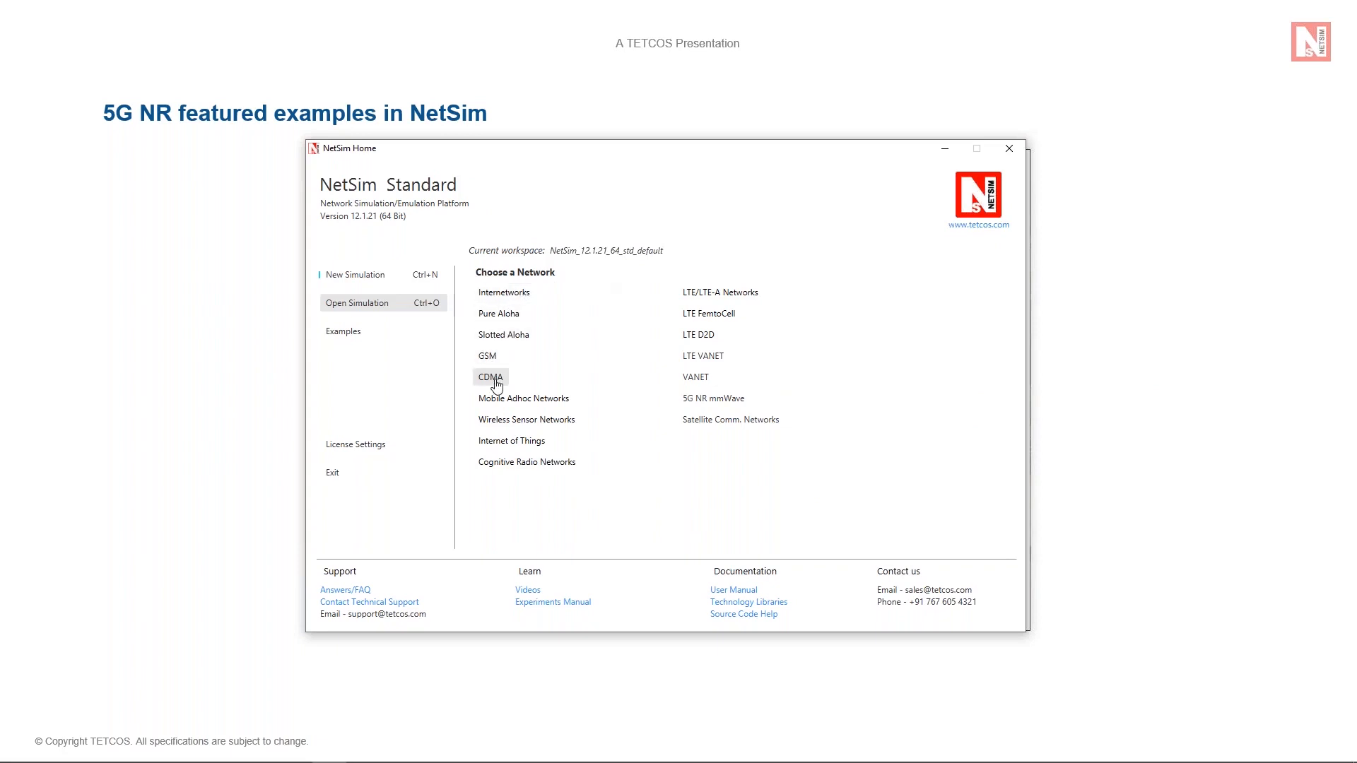
mouse_move(512, 440)
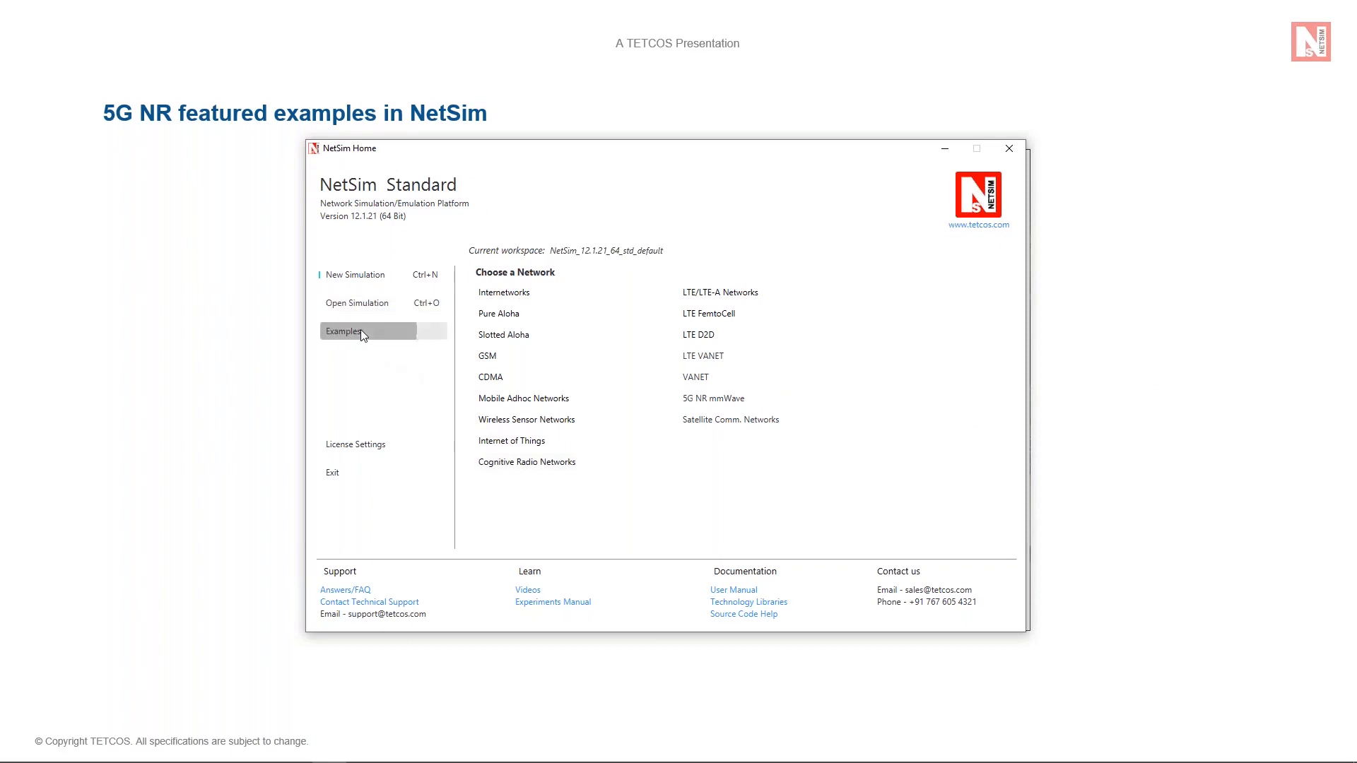
Show NetSim's example simulations list from the Home screen
click(345, 331)
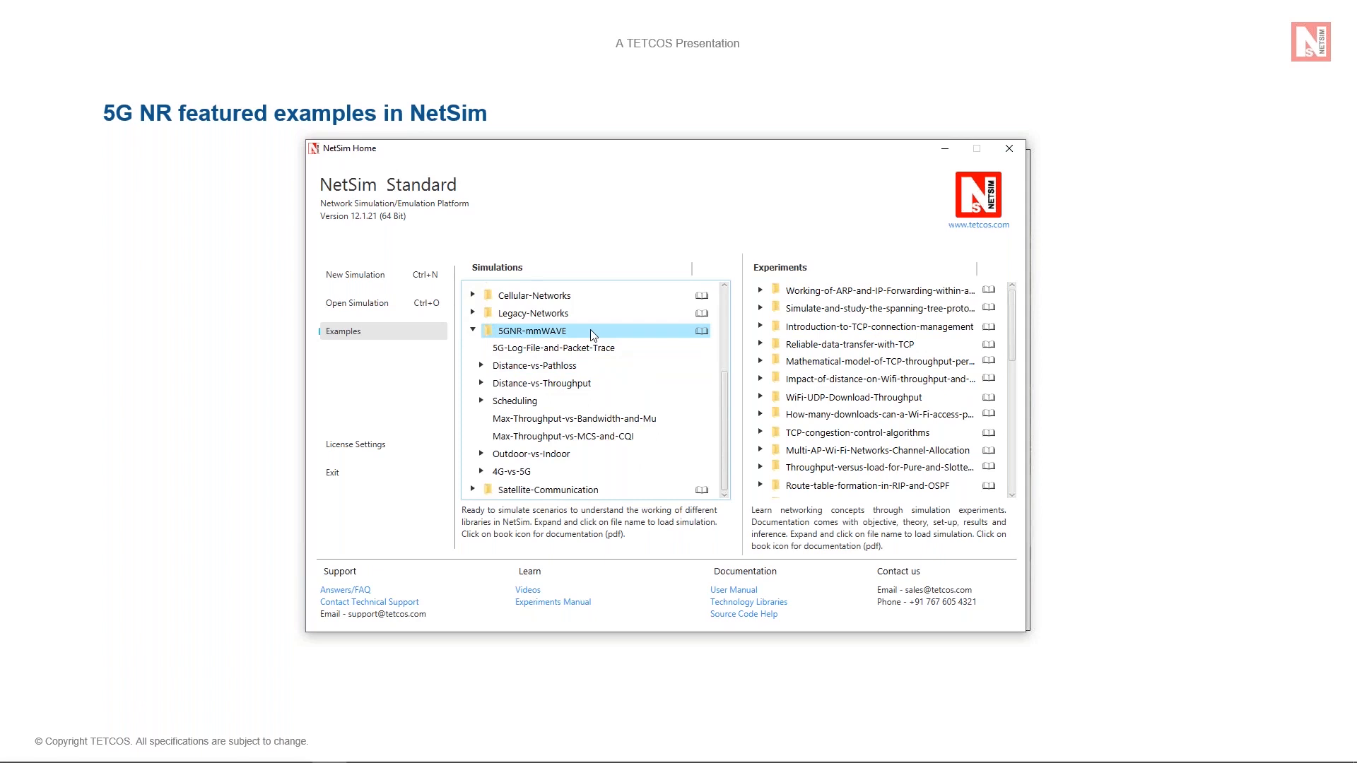
Expand Distance-vs-Throughput under 5GNR-mmWAVE and open the FR1 example scenario
click(553, 348)
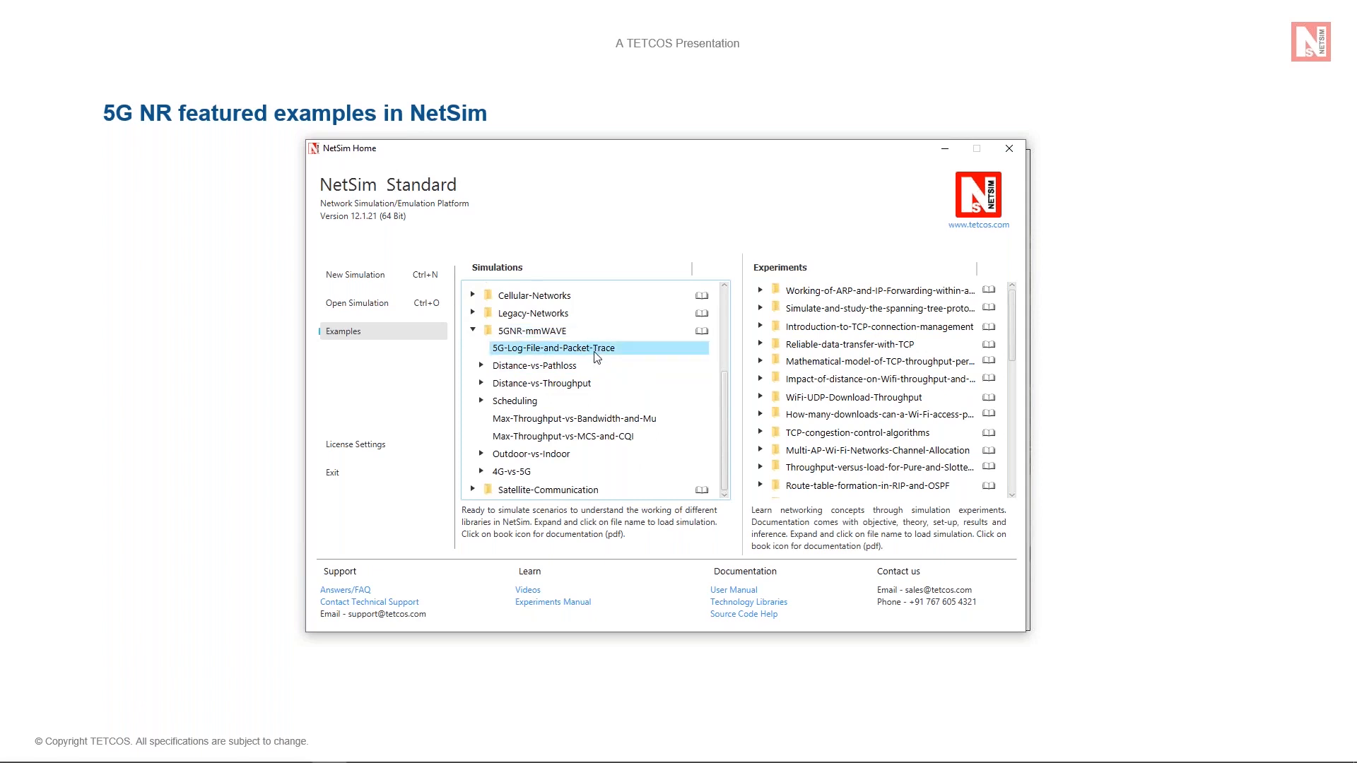
click(514, 400)
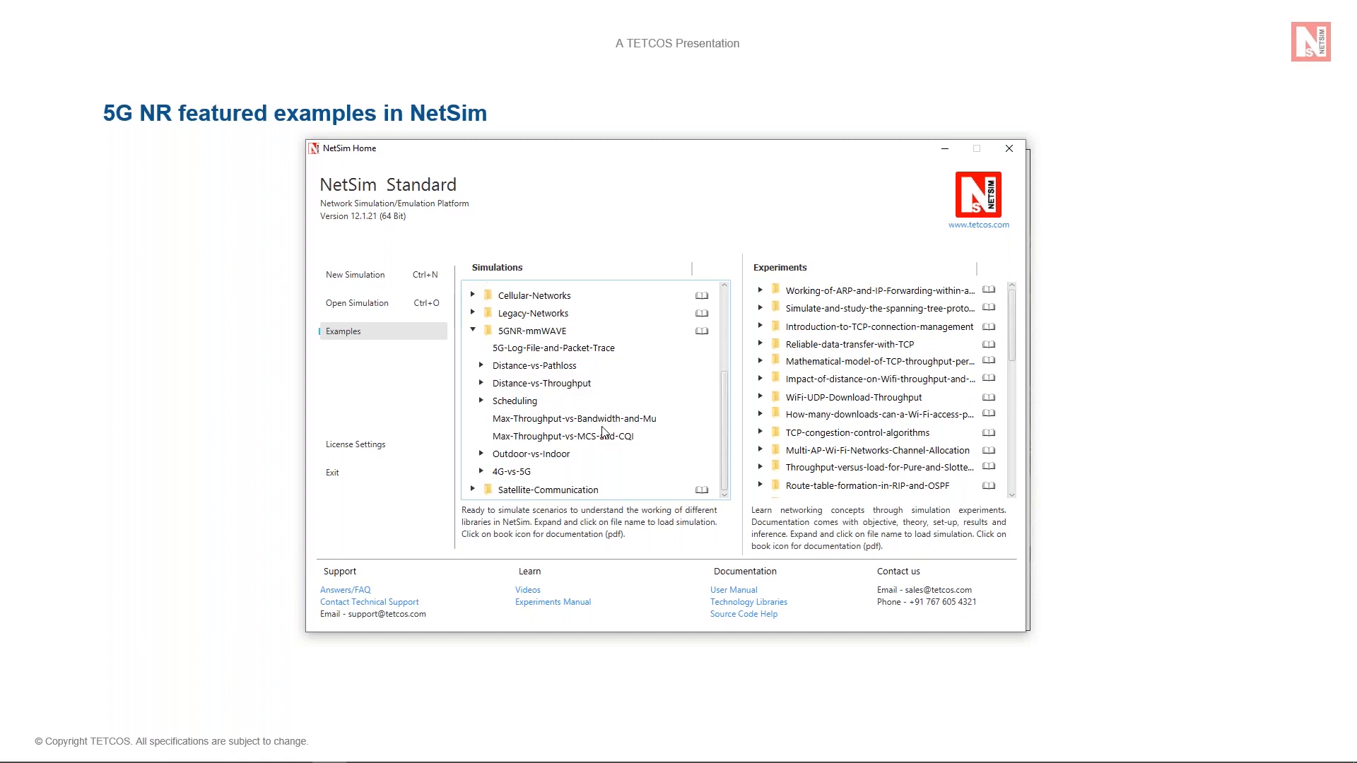
click(572, 419)
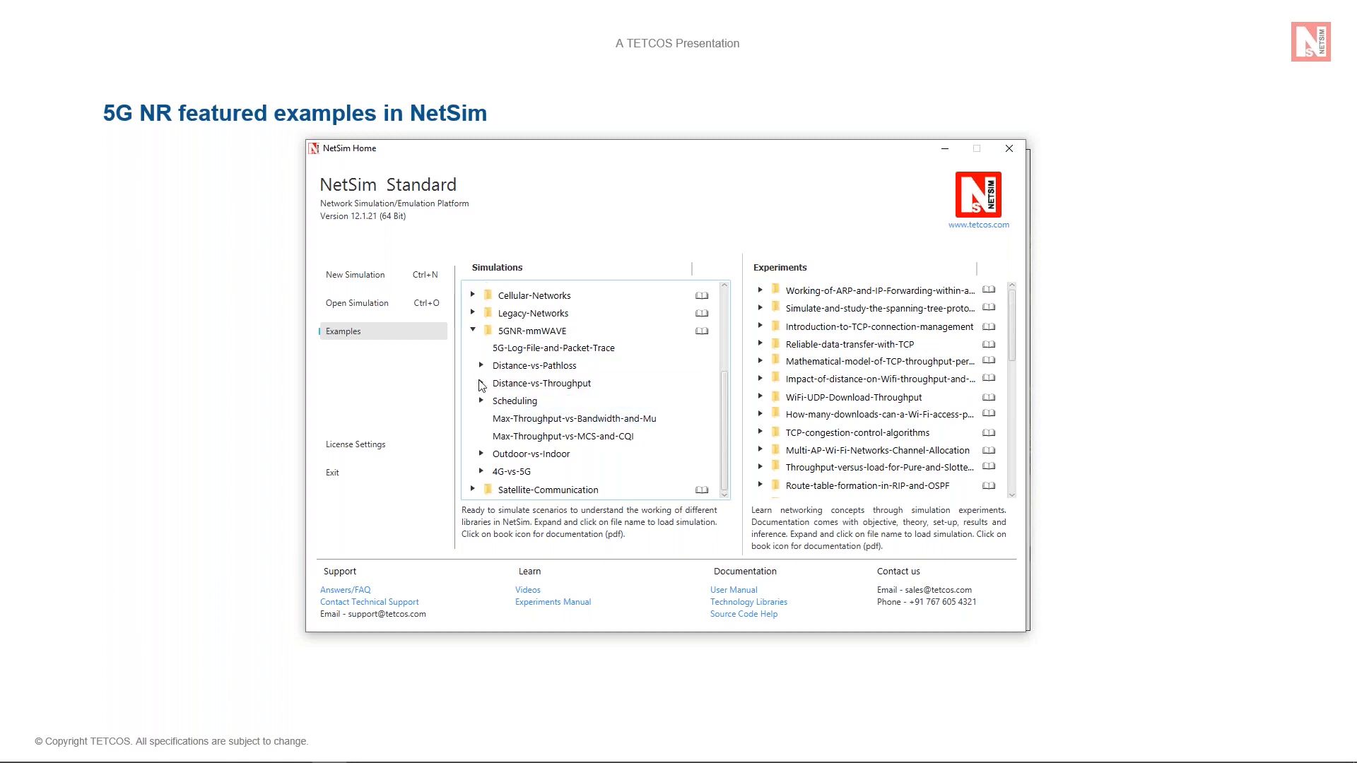
mouse_move(484, 388)
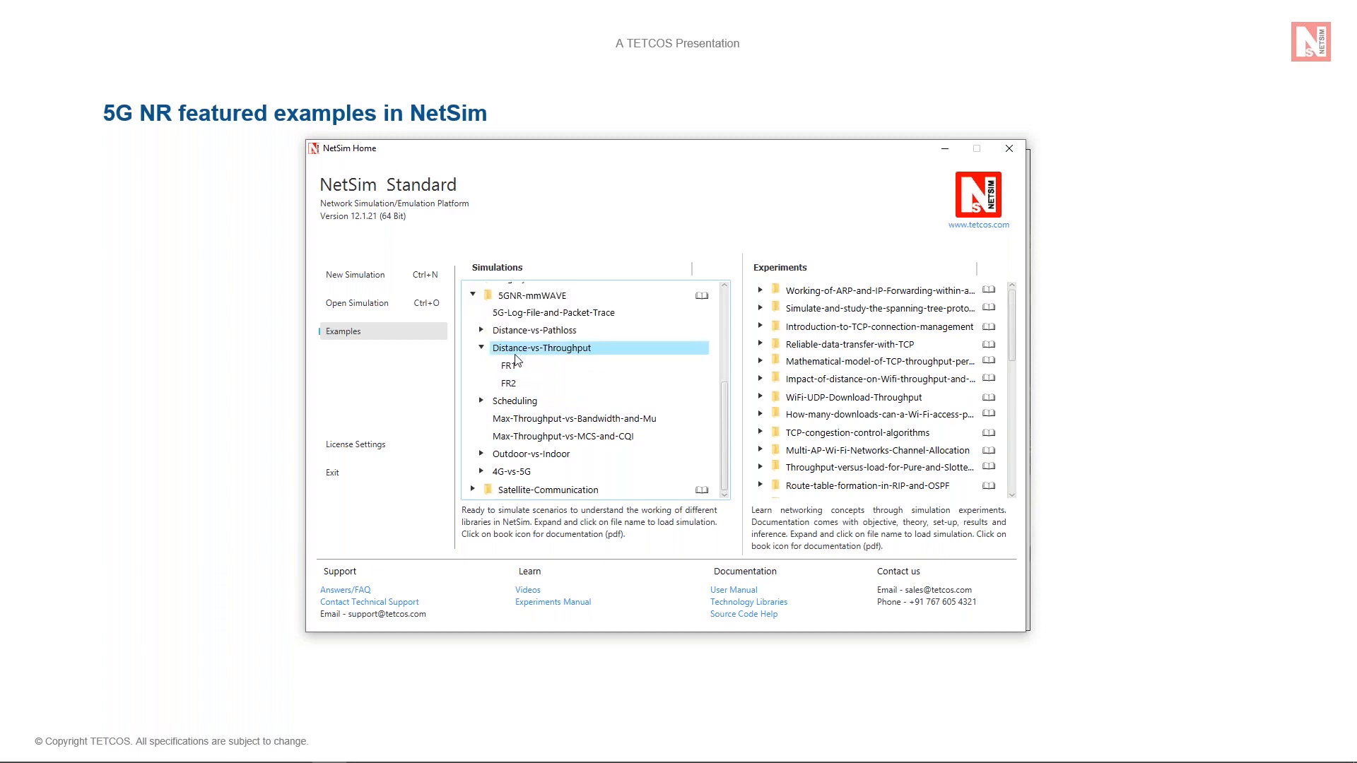
click(508, 364)
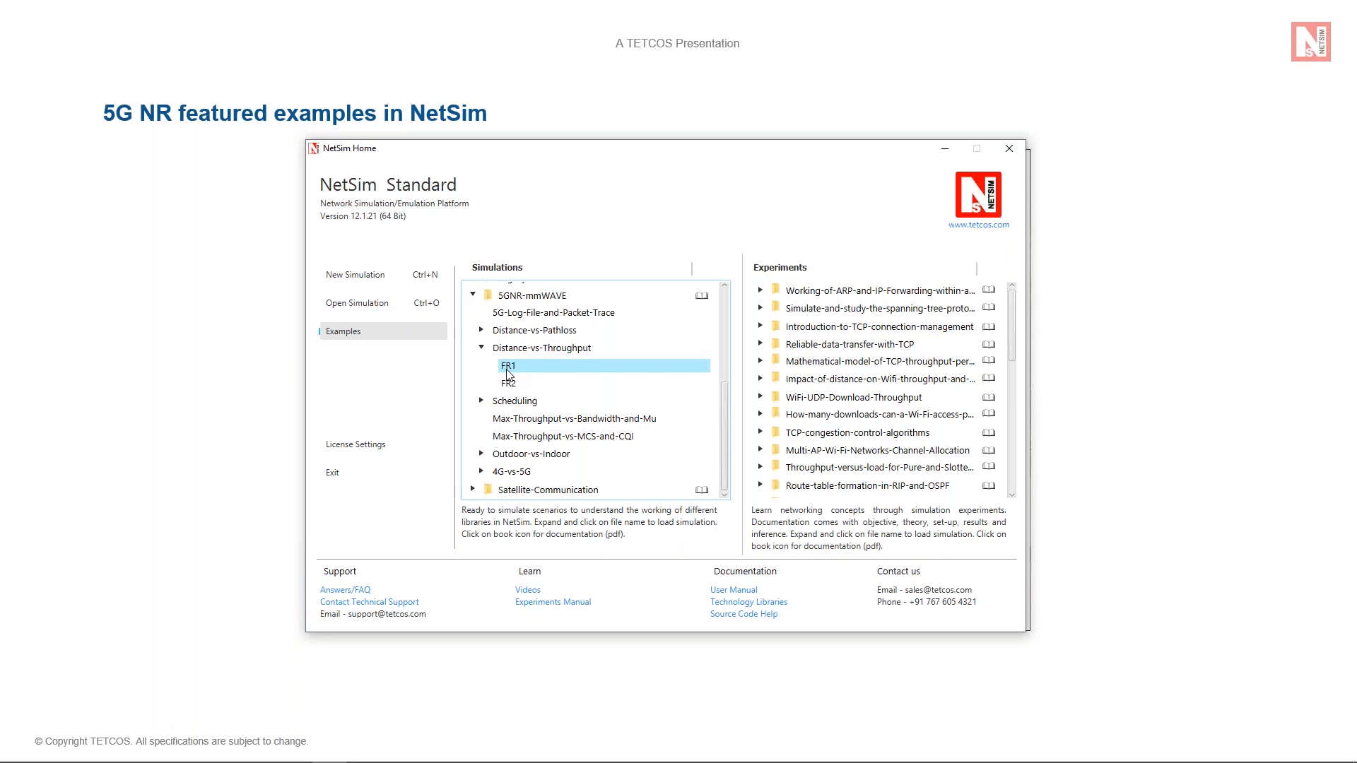
mouse_move(512, 373)
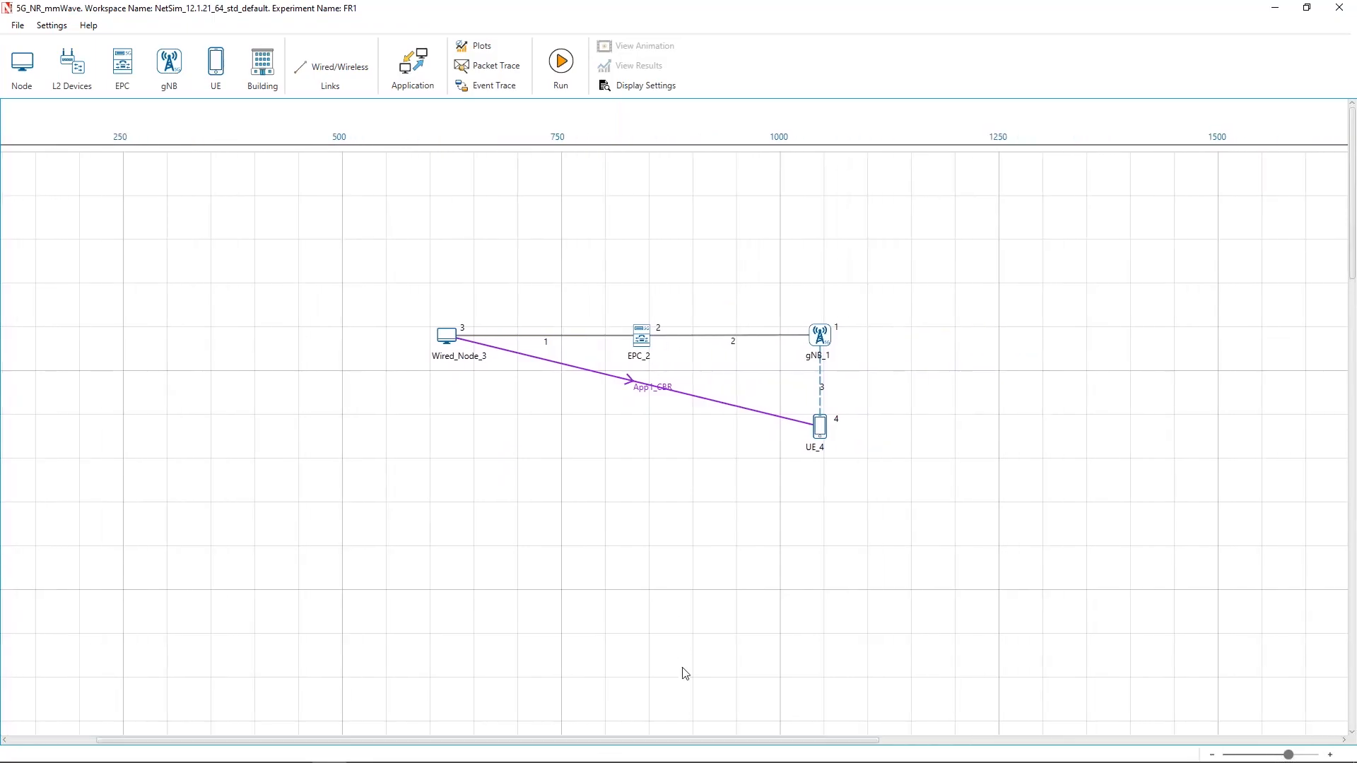
mouse_move(661, 735)
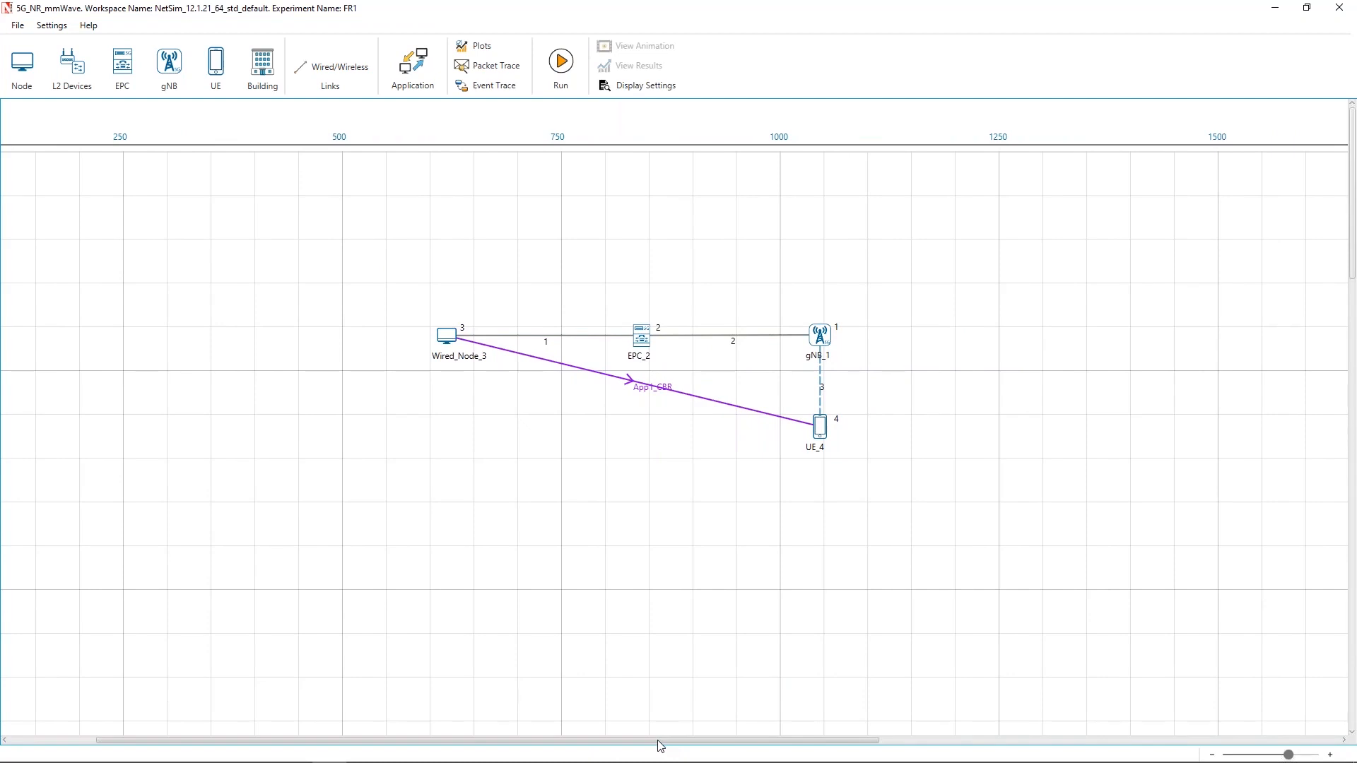
mouse_move(820, 359)
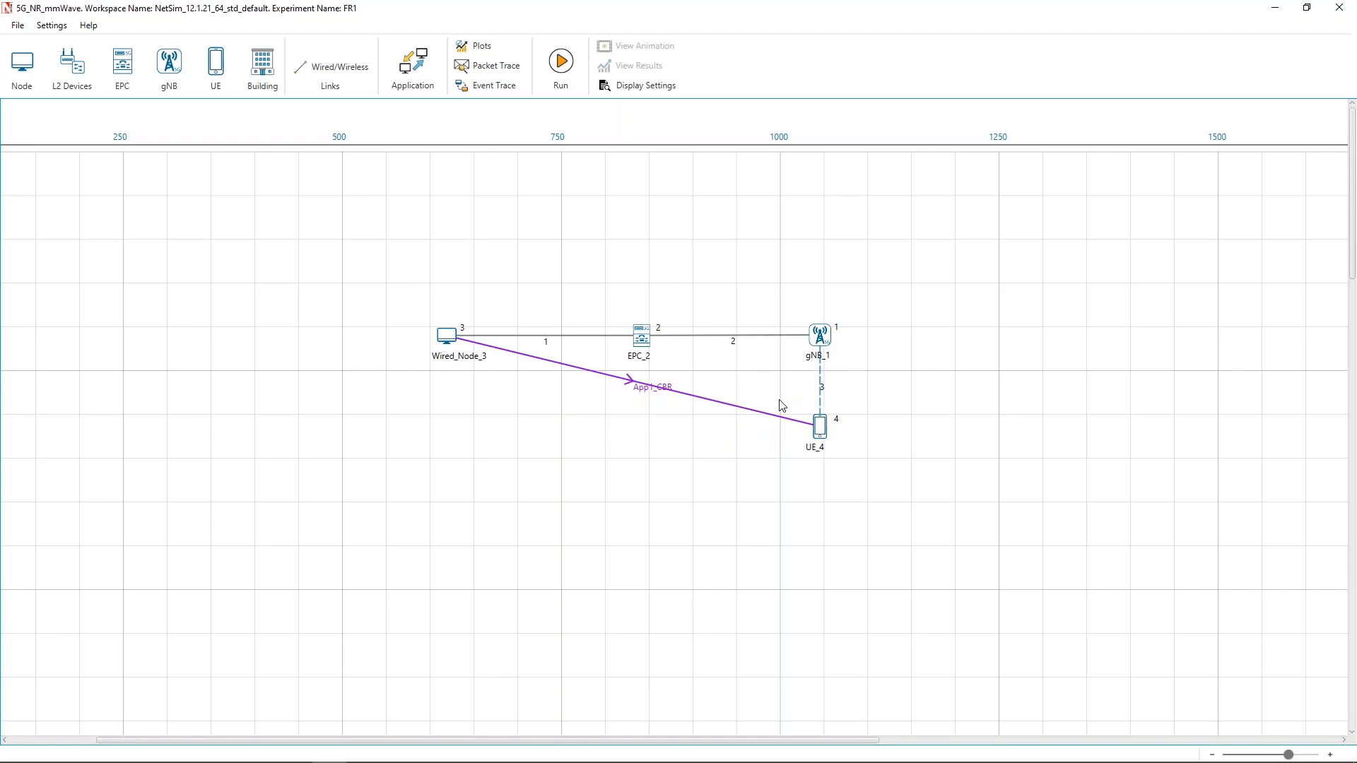
mouse_move(742, 422)
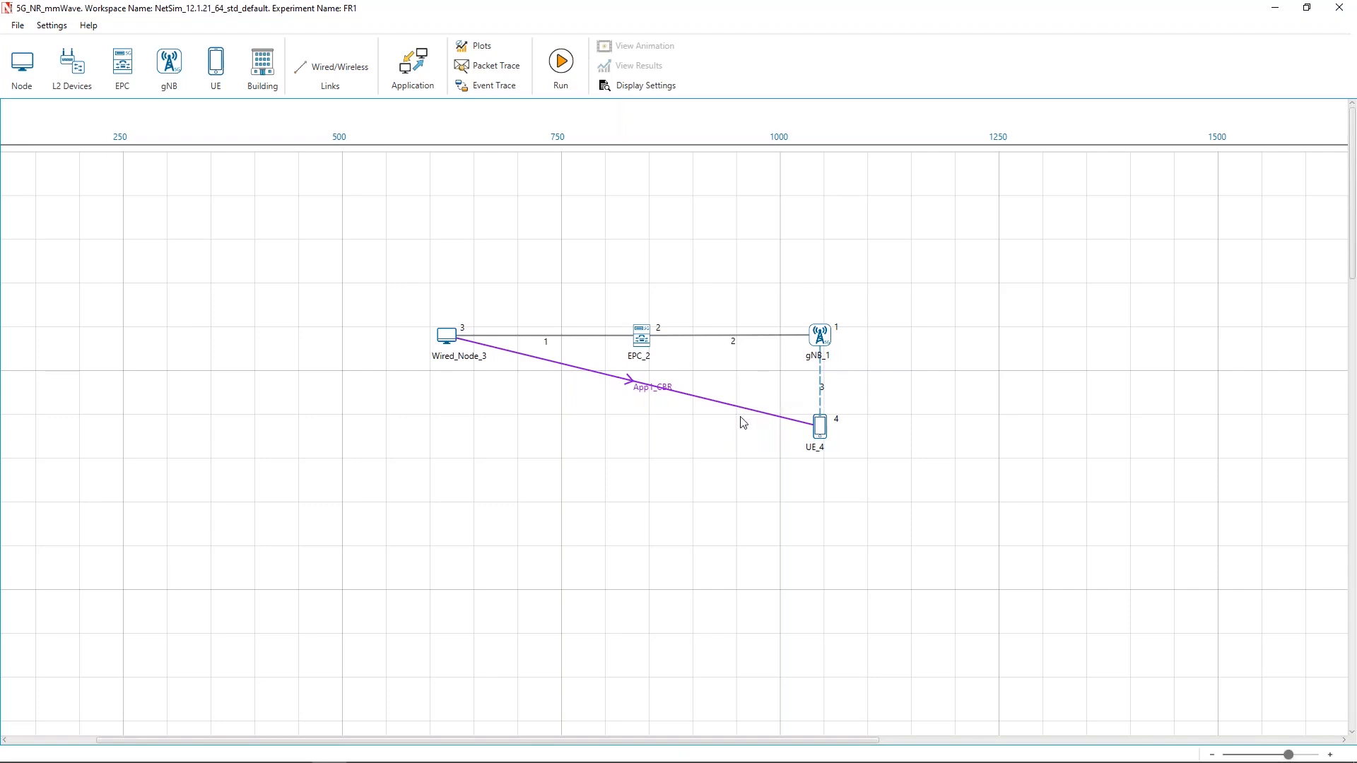
mouse_move(789, 385)
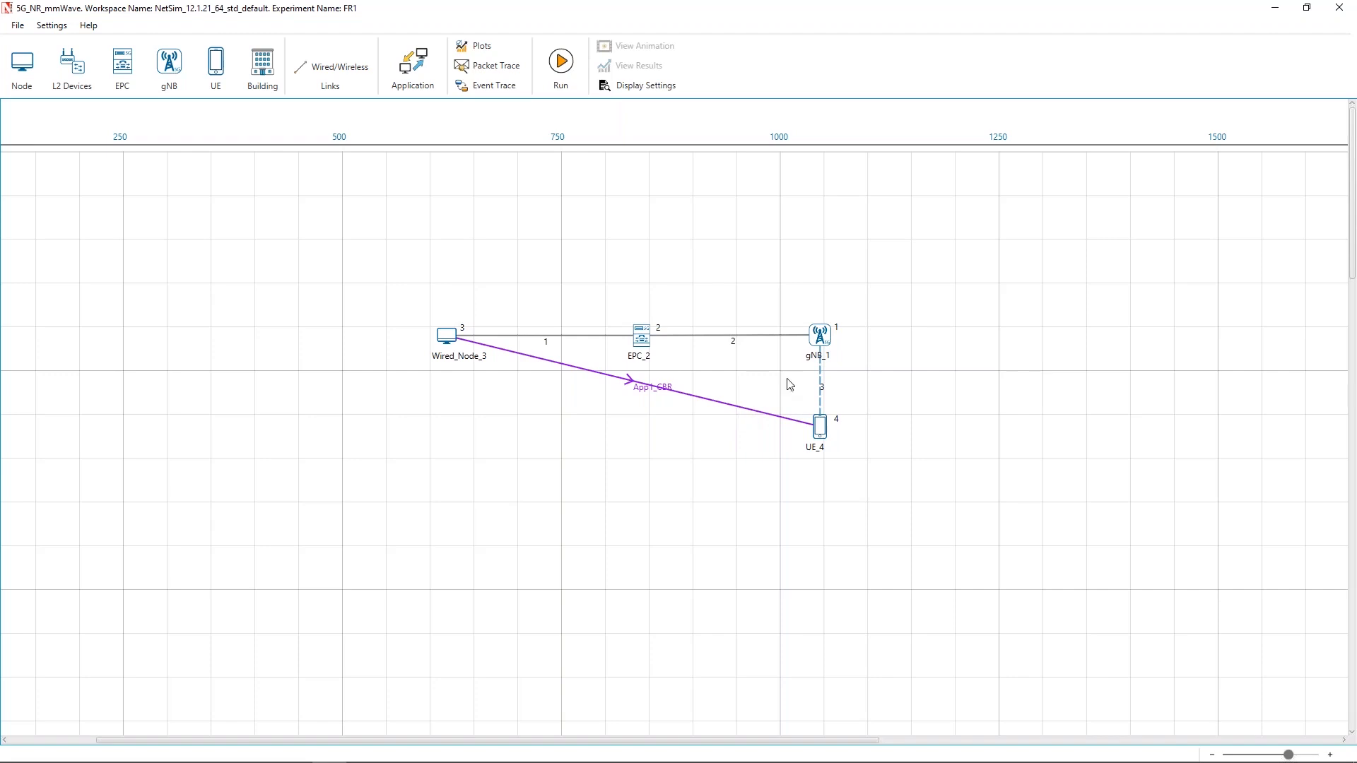
mouse_move(644, 349)
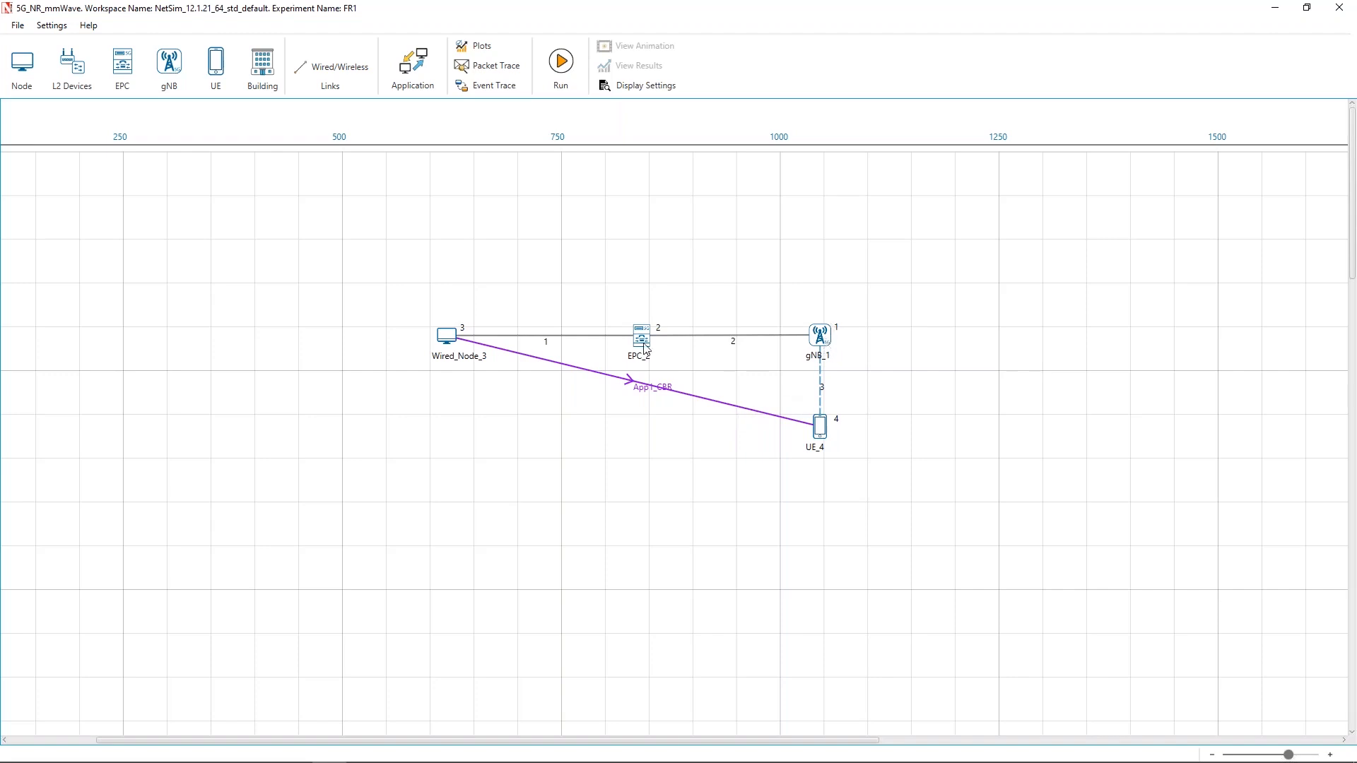
mouse_move(468, 345)
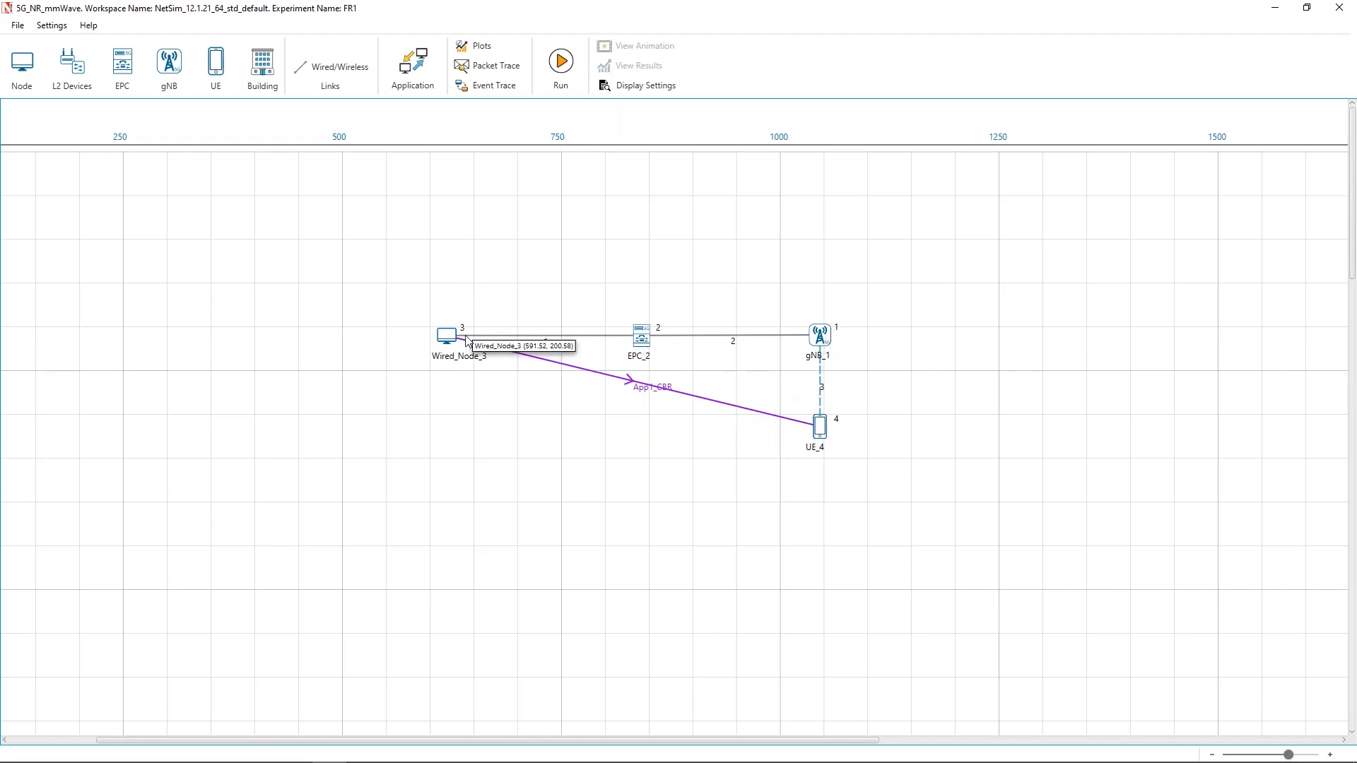
mouse_move(739, 364)
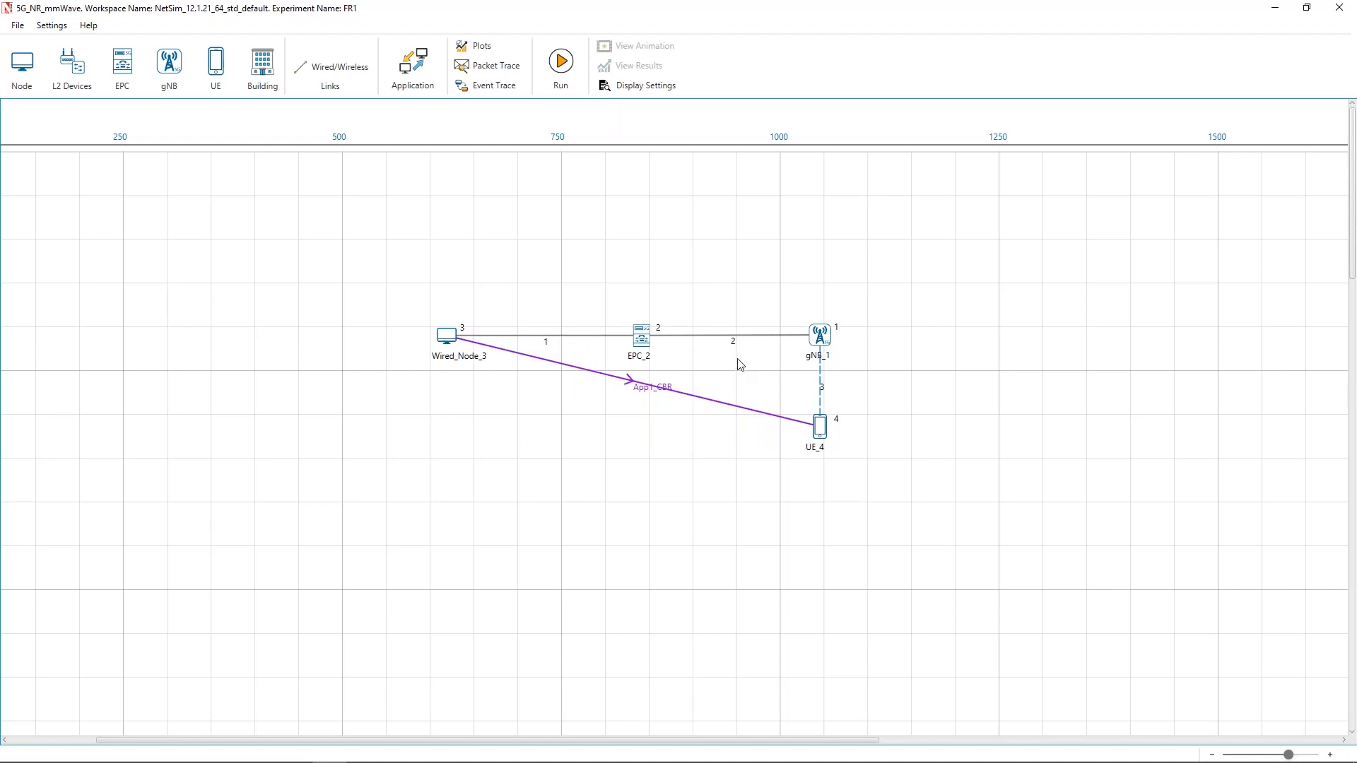
mouse_move(795, 387)
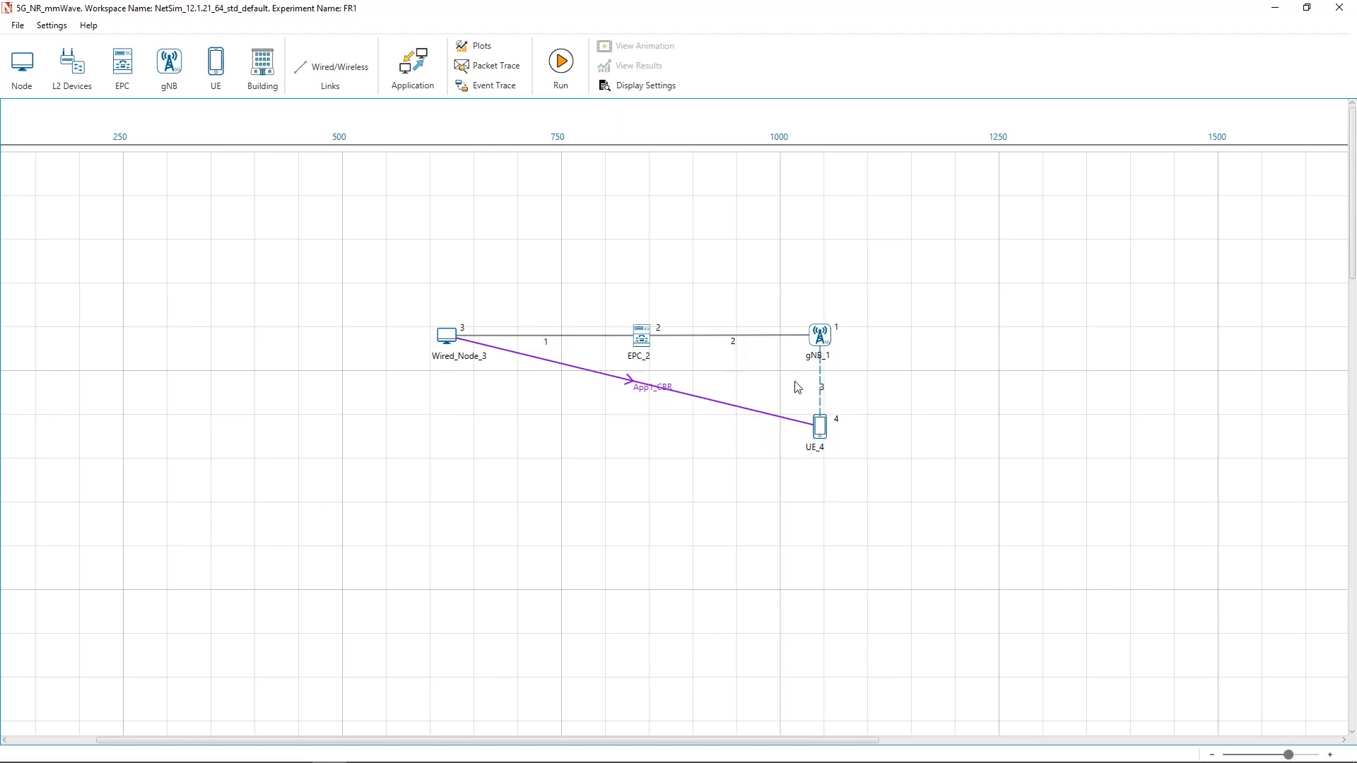
mouse_move(824, 347)
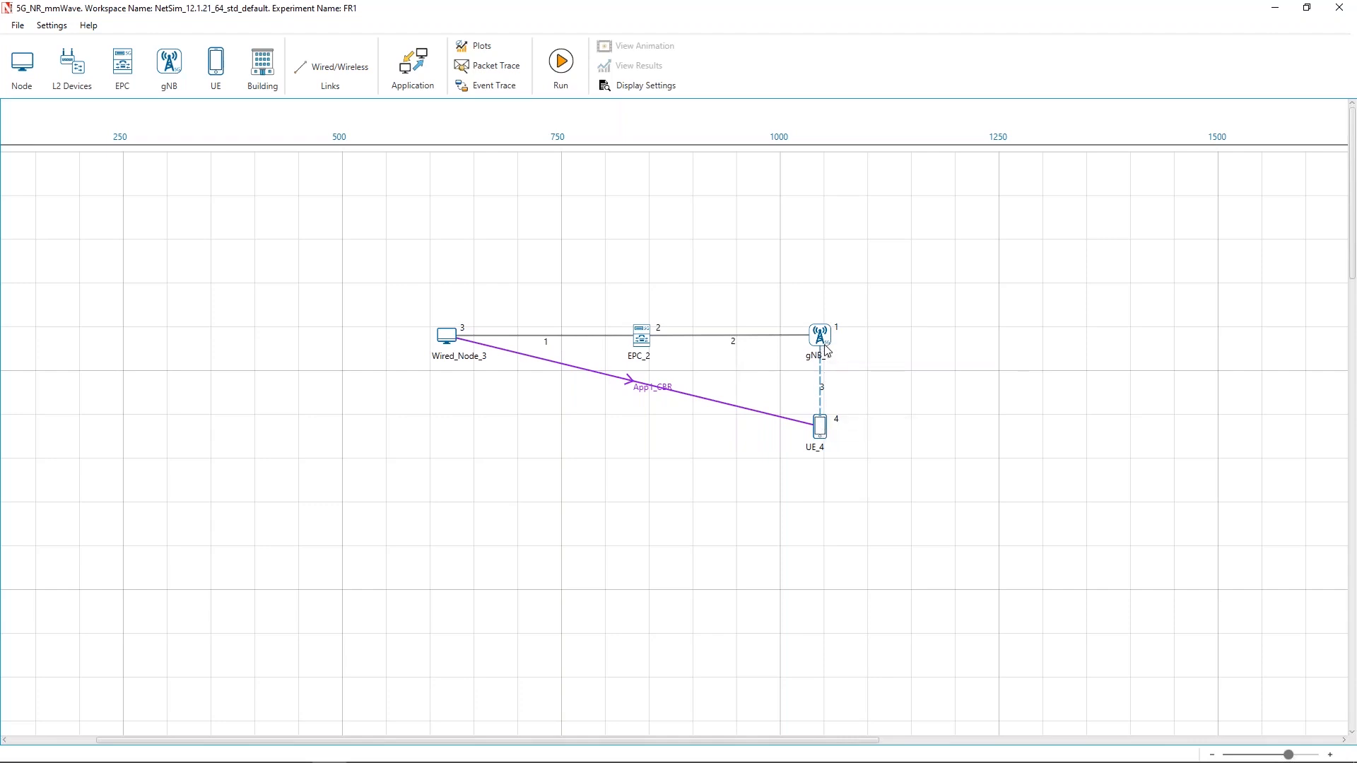
mouse_move(814, 425)
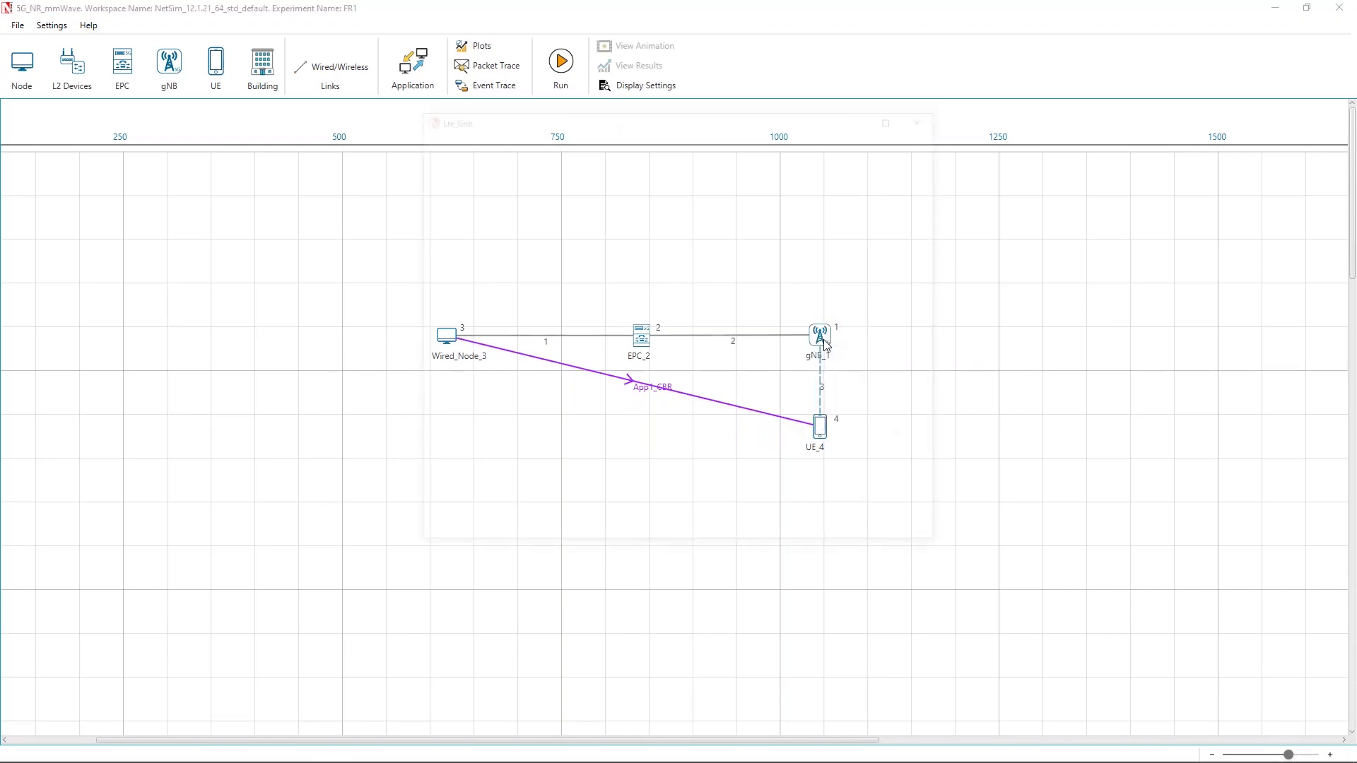
double_click(817, 336)
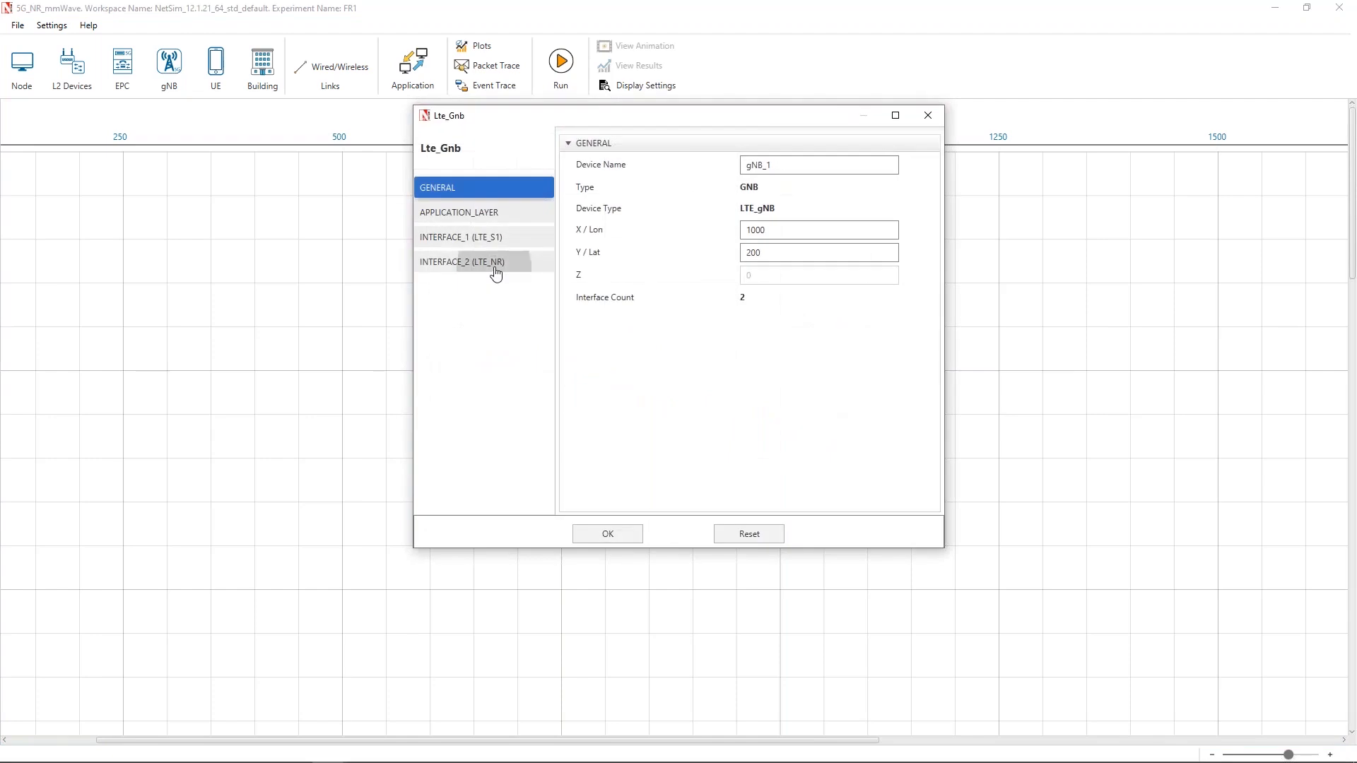
click(484, 262)
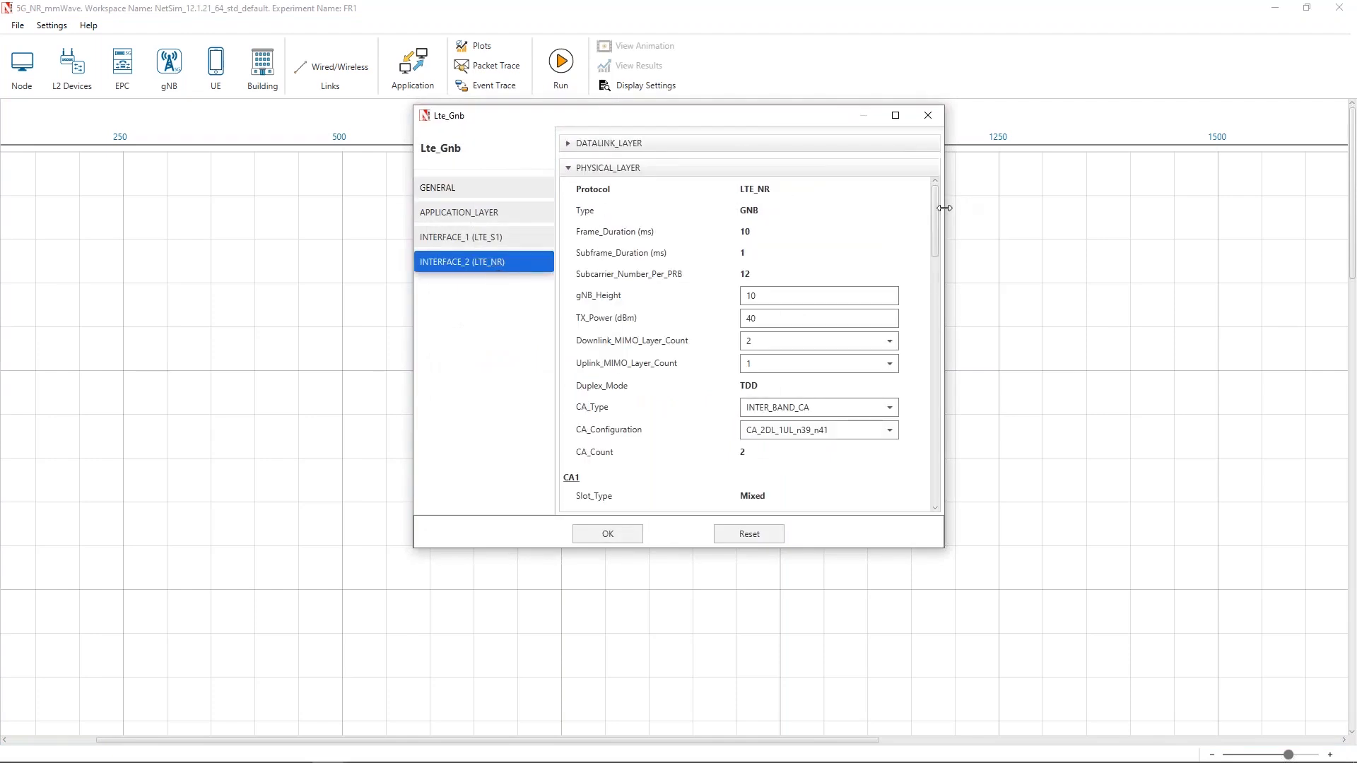
mouse_move(938, 215)
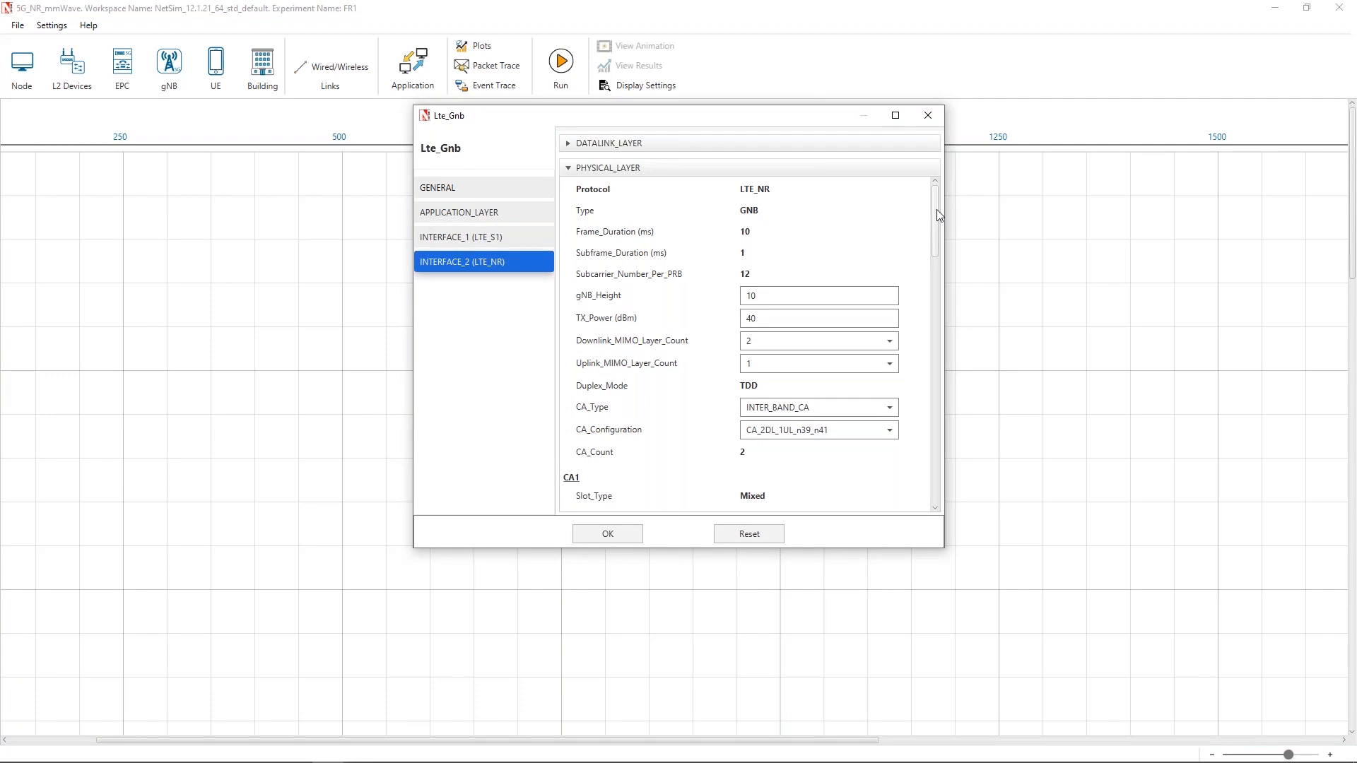
mouse_move(882, 273)
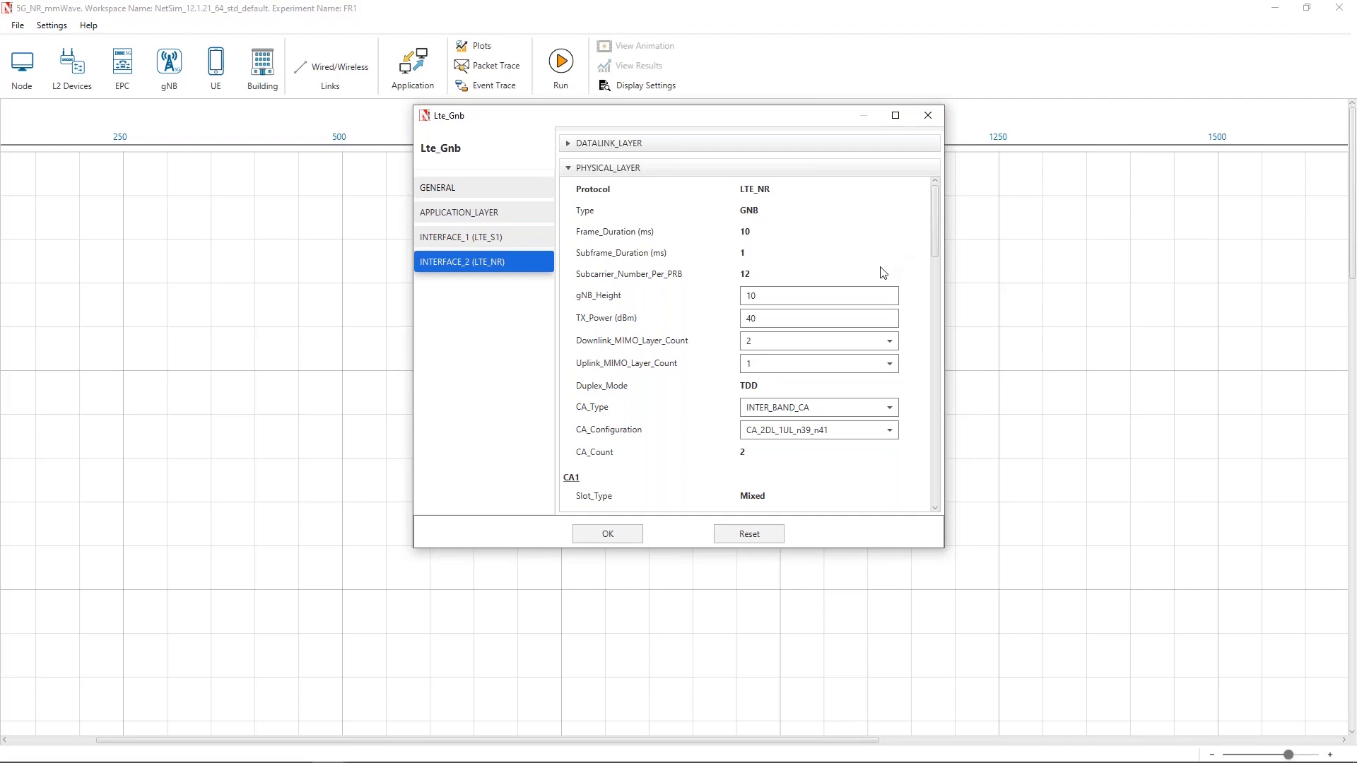
mouse_move(837, 414)
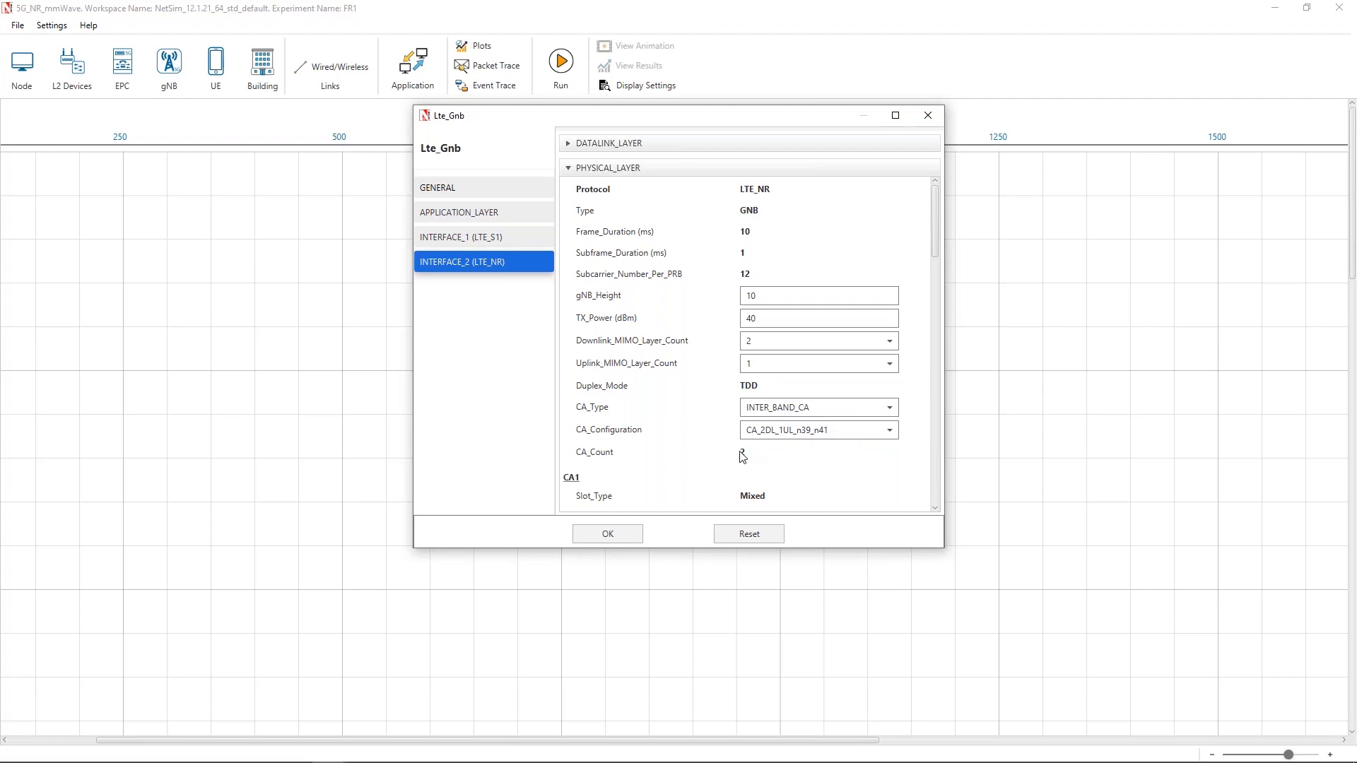
scroll(down, 3)
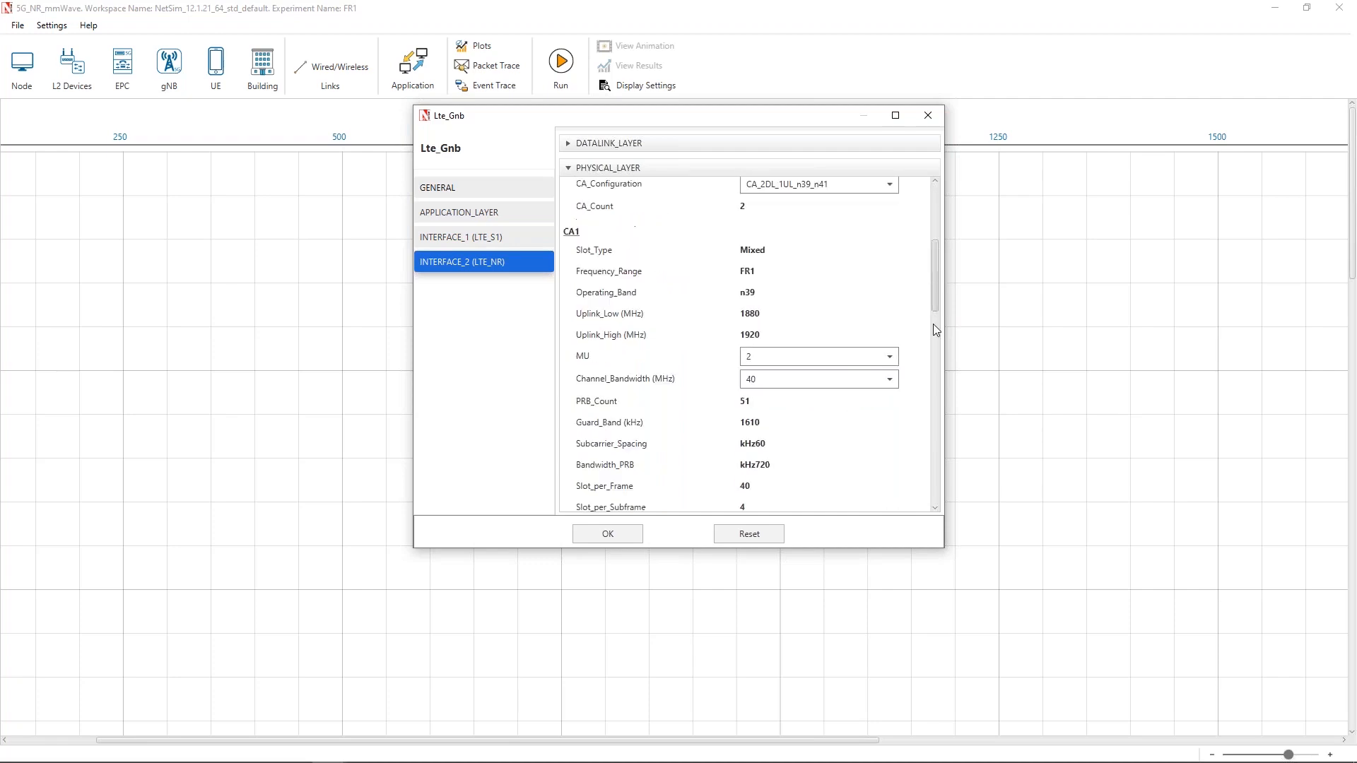
scroll(down, 3)
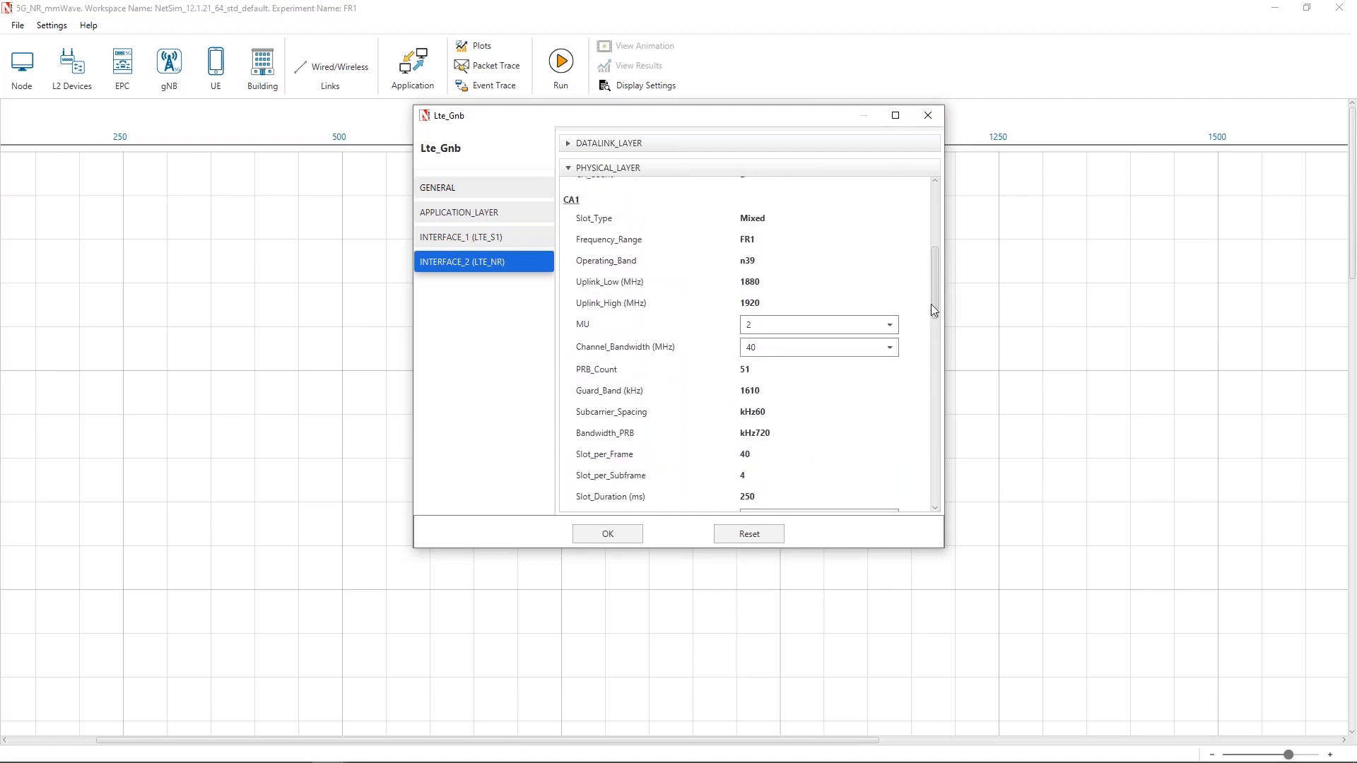
scroll(up, 3)
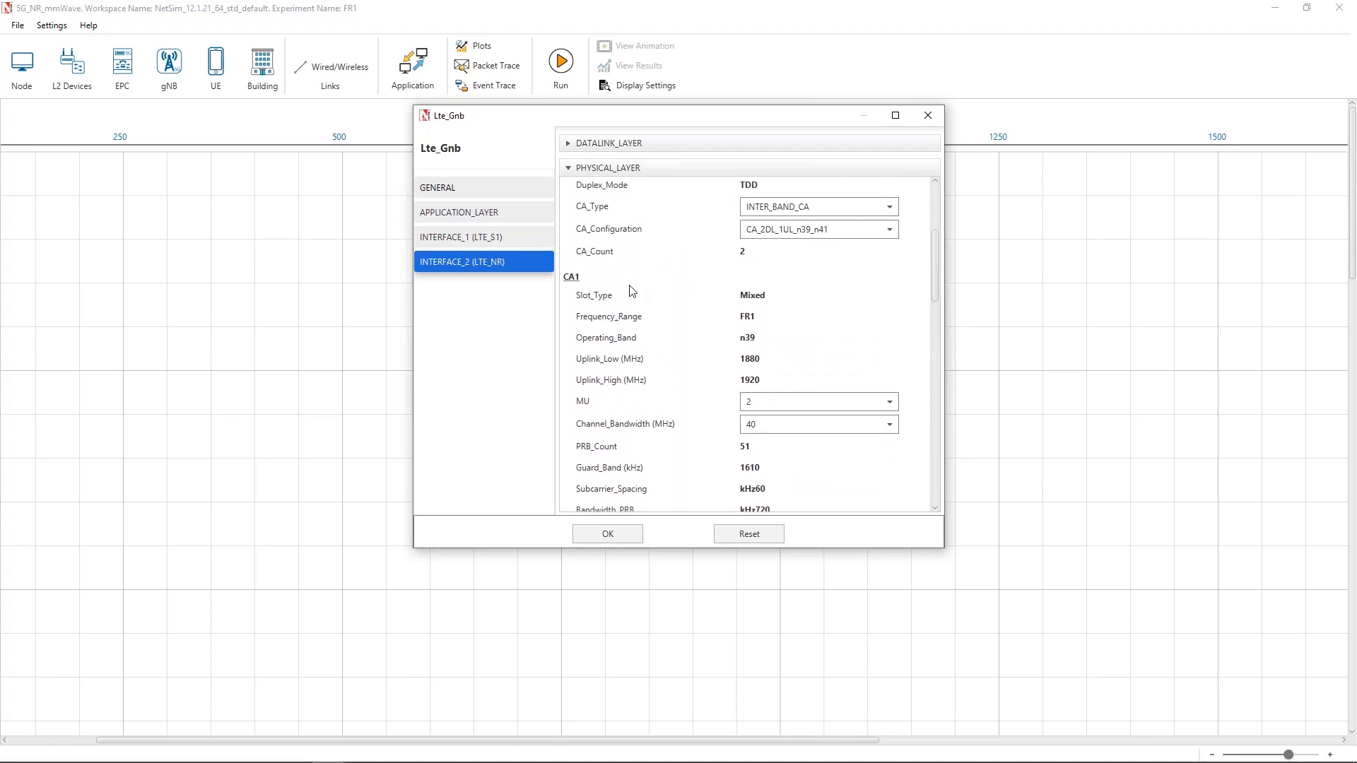
mouse_move(788, 300)
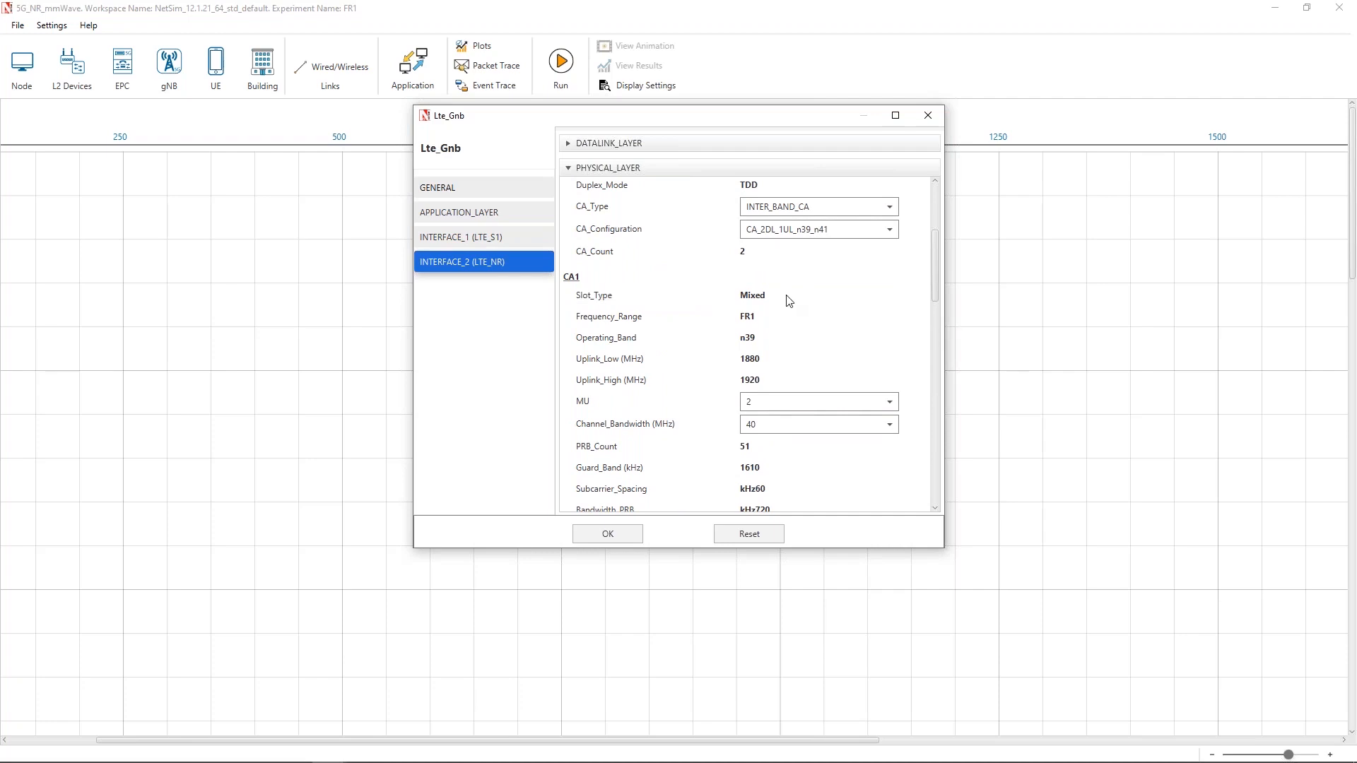
mouse_move(958, 321)
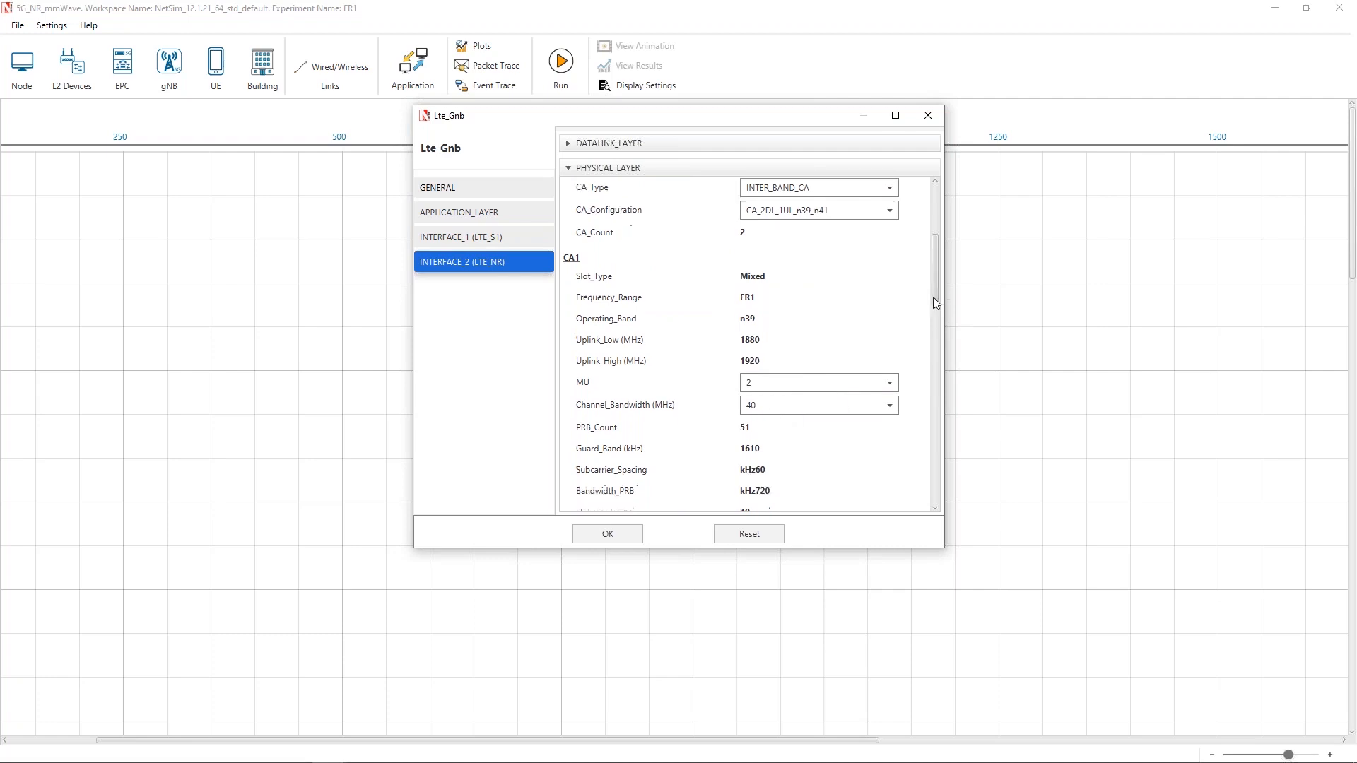
scroll(down, 3)
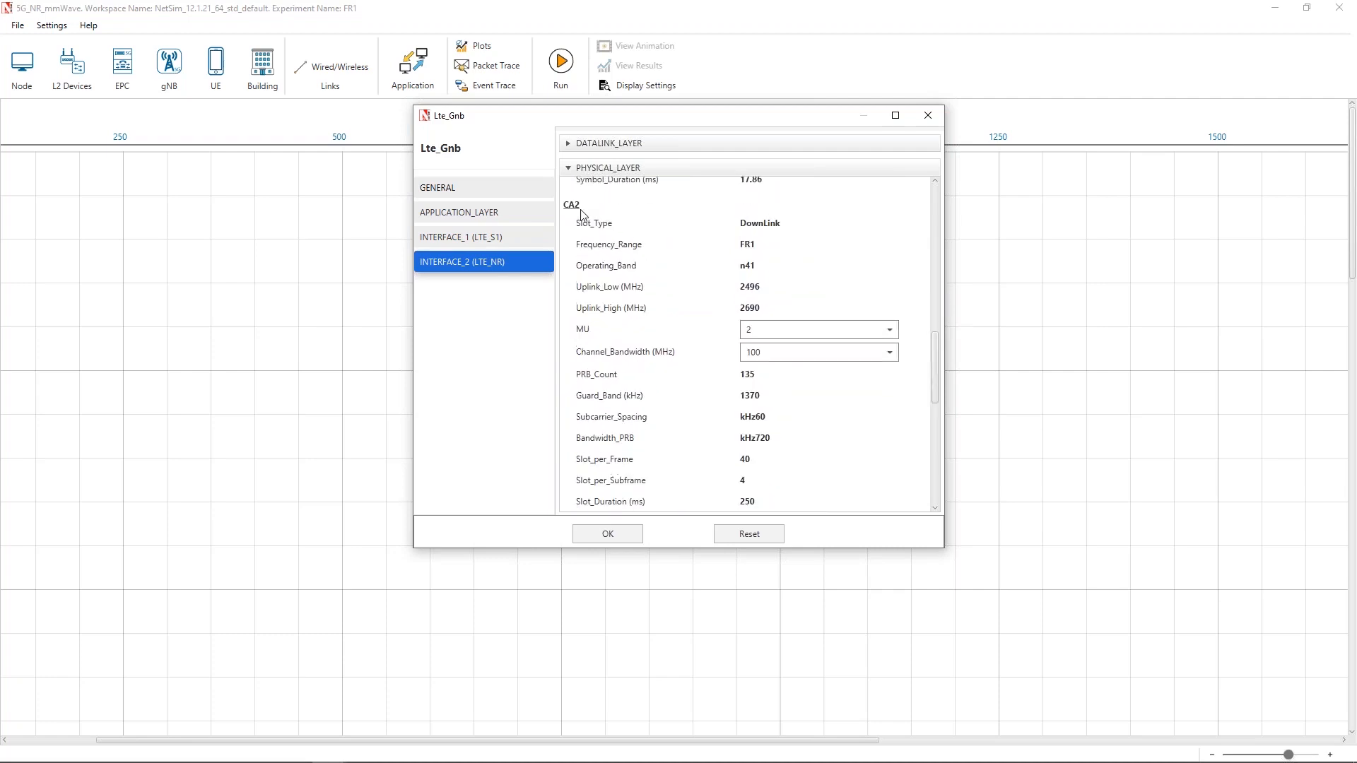
mouse_move(774, 360)
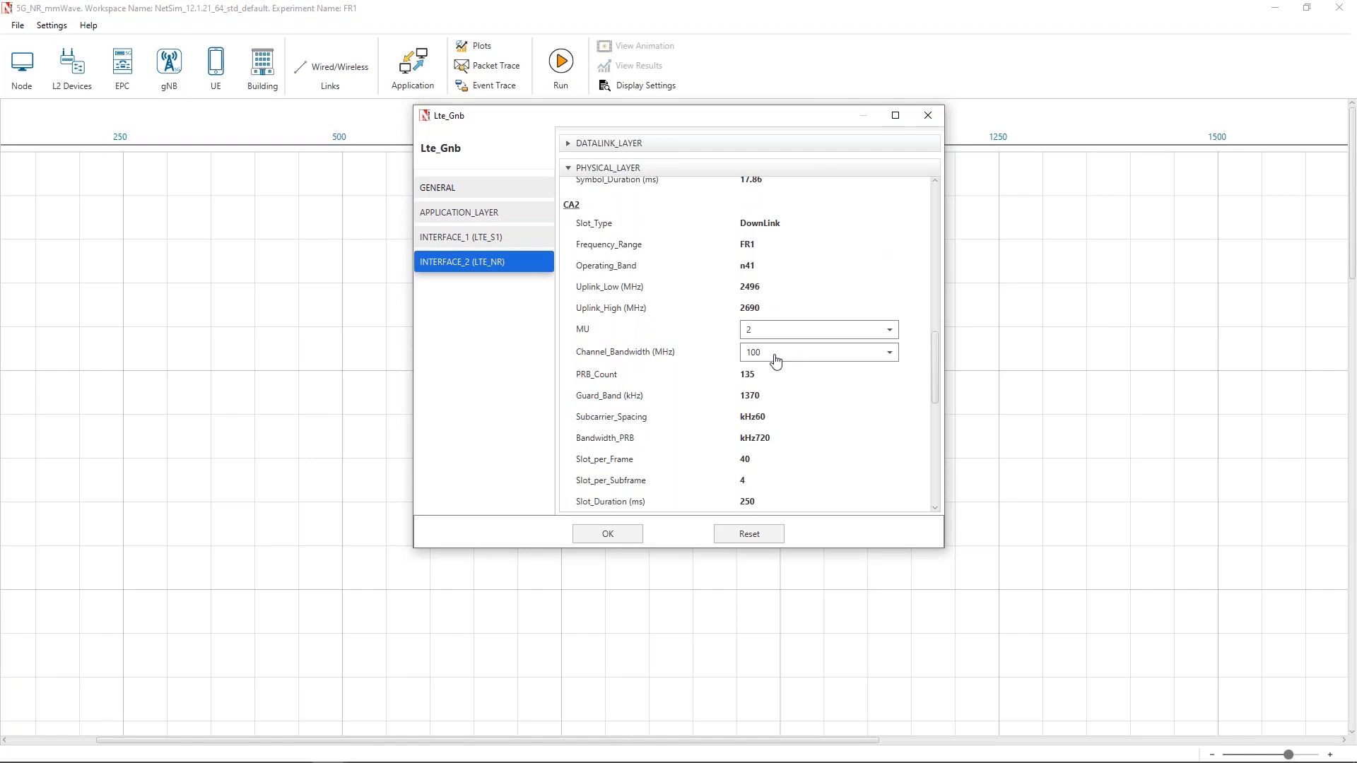
mouse_move(934, 352)
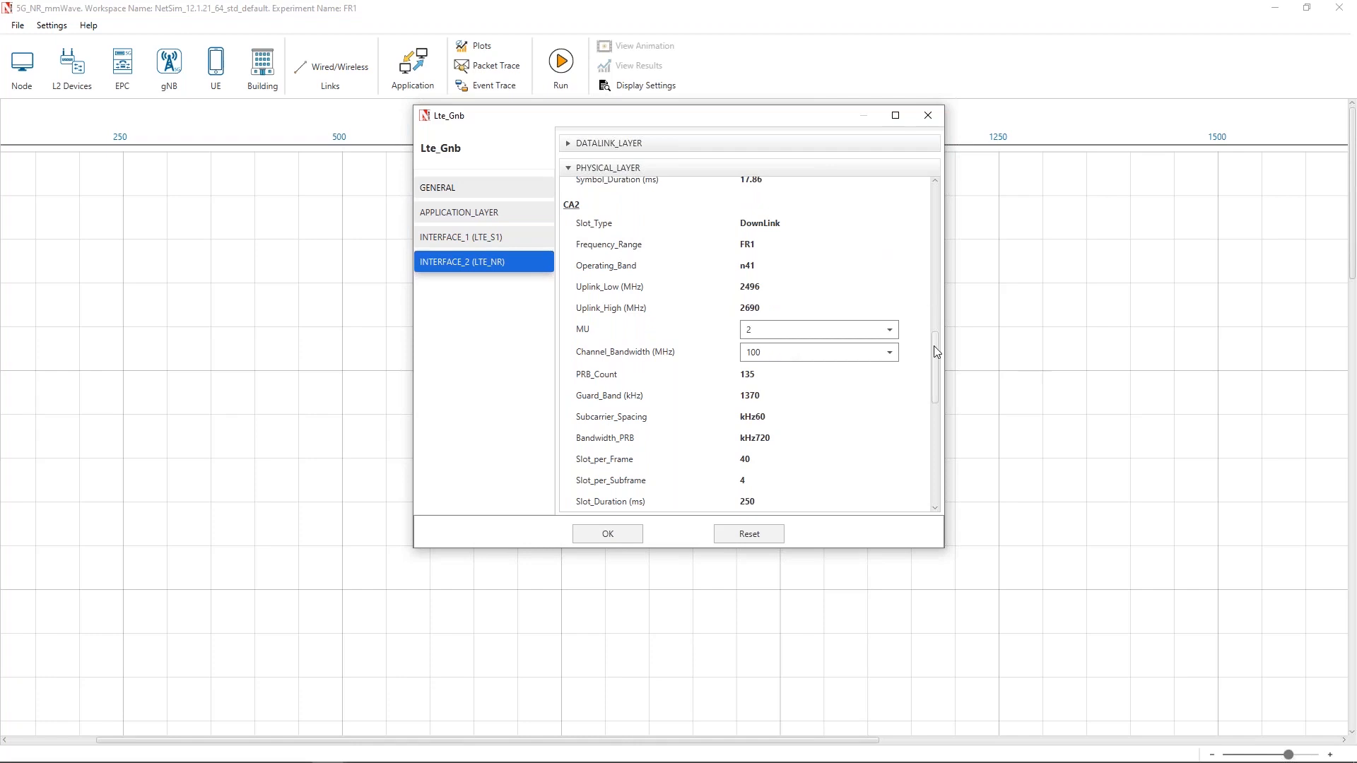
Review the gNB's propagation model and channel characteristics, then accept its LTE_NR interface settings
scroll(down, 3)
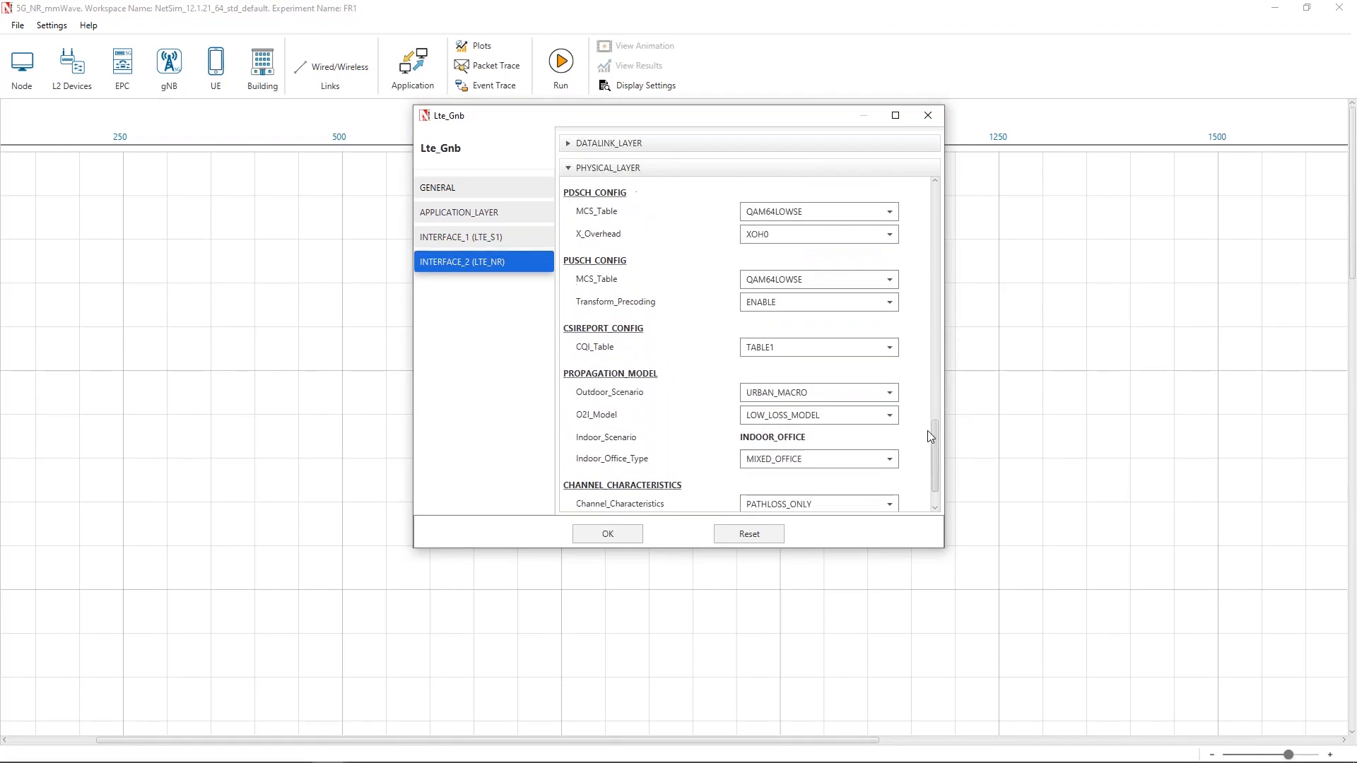
scroll(down, 3)
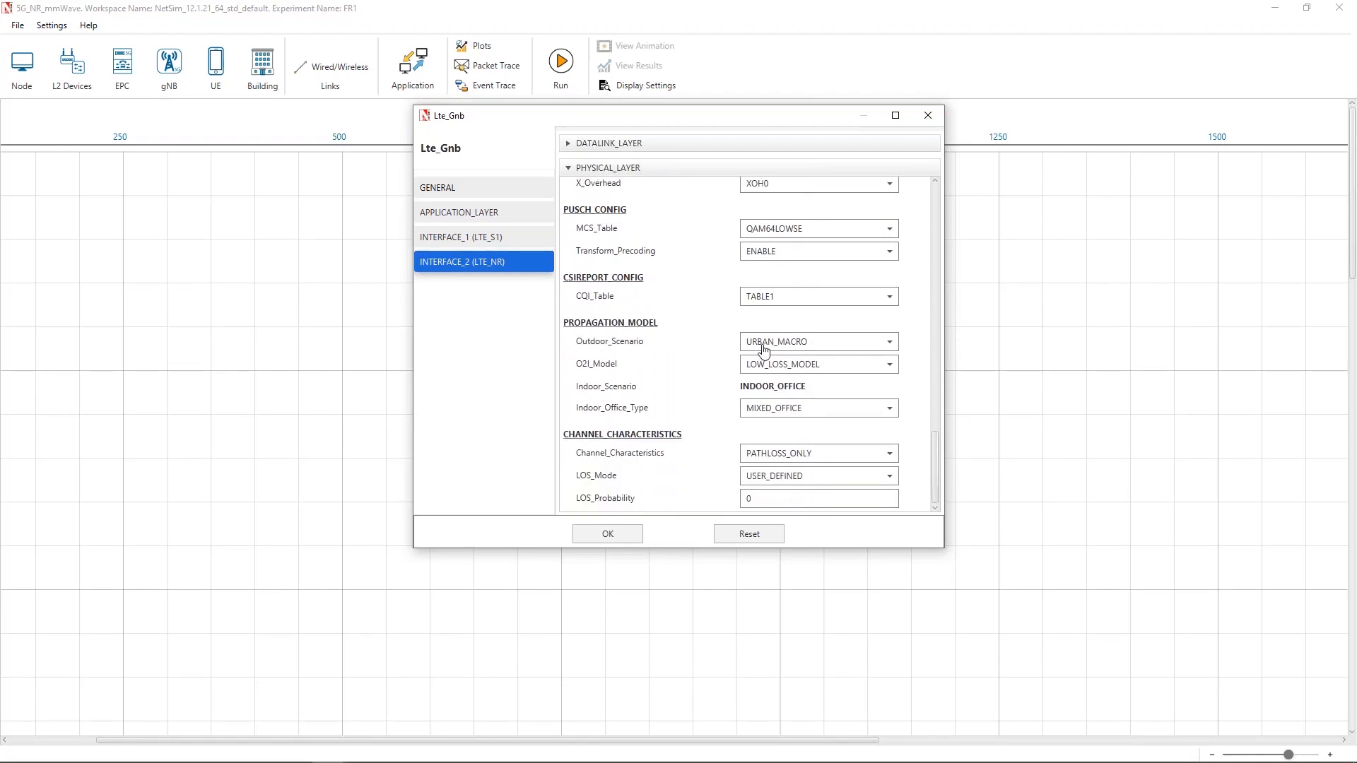
mouse_move(742, 365)
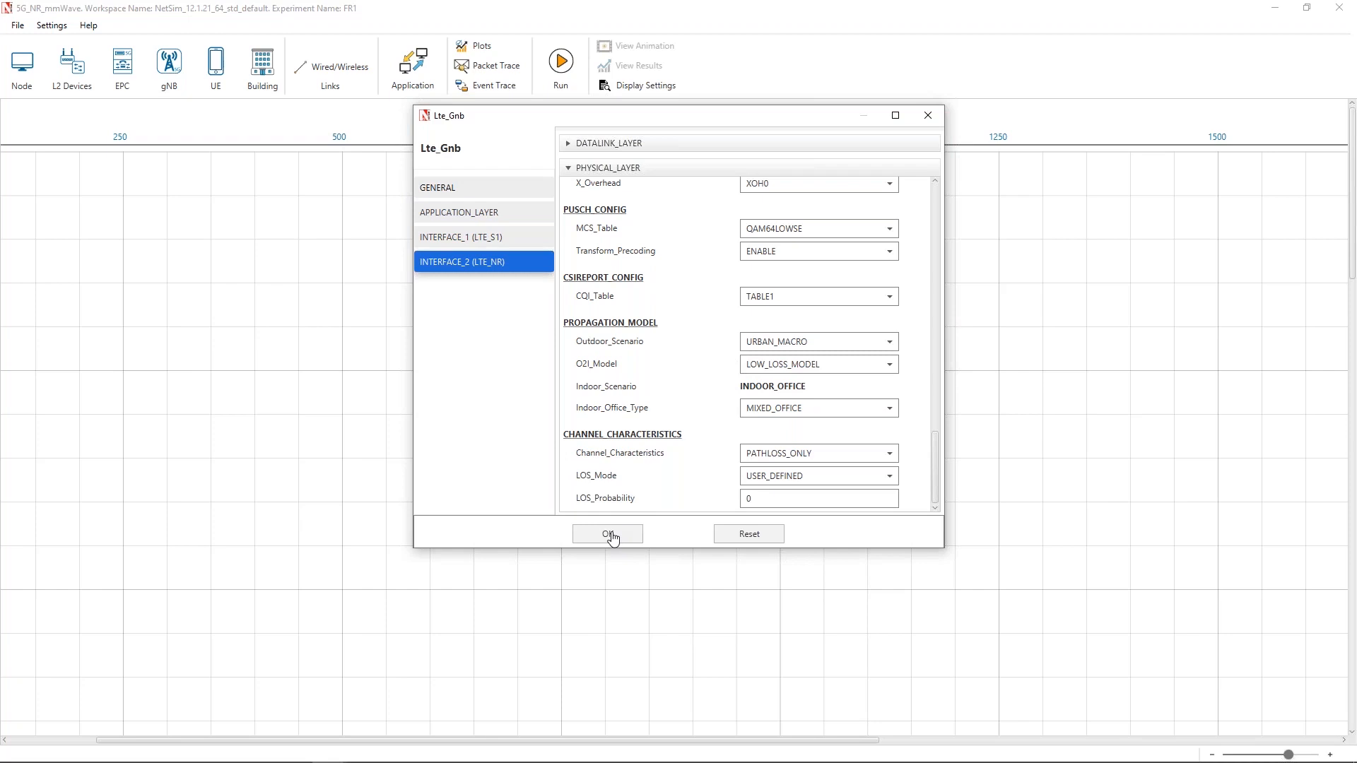
click(608, 533)
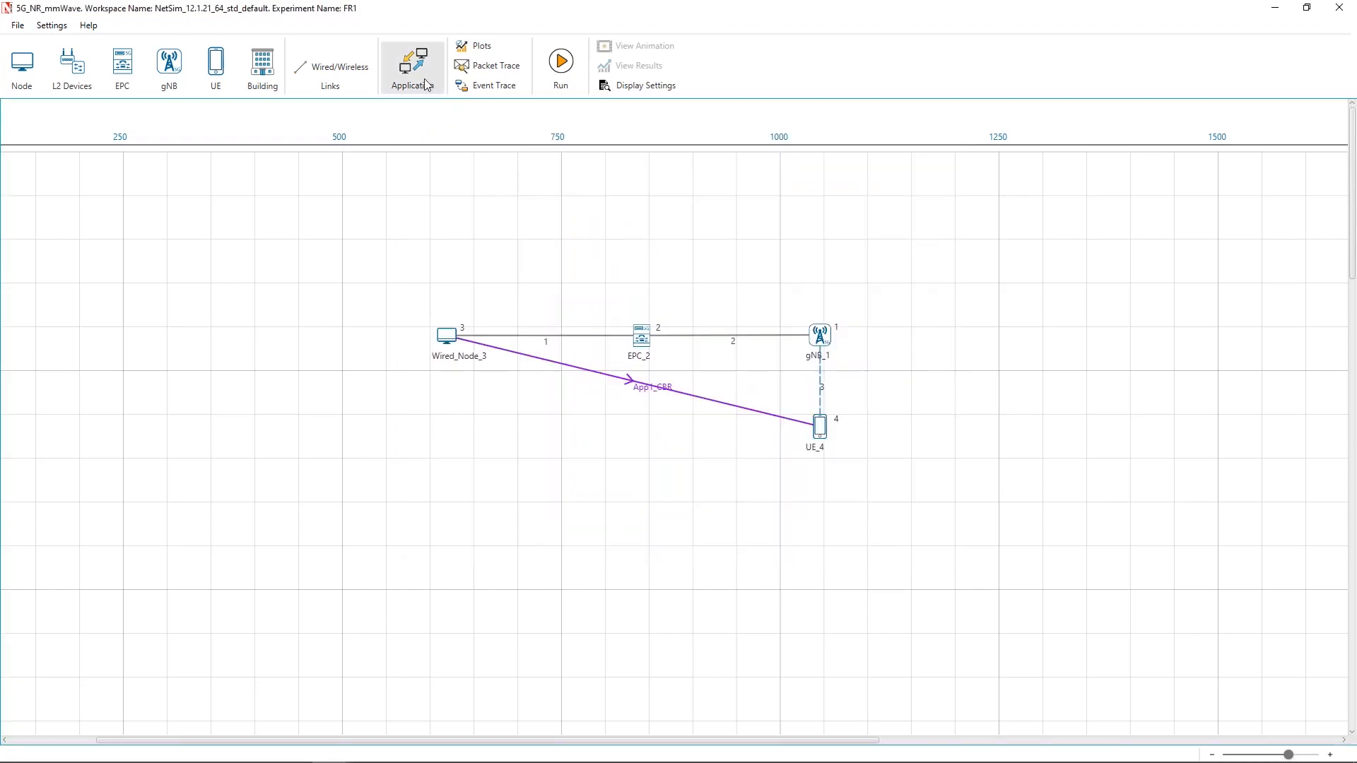
Review the App1_CBR UDP application (CBR, 1460 bytes) and keep its settings
click(411, 68)
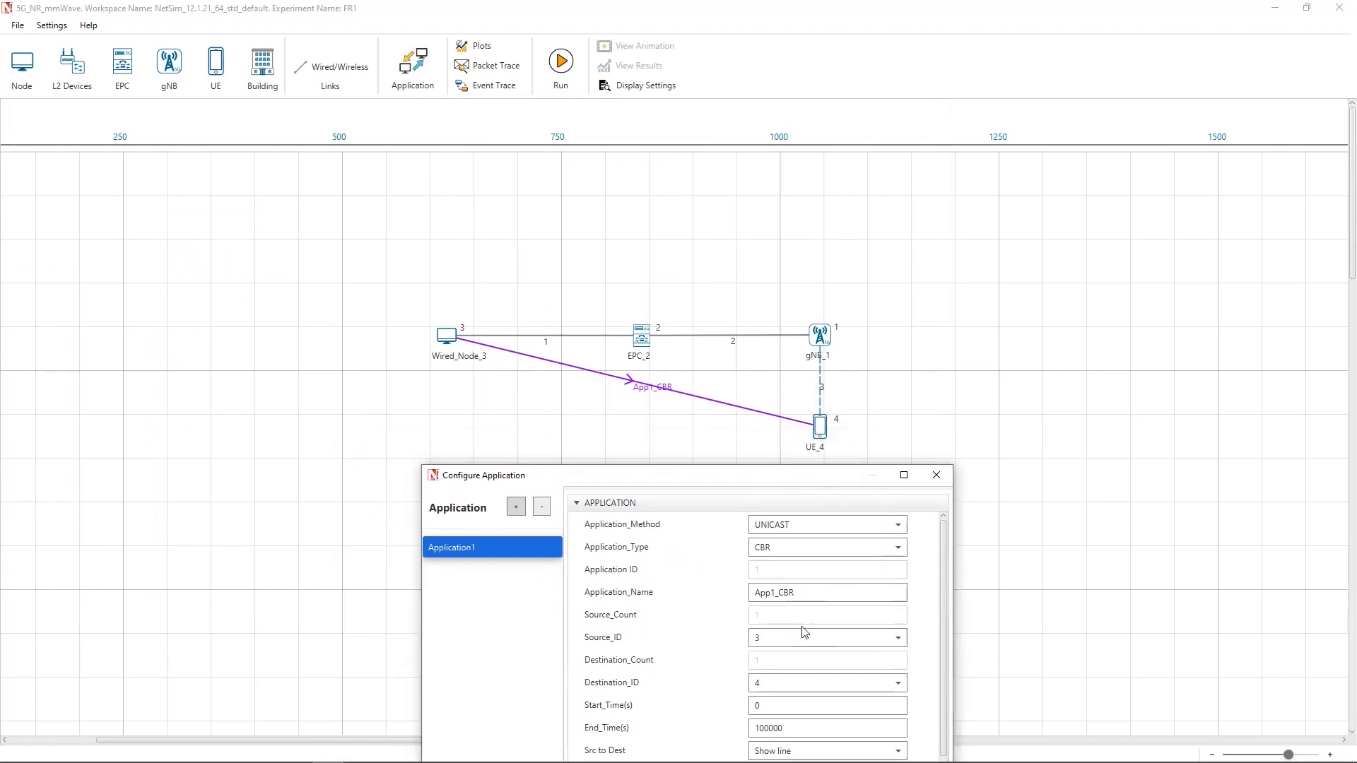
mouse_move(780, 640)
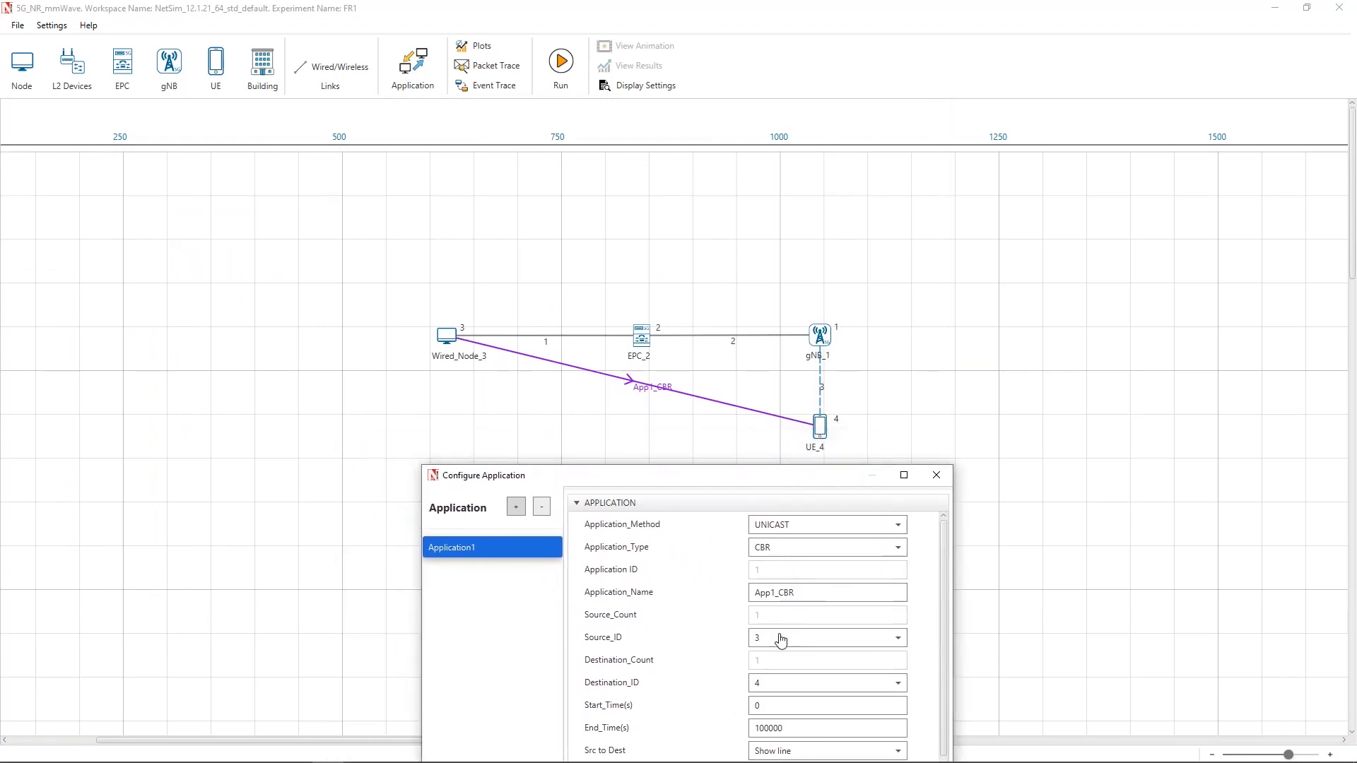
mouse_move(784, 496)
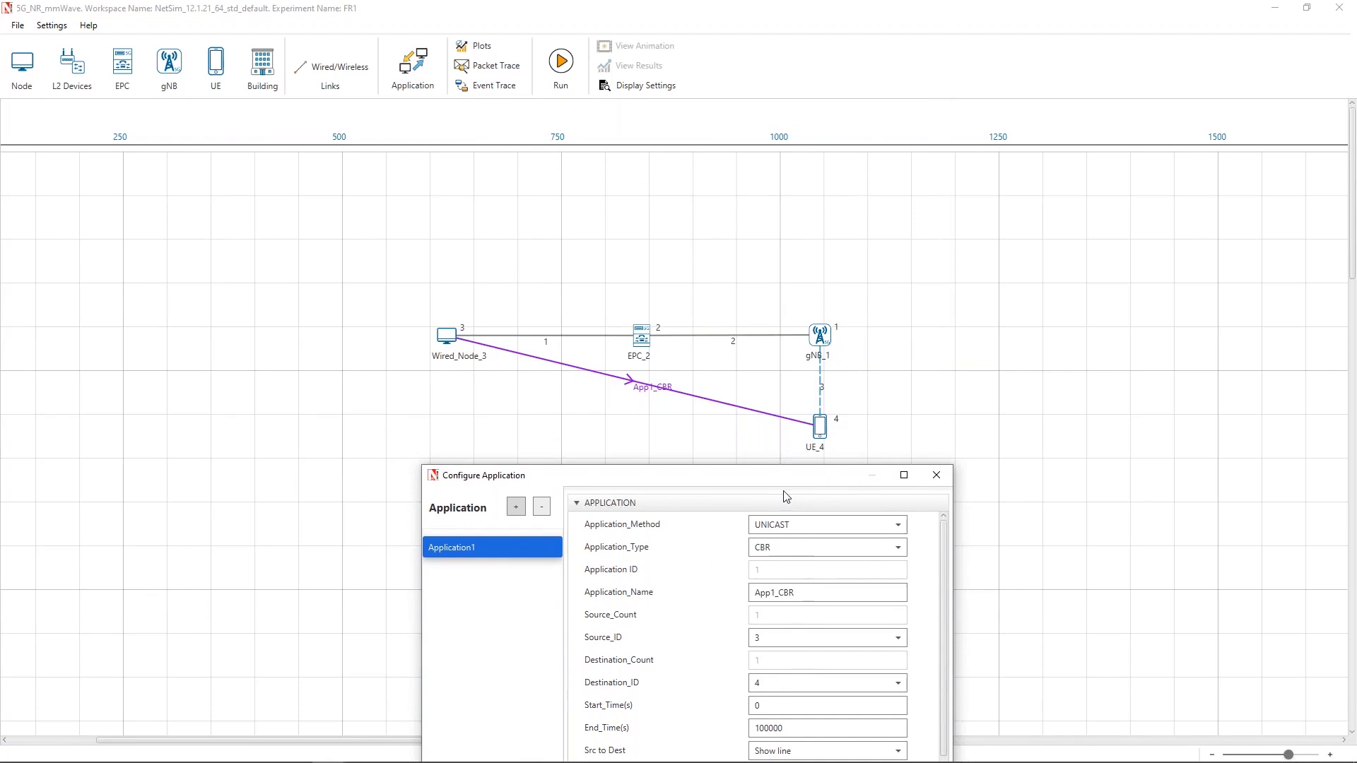
mouse_move(670, 429)
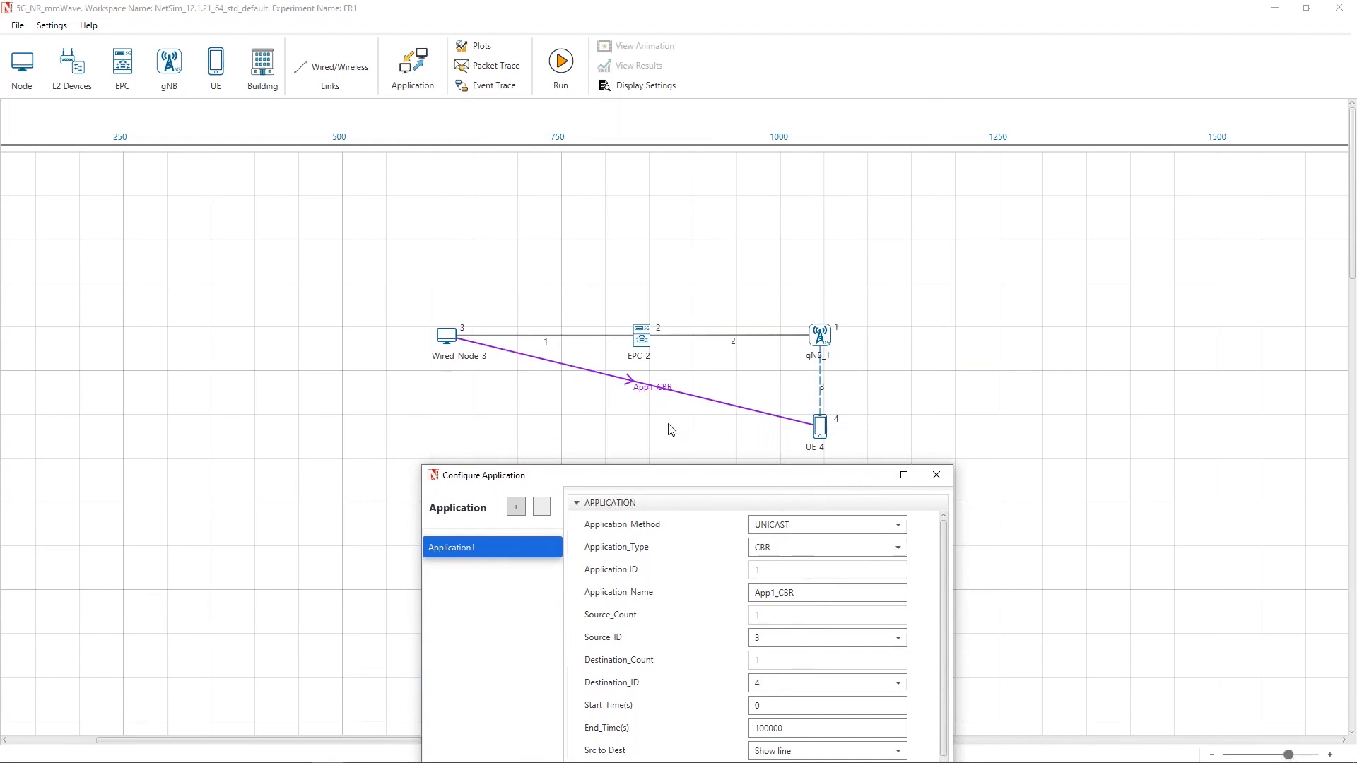
mouse_move(810, 430)
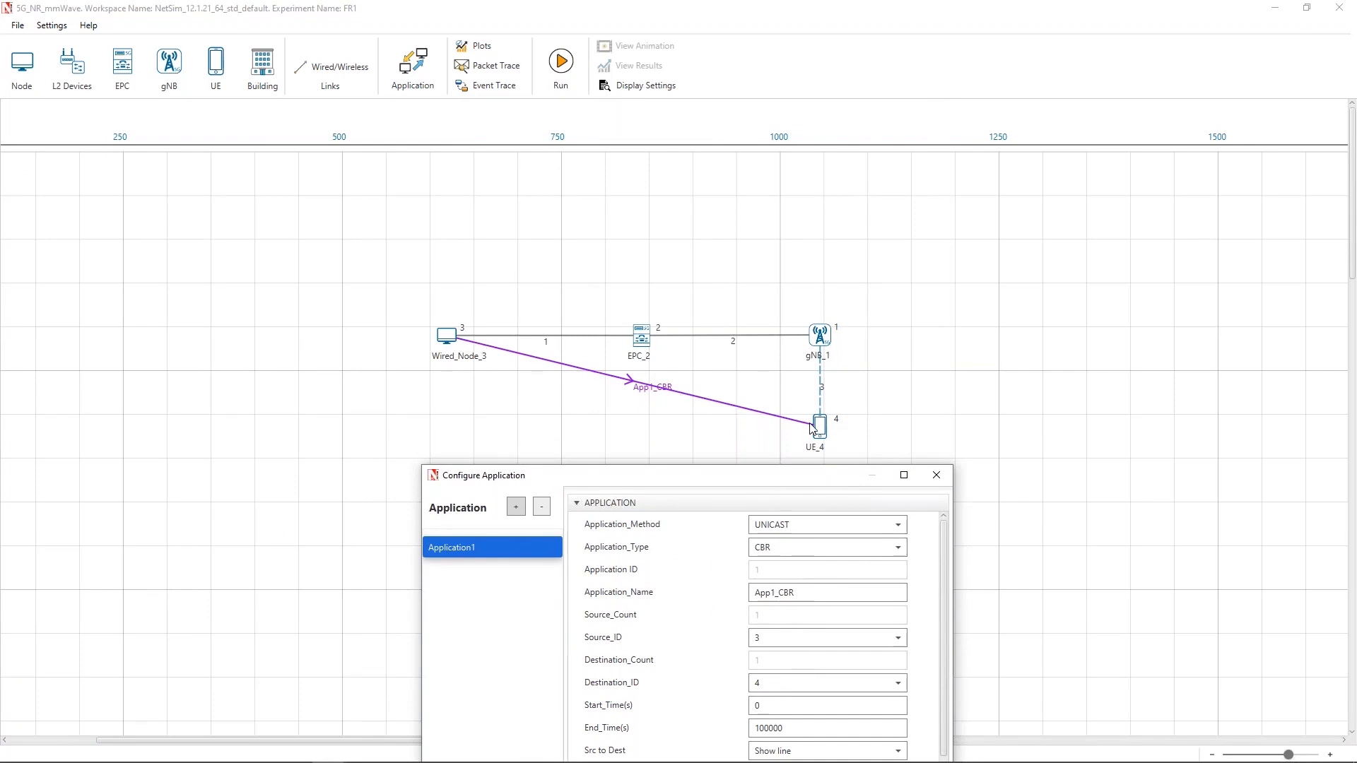
mouse_move(809, 448)
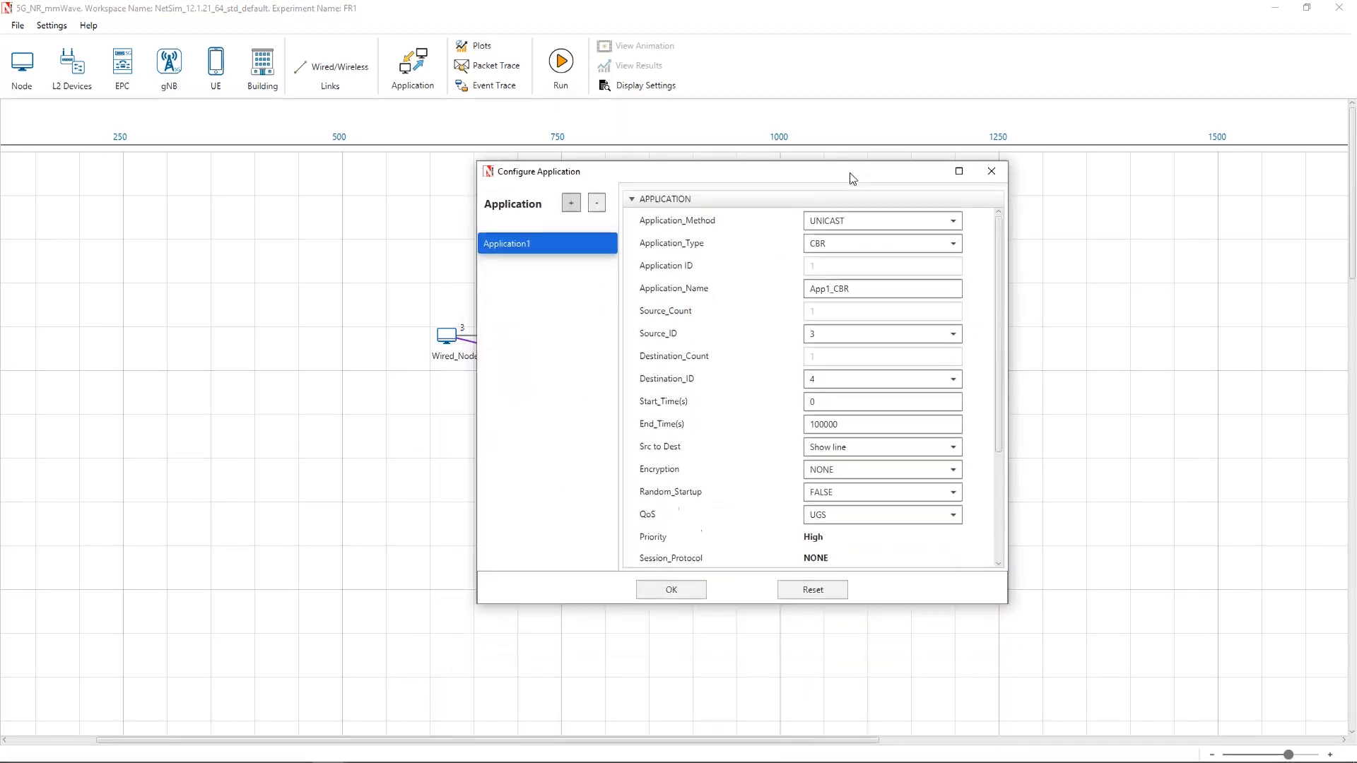
scroll(down, 3)
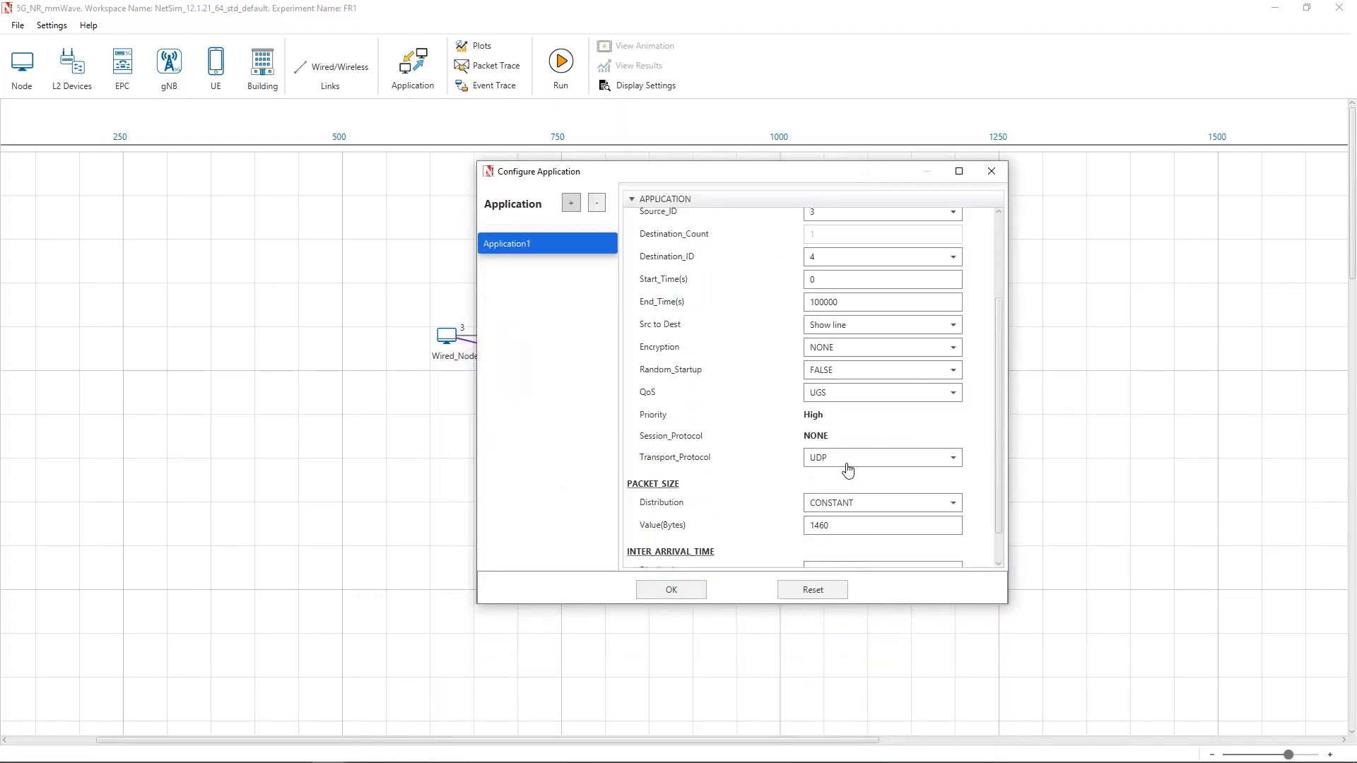
mouse_move(842, 495)
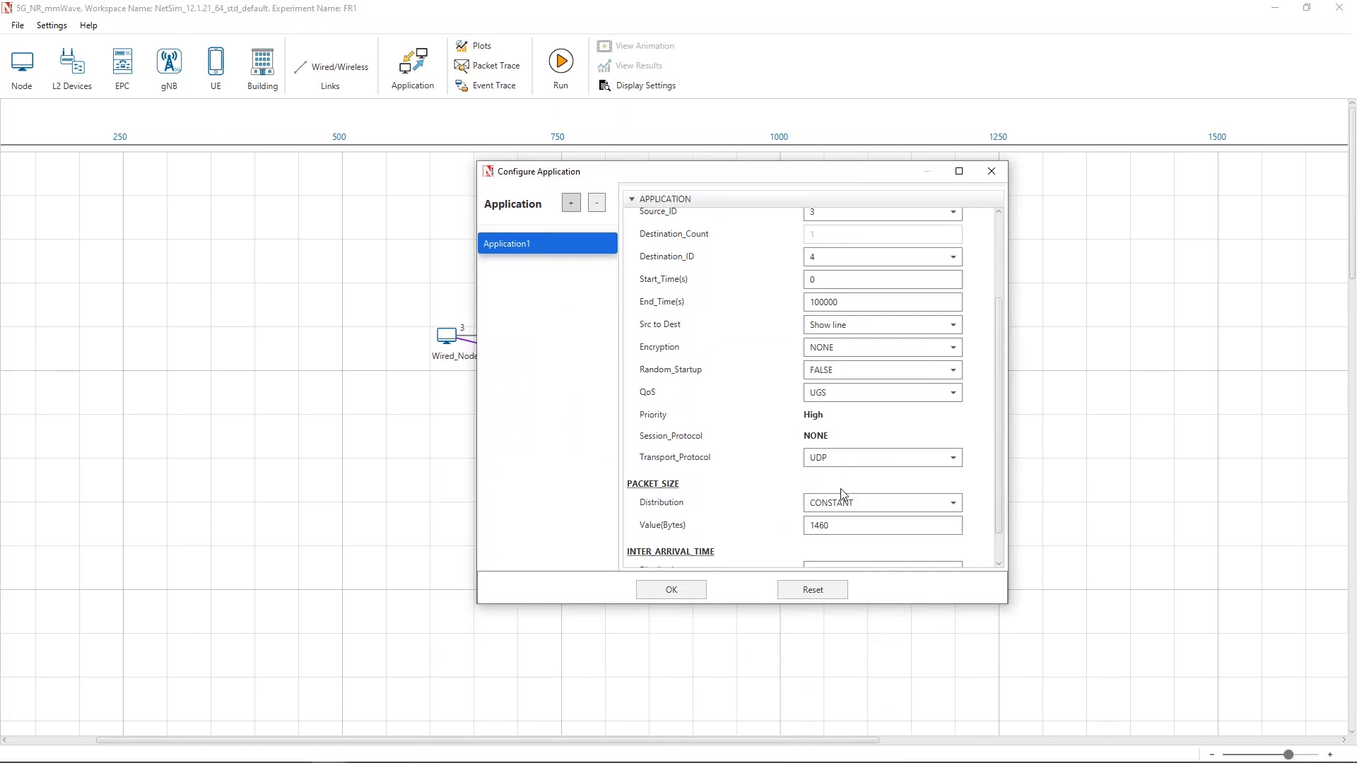
scroll(down, 3)
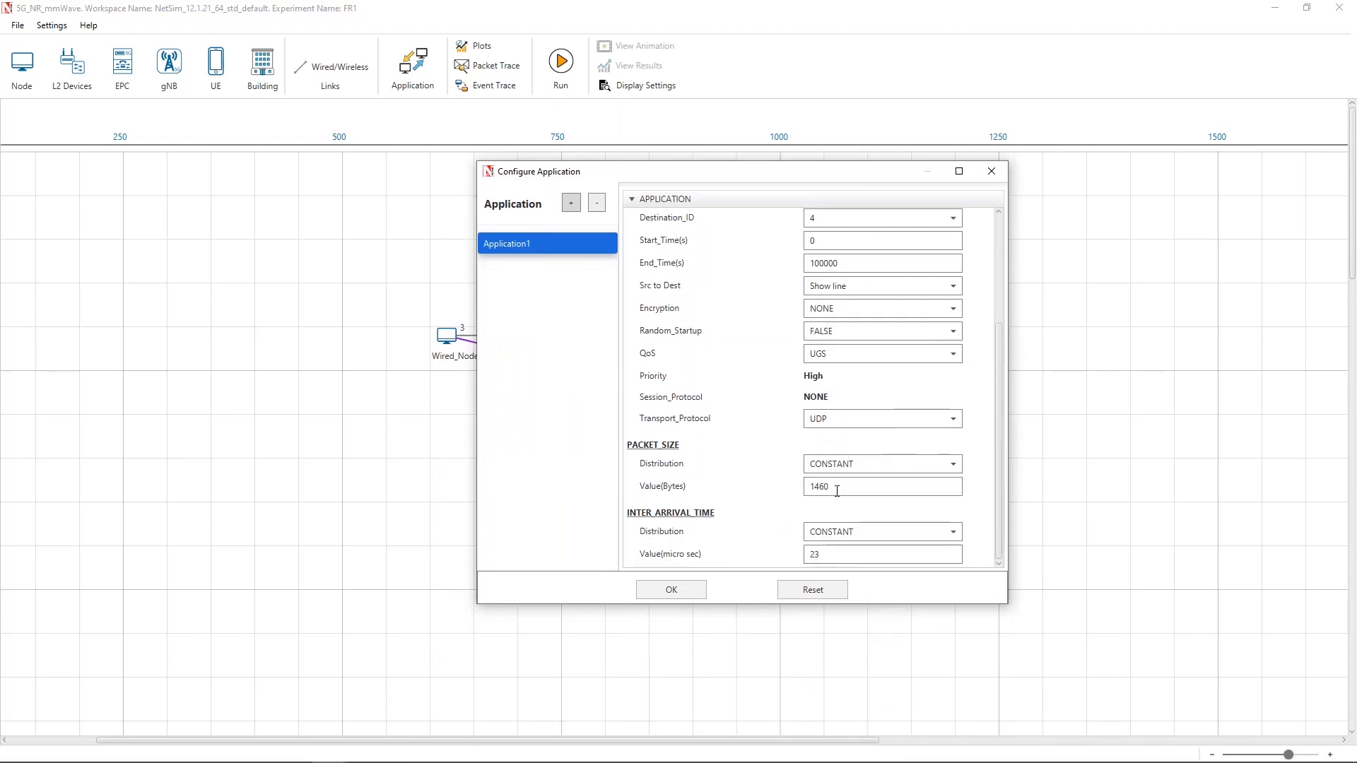
mouse_move(831, 494)
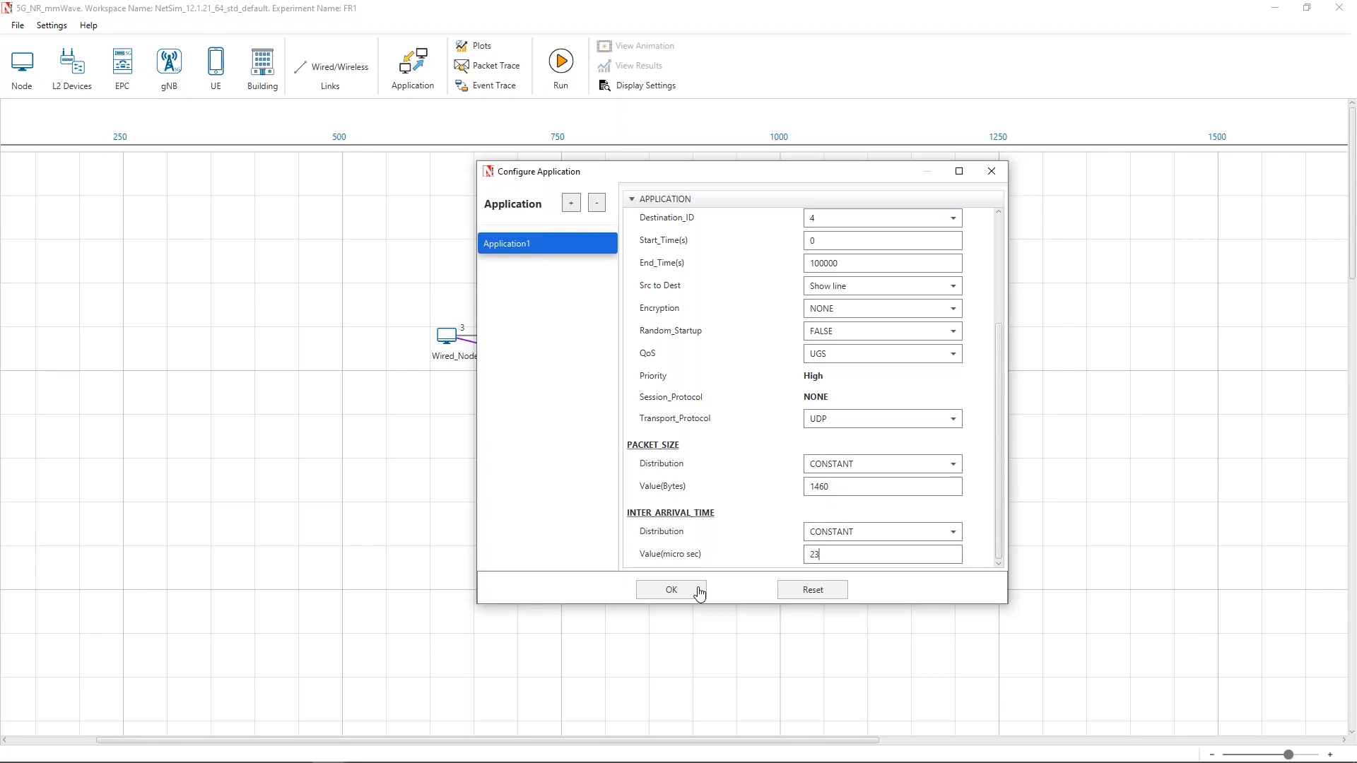
click(670, 589)
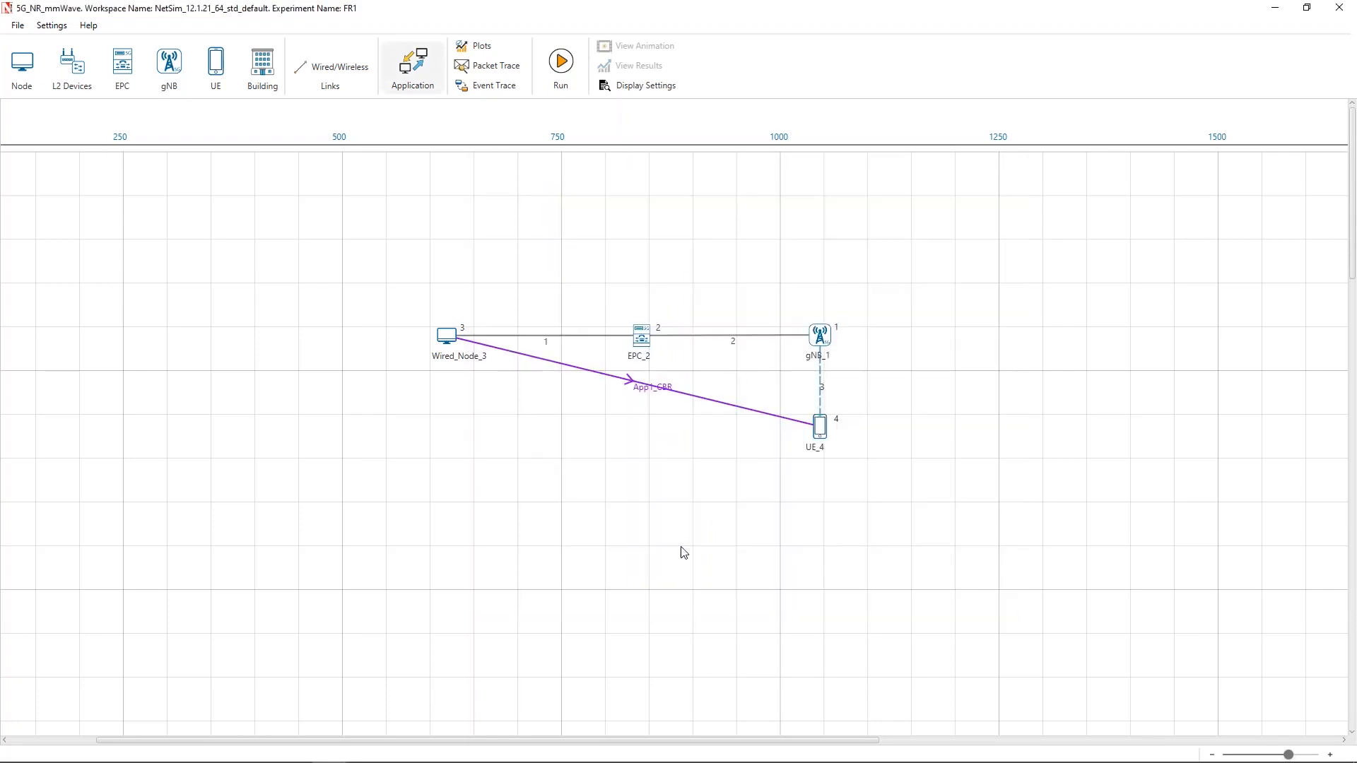
Launch the FR1 simulation with the default run settings, leaving the NetSimCore console running
click(560, 59)
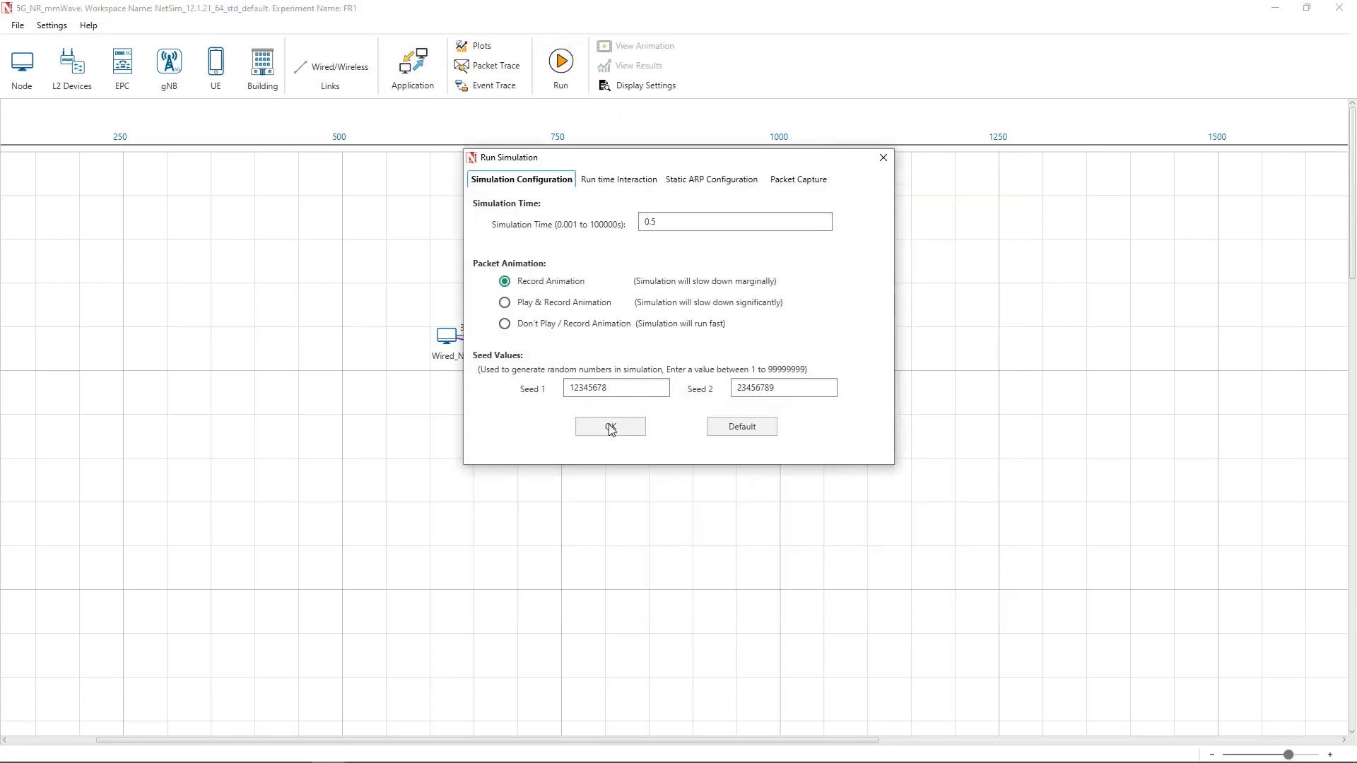
click(611, 426)
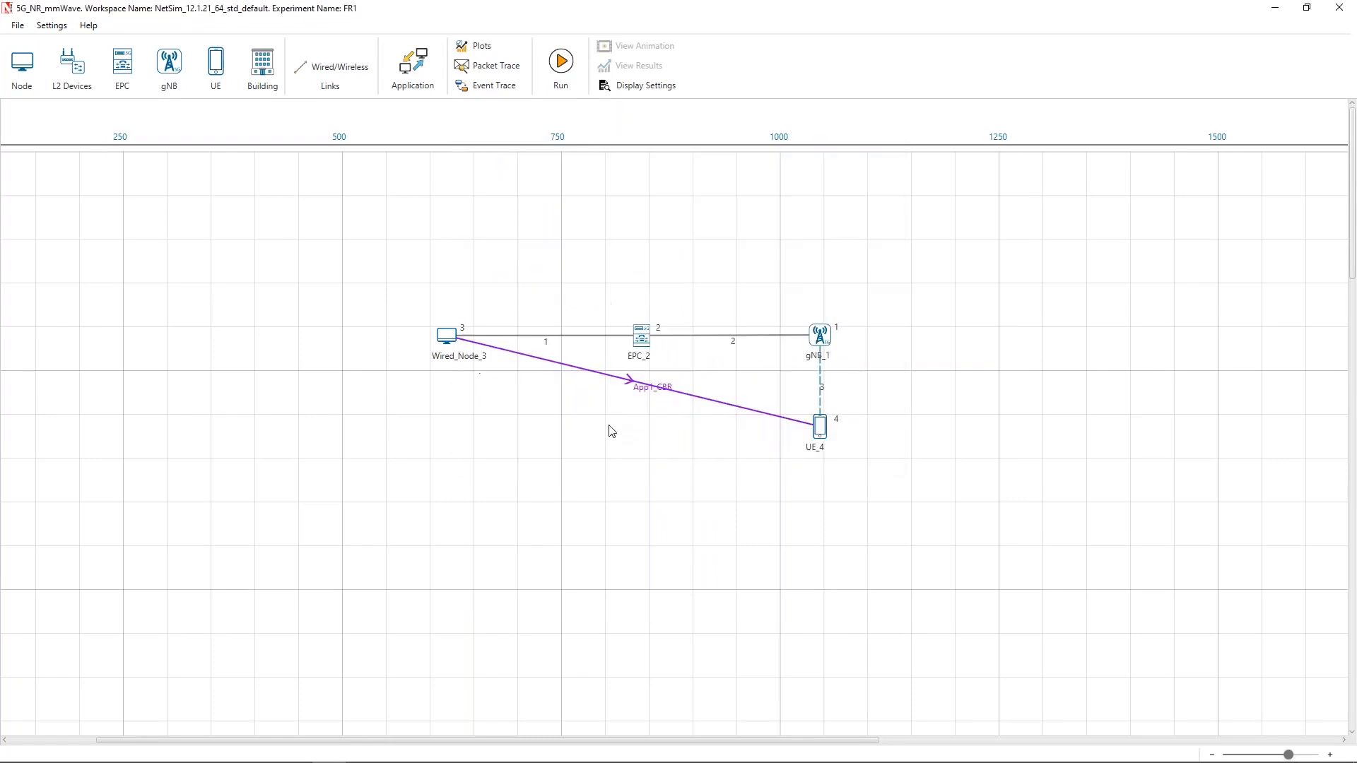
click(559, 61)
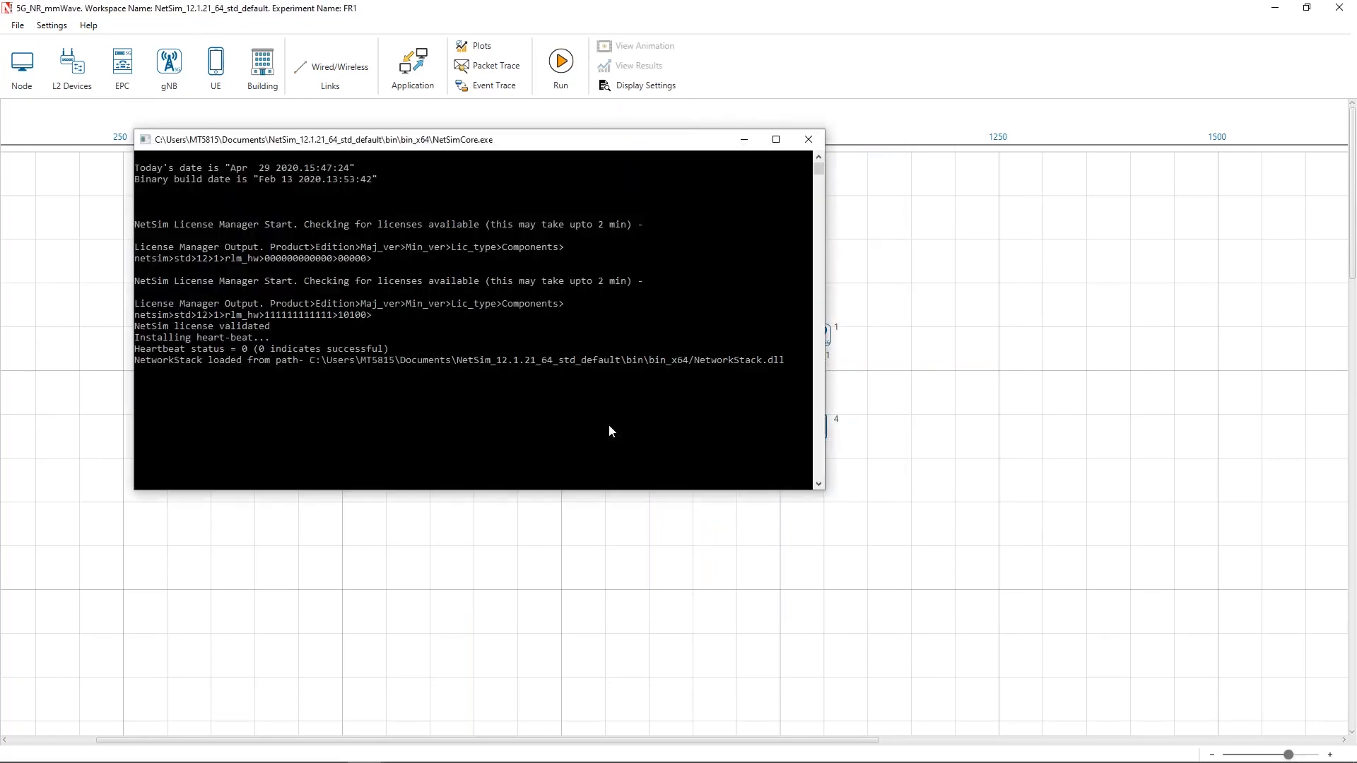